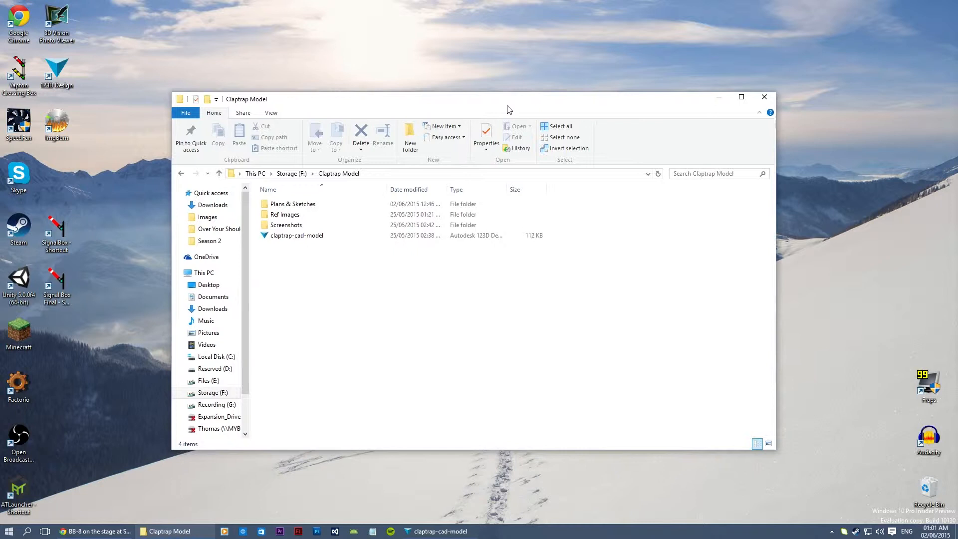
# - Open the Ref Images folder and launch the Claptrap turnaround reference image in Photo Viewer
pyautogui.doubleClick(285, 215)
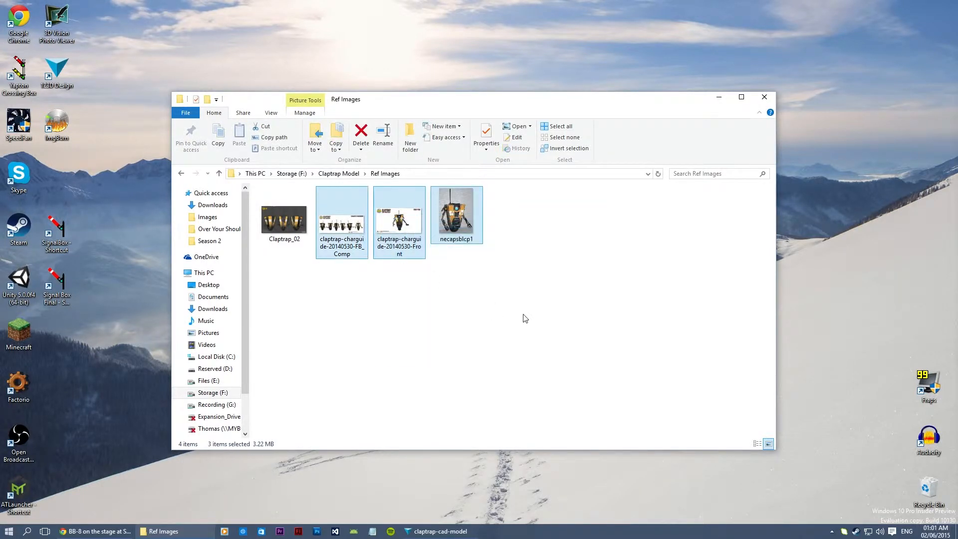
pyautogui.doubleClick(341, 215)
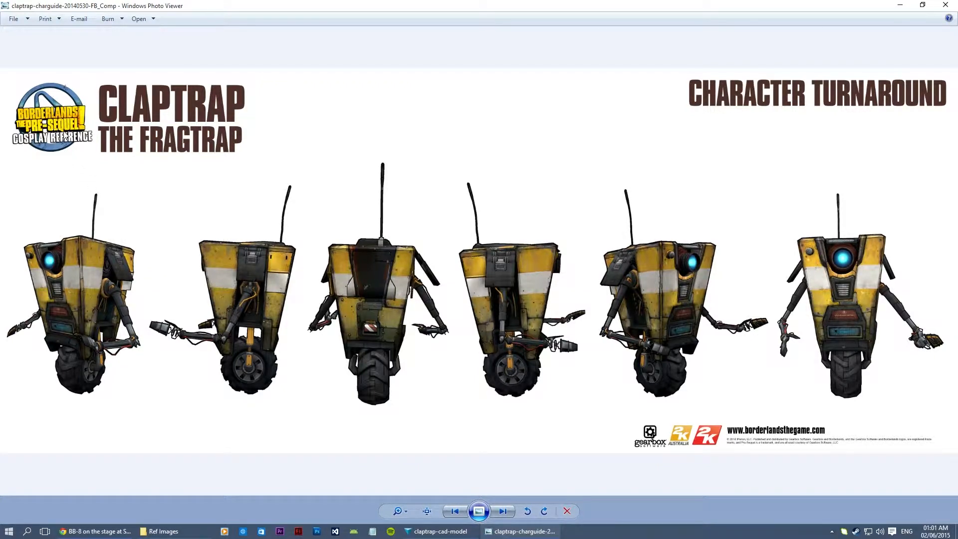
pyautogui.moveTo(721, 443)
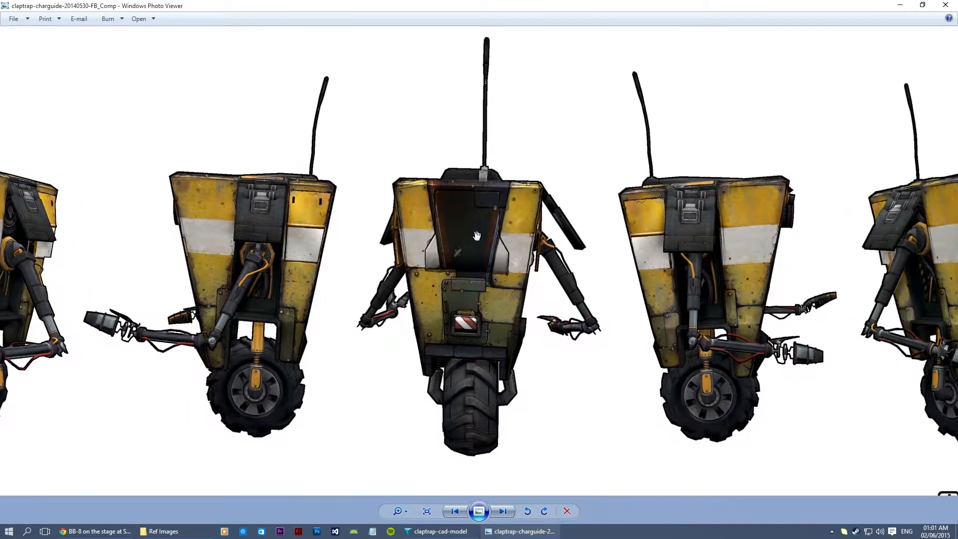
# - Close the Claptrap turnaround image and return to the Ref Images folder
pyautogui.click(502, 511)
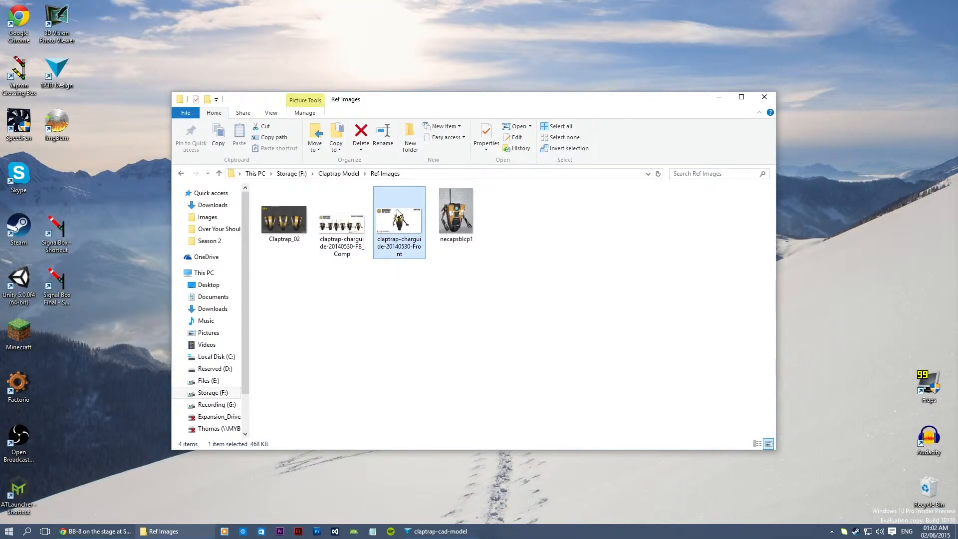
# - Bring up the claptrap-cad-model showing the tapered body in 123D Design
pyautogui.doubleClick(398, 217)
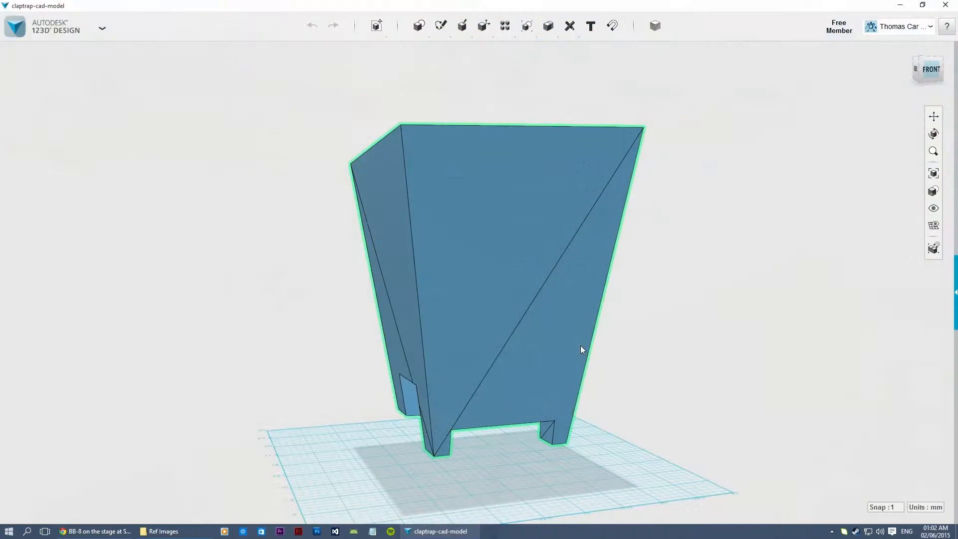
pyautogui.click(102, 27)
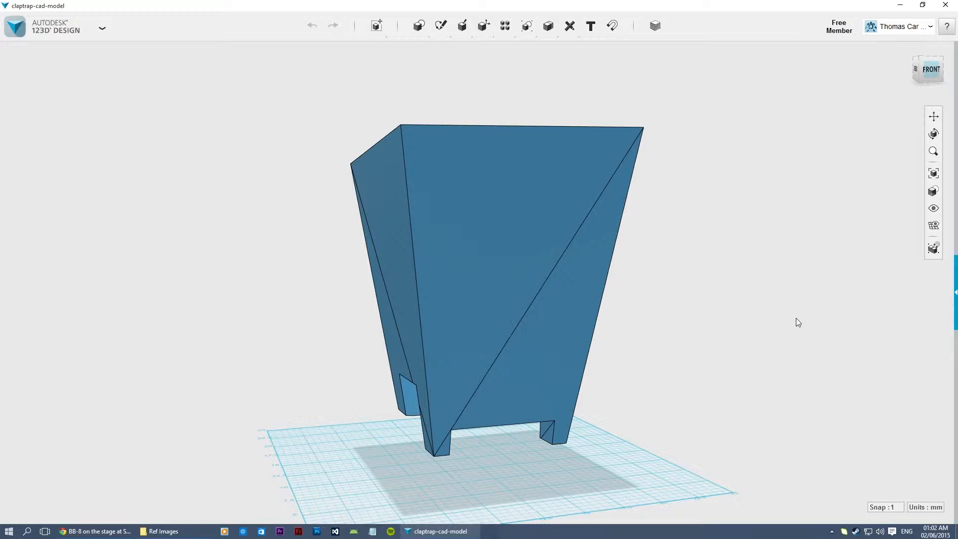
pyautogui.moveTo(734, 331)
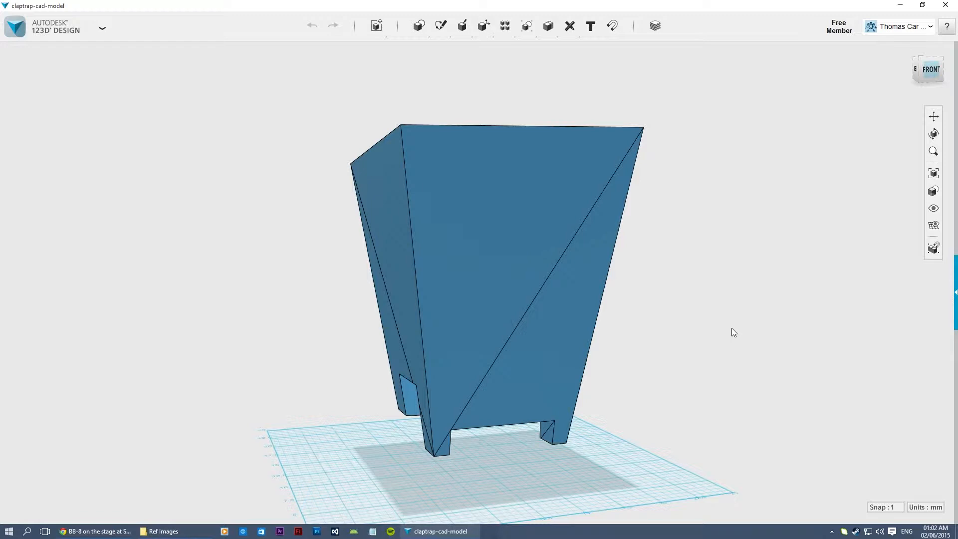
pyautogui.moveTo(646, 307)
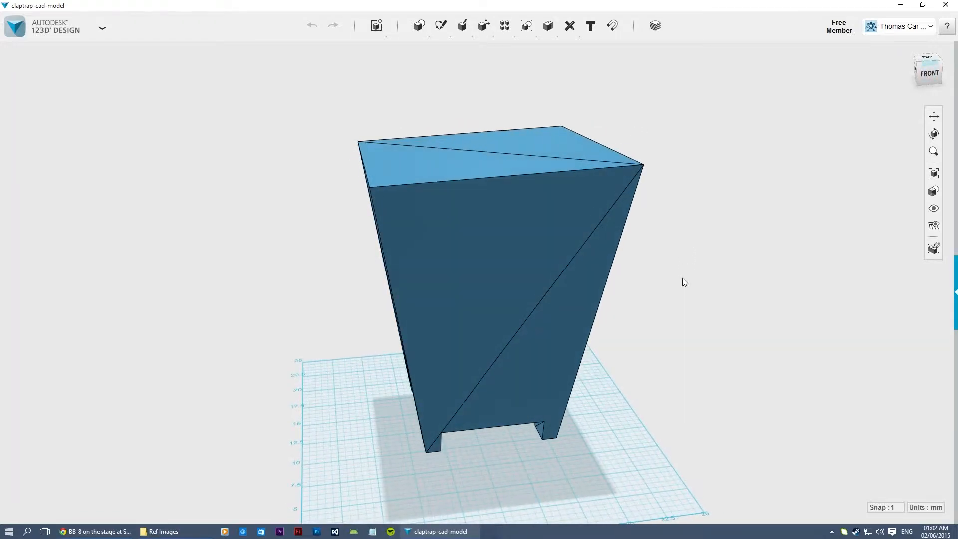
pyautogui.moveTo(674, 301)
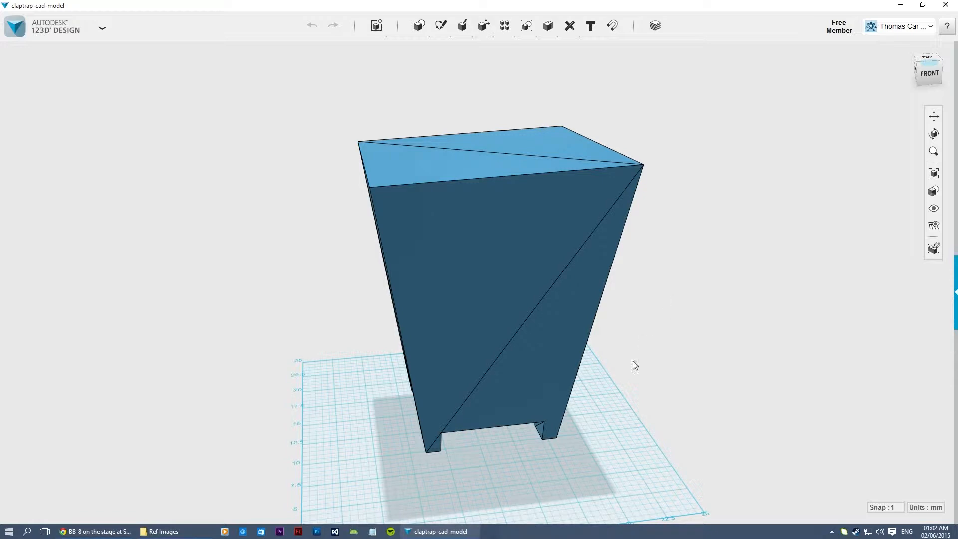
pyautogui.moveTo(635, 365); pyautogui.dragTo(591, 400)
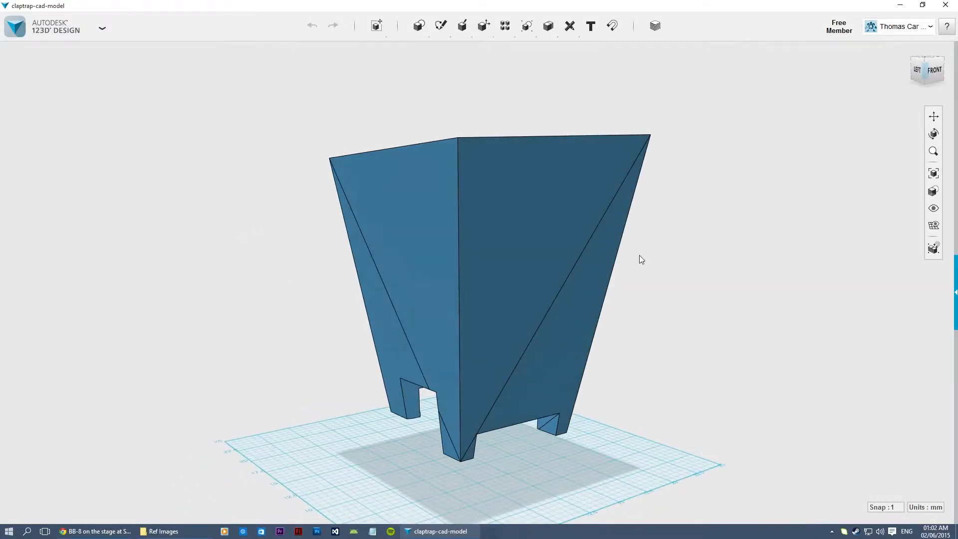
pyautogui.moveTo(699, 227)
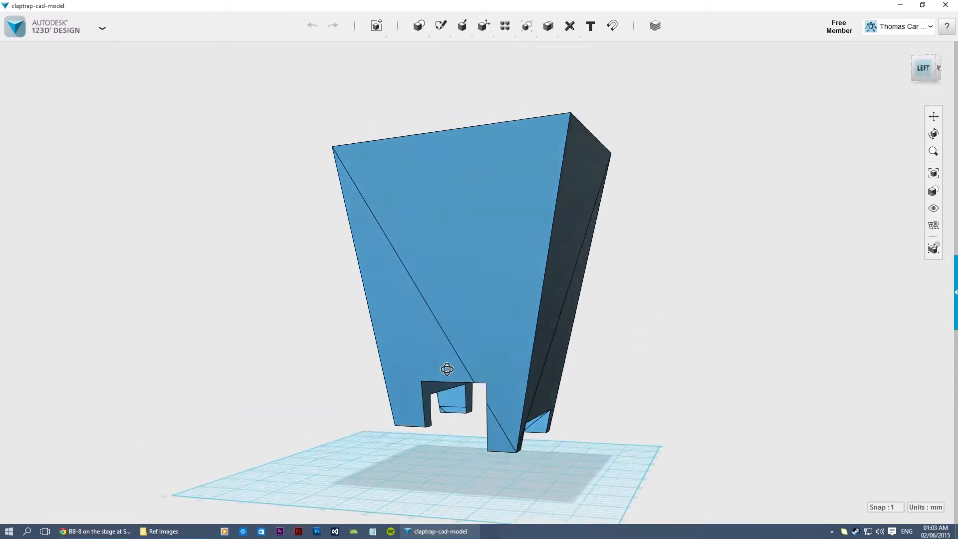
pyautogui.click(160, 531)
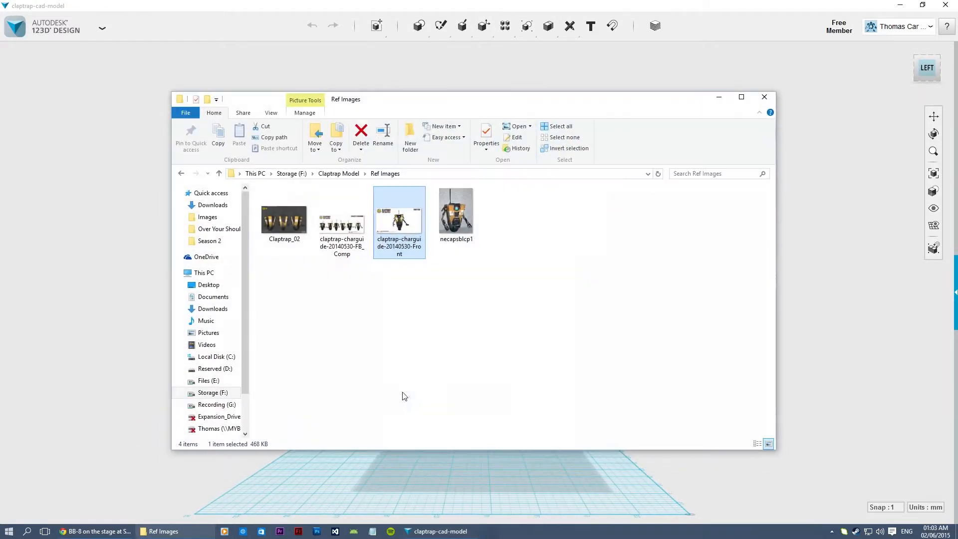
pyautogui.moveTo(402, 220)
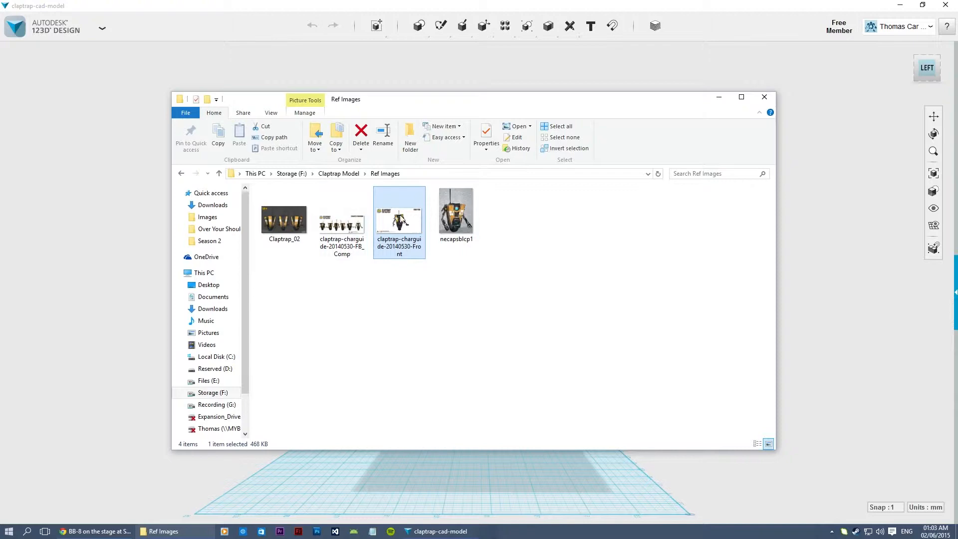
pyautogui.doubleClick(399, 216)
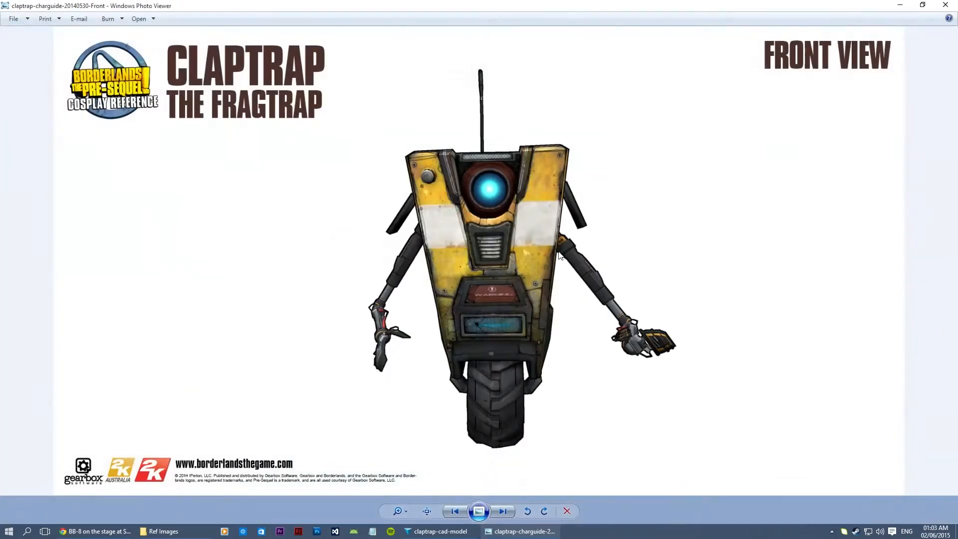
pyautogui.click(440, 531)
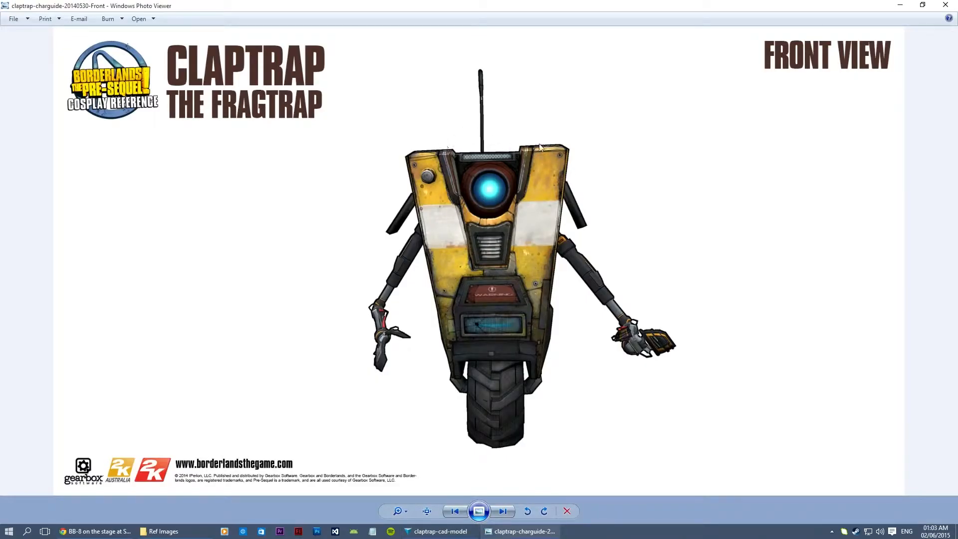
pyautogui.moveTo(418, 179)
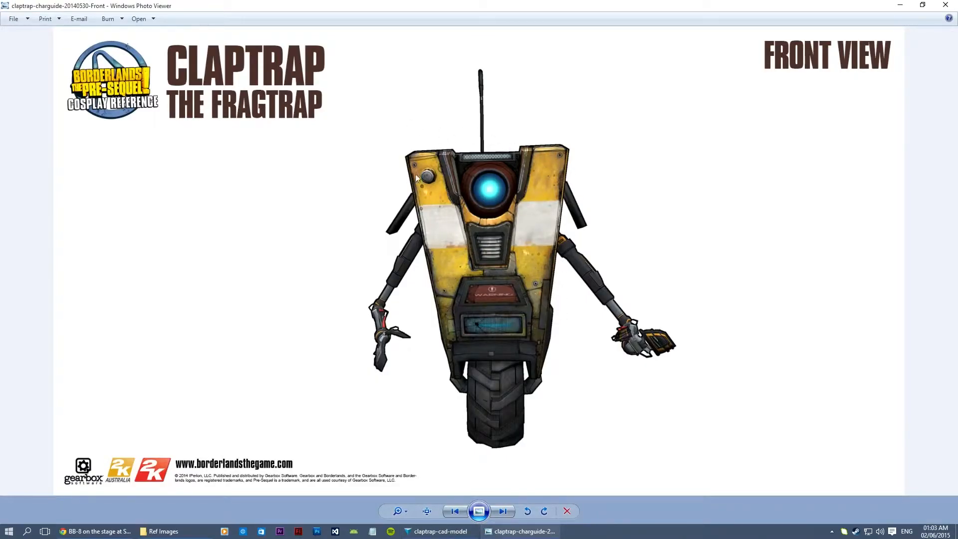
pyautogui.moveTo(686, 201)
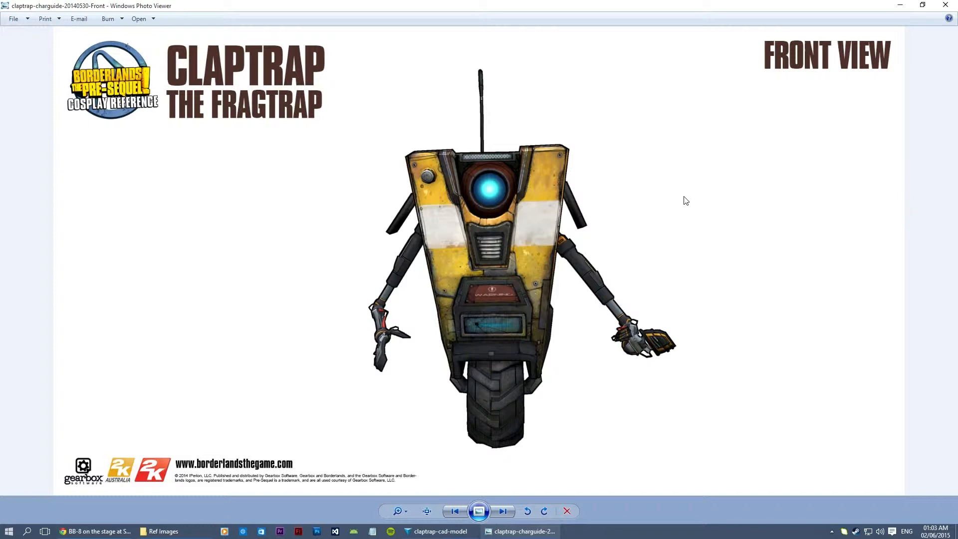
pyautogui.moveTo(526, 150)
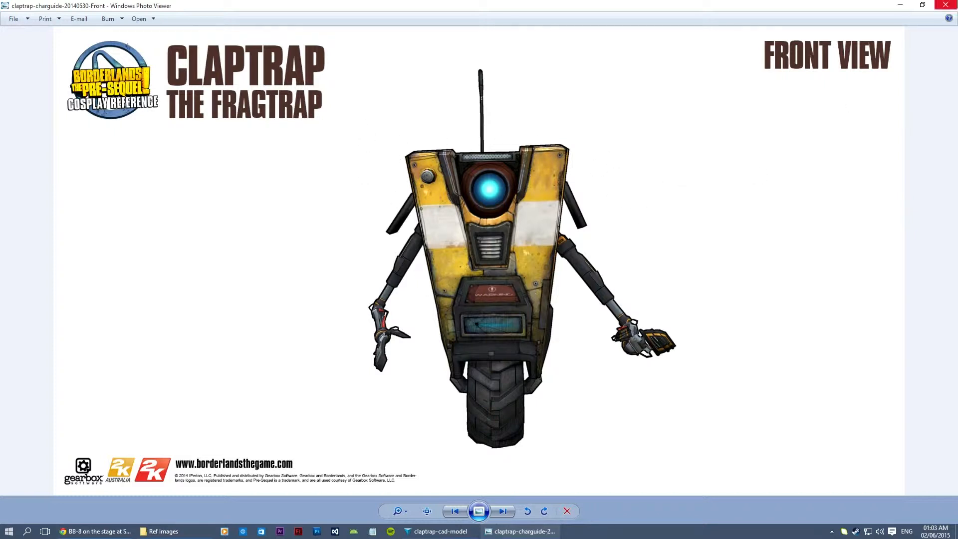
pyautogui.click(439, 531)
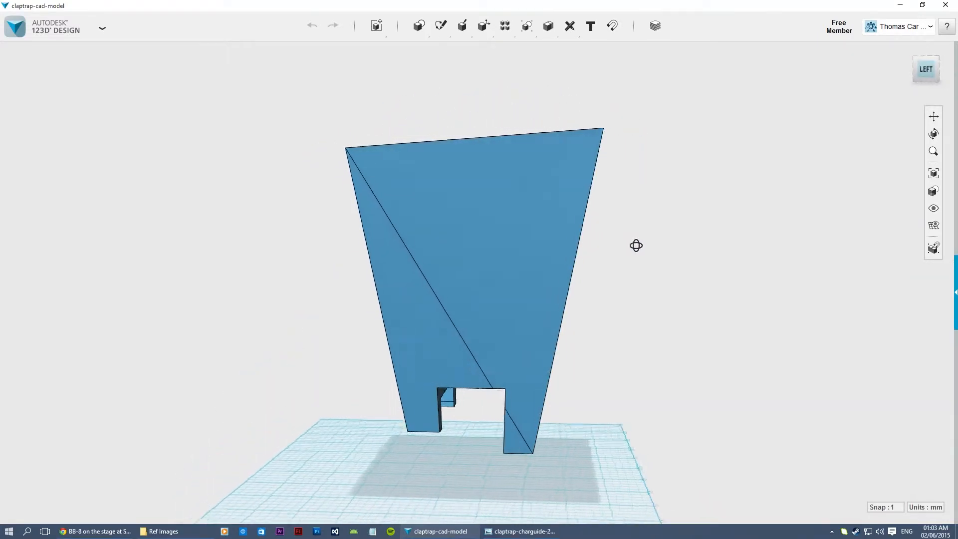
# - Compare the box body's top and back against the turnaround image, then return to the Claptrap Model folder
pyautogui.moveTo(636, 246); pyautogui.dragTo(421, 259)
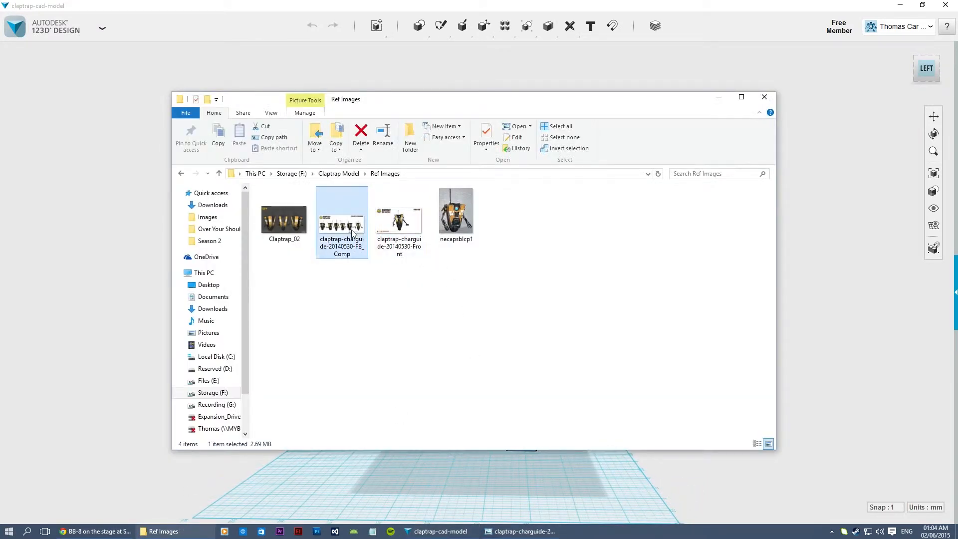
pyautogui.doubleClick(341, 220)
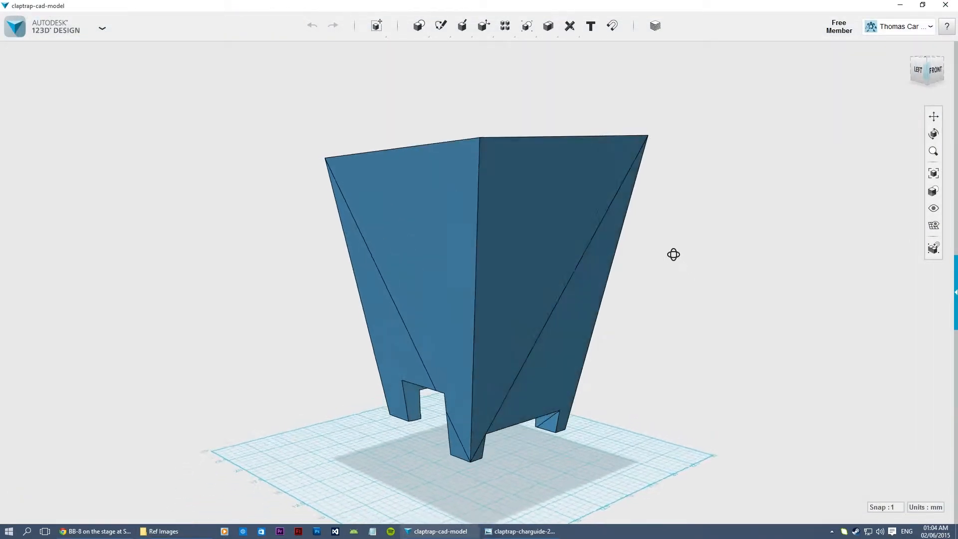
pyautogui.moveTo(674, 255); pyautogui.dragTo(323, 294)
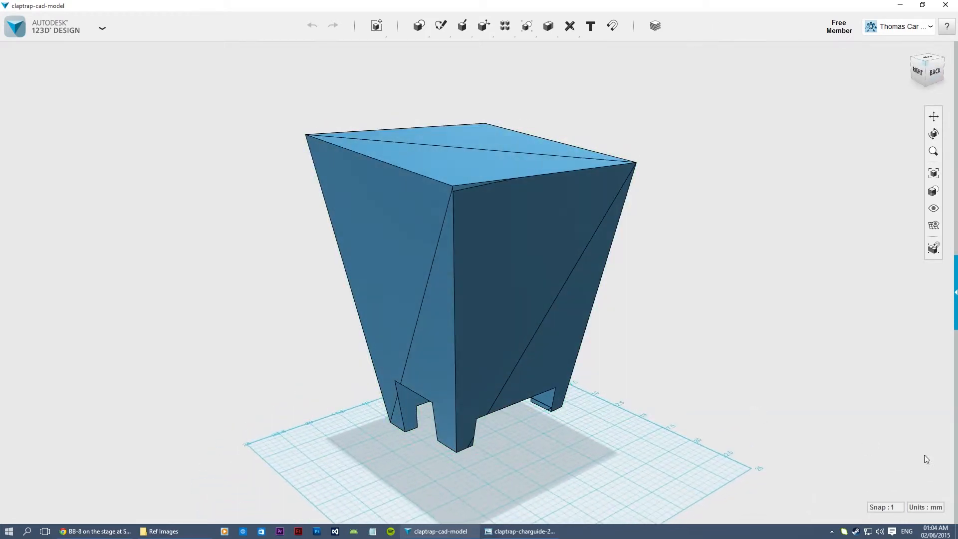
pyautogui.click(925, 507)
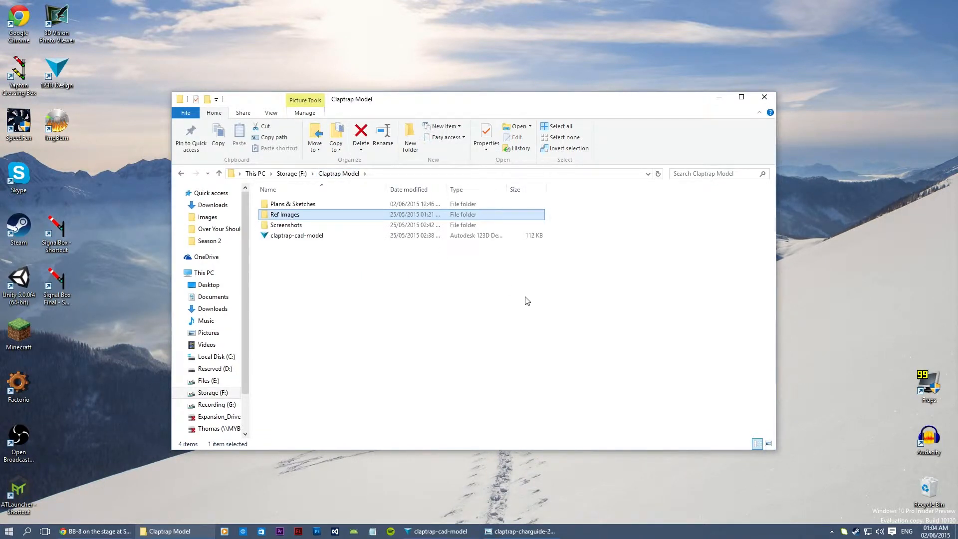
pyautogui.moveTo(462, 315)
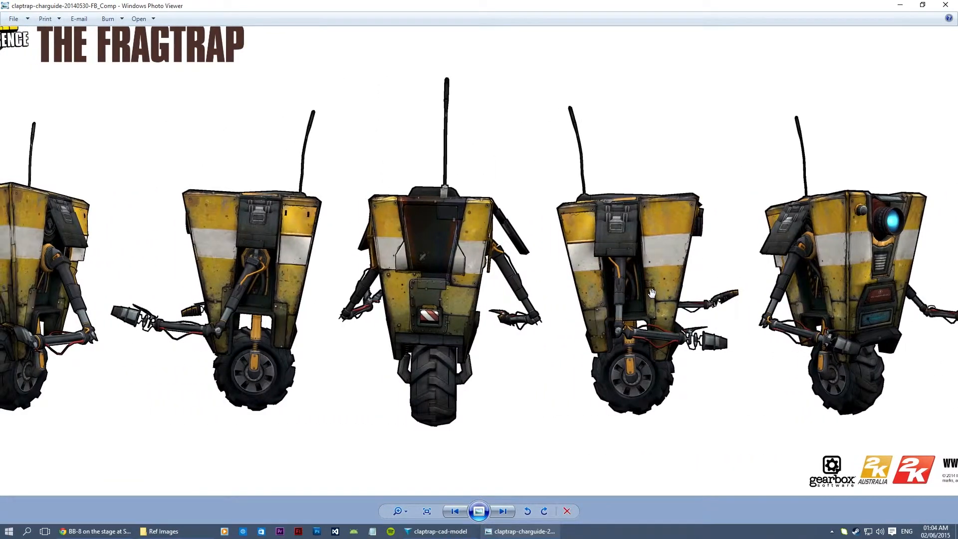
# - Scroll across the zoomed turnaround sheet to the rear and side views
pyautogui.hscroll(3)
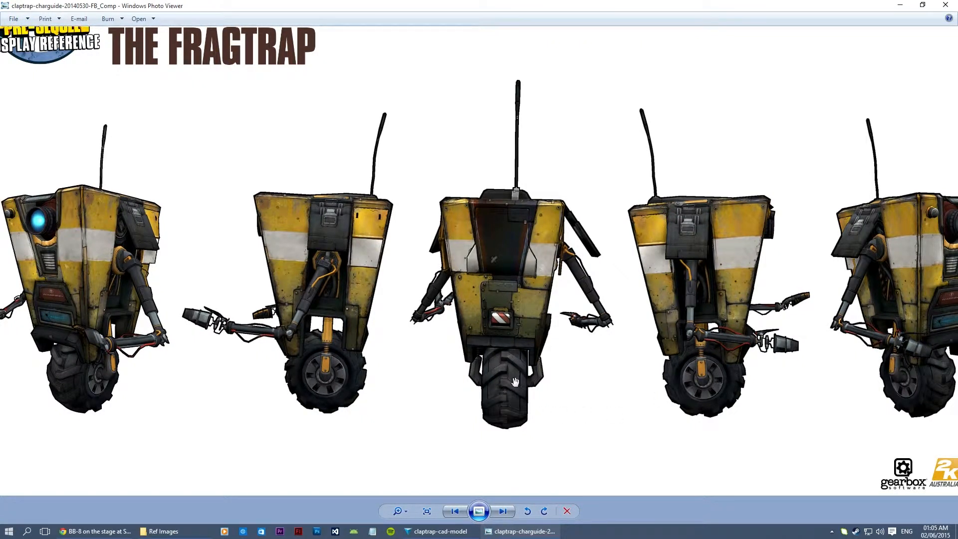
pyautogui.moveTo(524, 380)
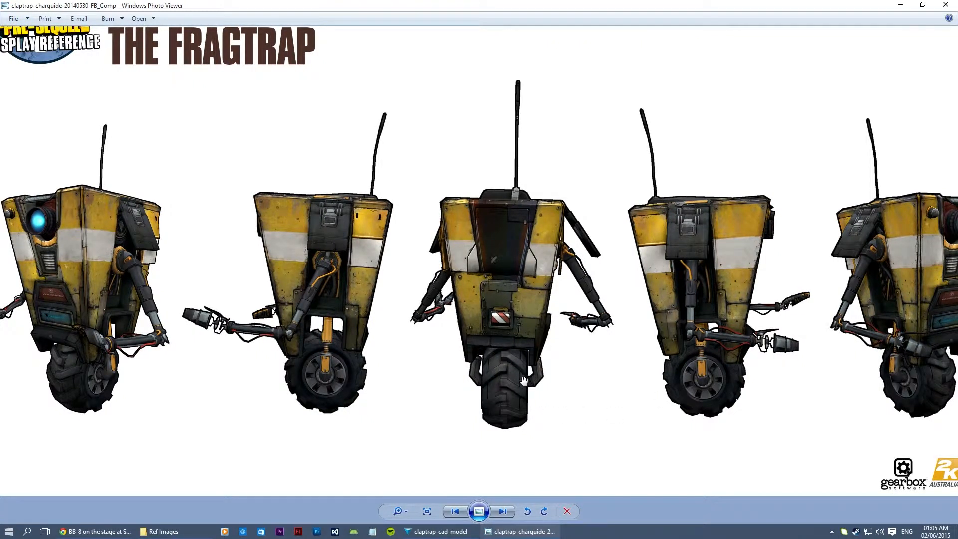
pyautogui.moveTo(584, 385)
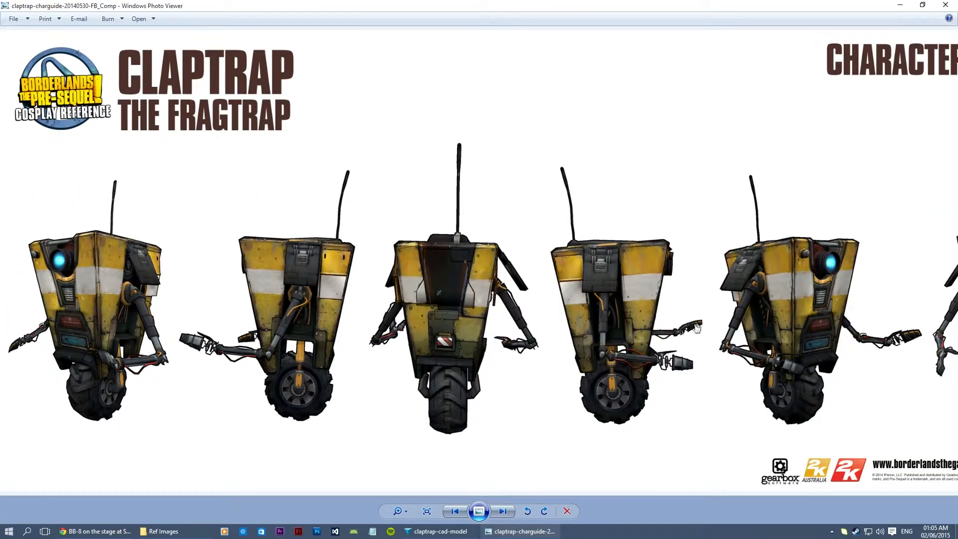
# - Close the reference sheet and open the claptrap_balance sketch from the Plans & Sketches folder
pyautogui.click(399, 512)
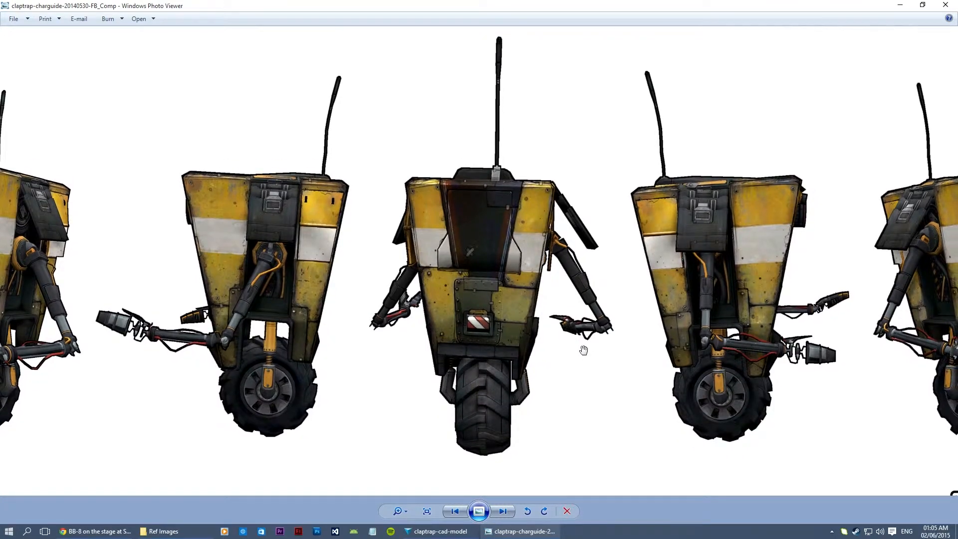
pyautogui.moveTo(500, 405)
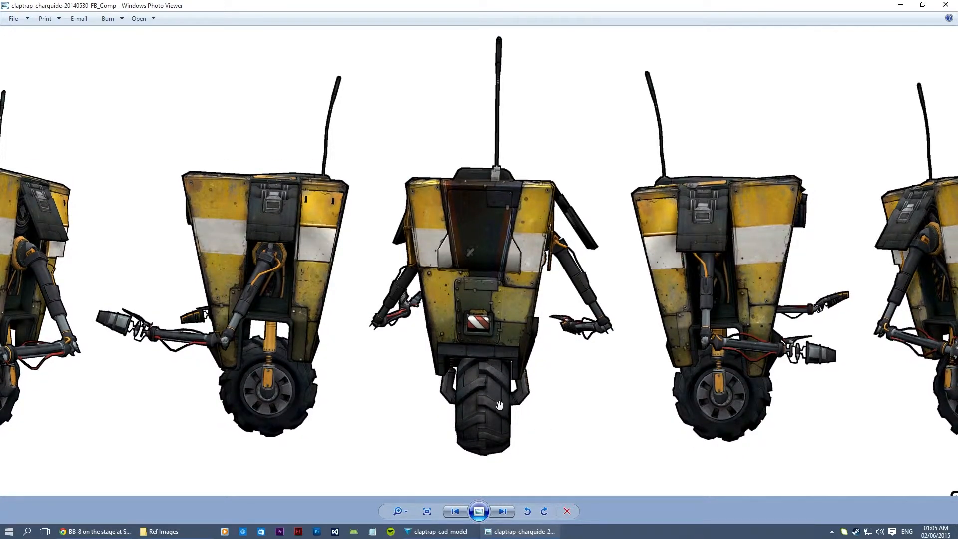
pyautogui.moveTo(600, 417)
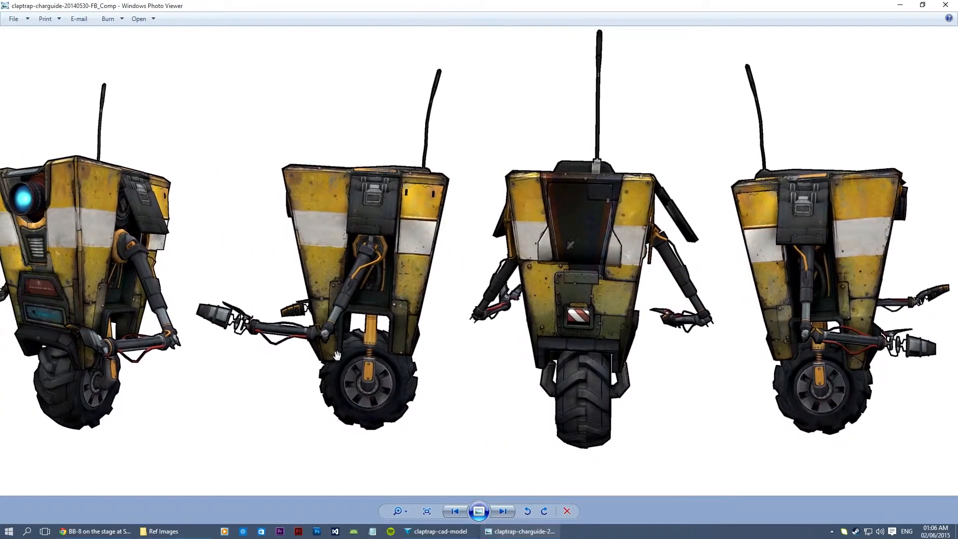
pyautogui.moveTo(623, 398)
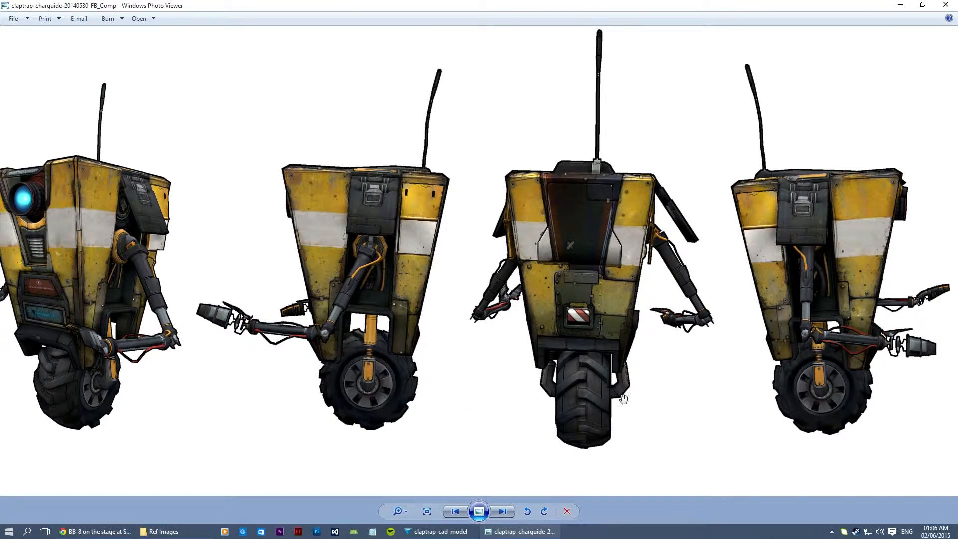
pyautogui.moveTo(617, 402)
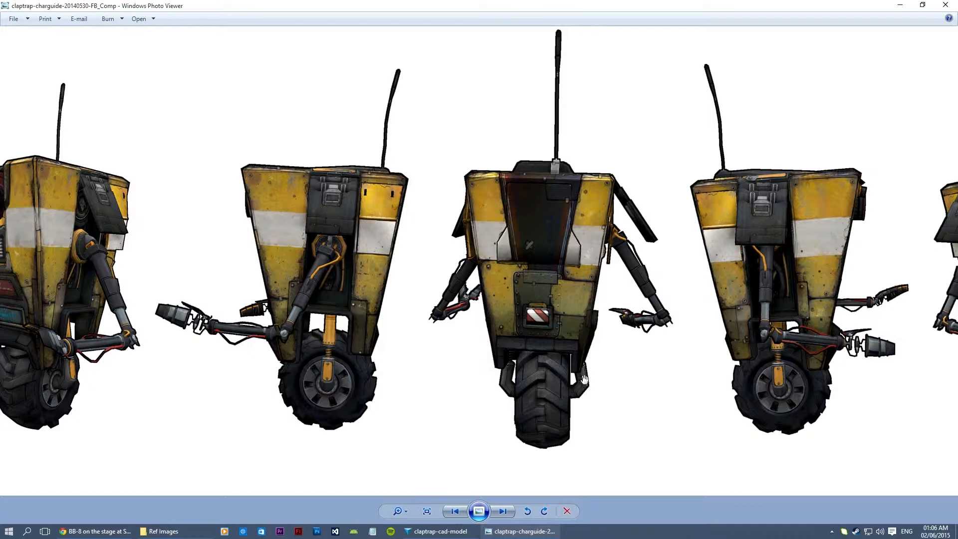
pyautogui.moveTo(672, 402)
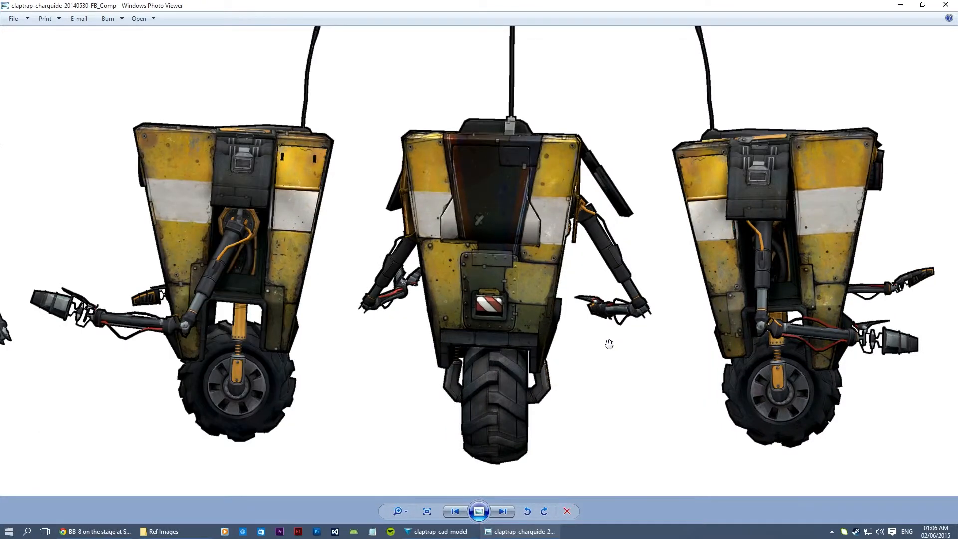
pyautogui.click(427, 512)
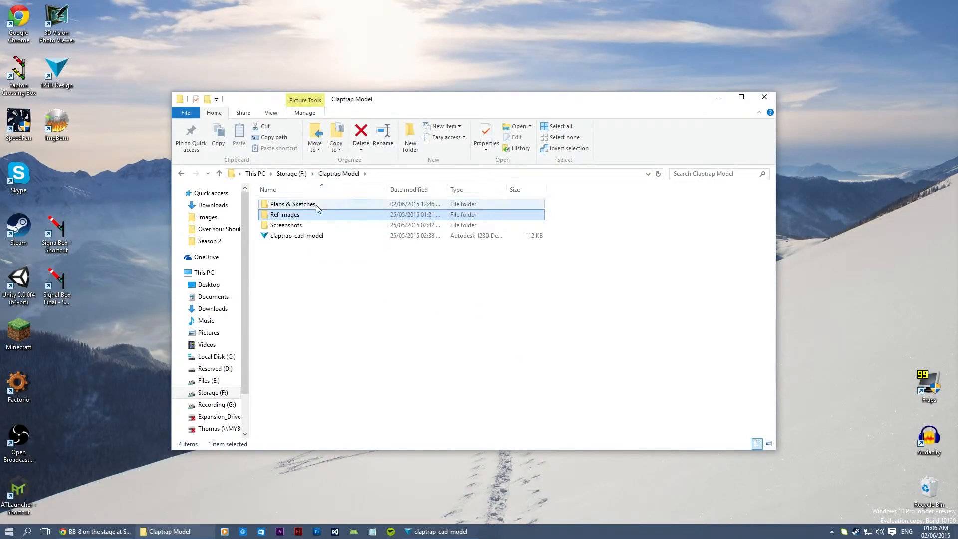
pyautogui.doubleClick(294, 204)
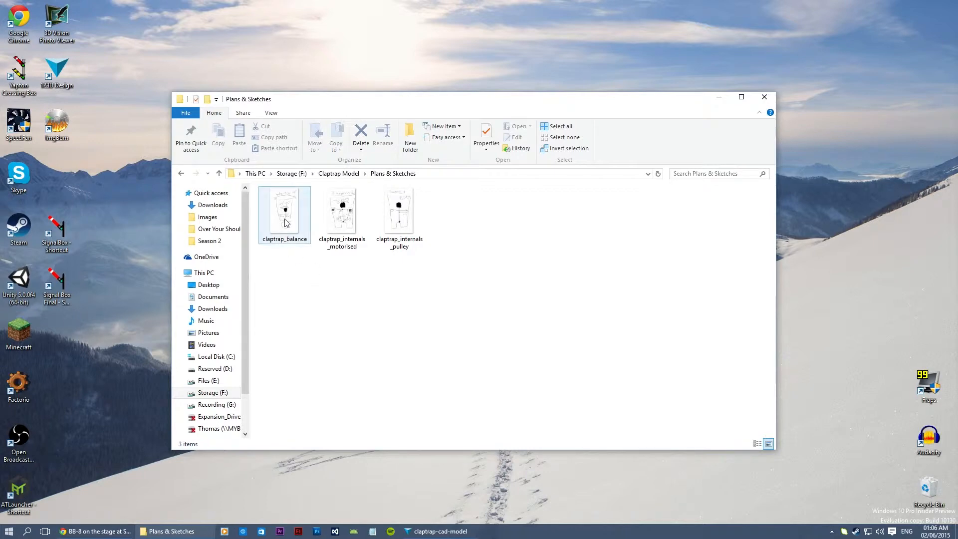
pyautogui.doubleClick(284, 210)
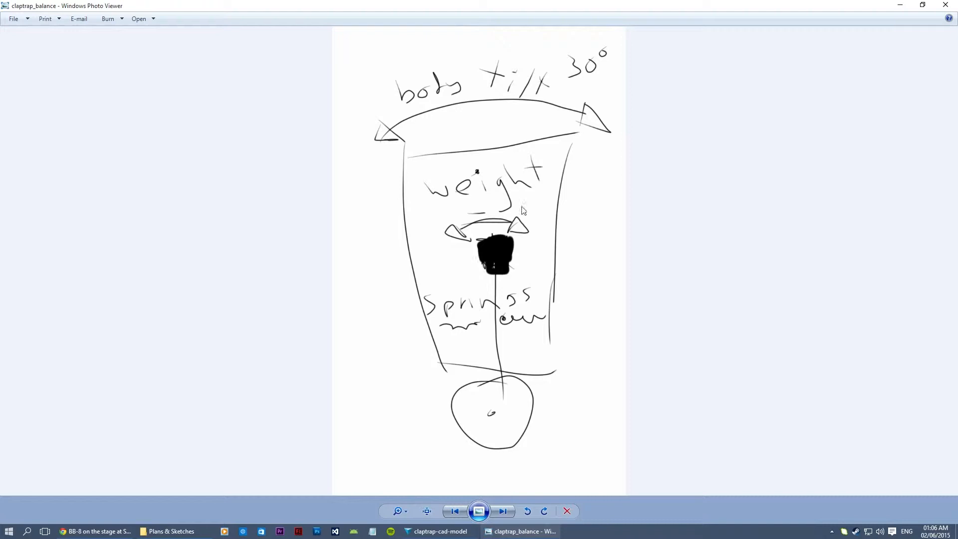
pyautogui.moveTo(550, 221)
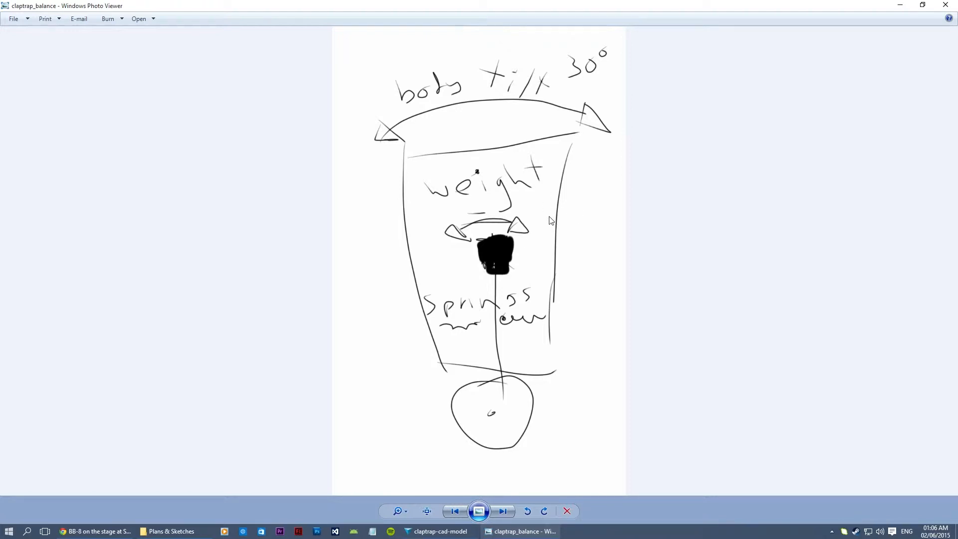
pyautogui.moveTo(512, 151)
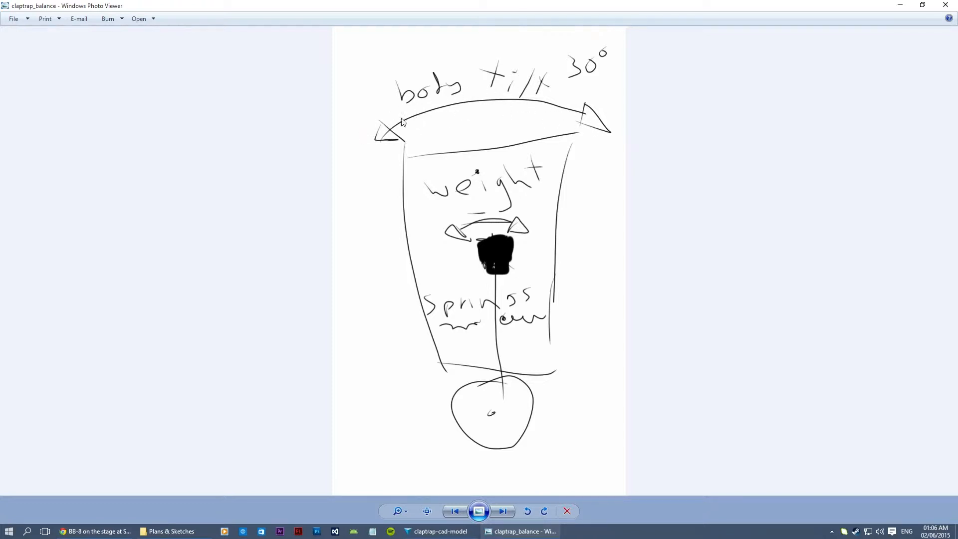
pyautogui.moveTo(342, 88)
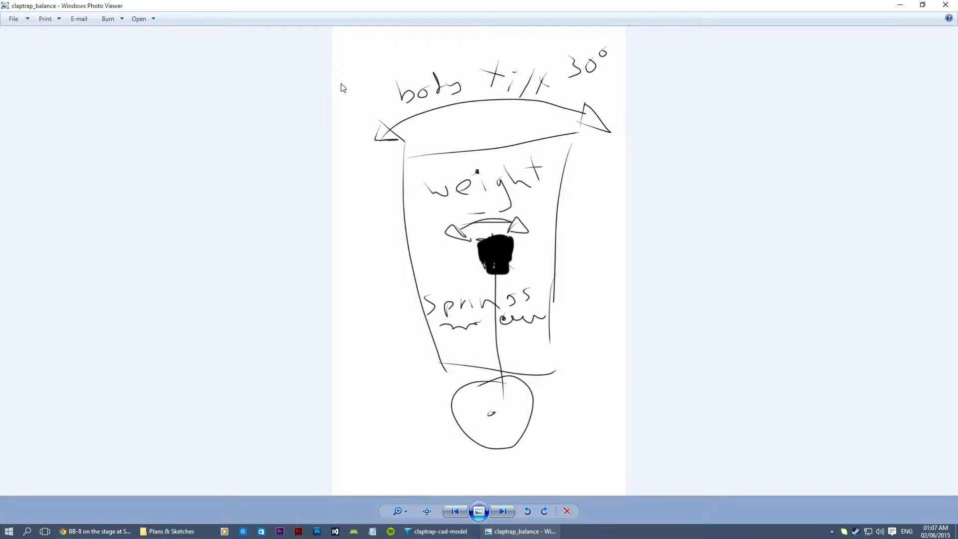
pyautogui.moveTo(318, 134)
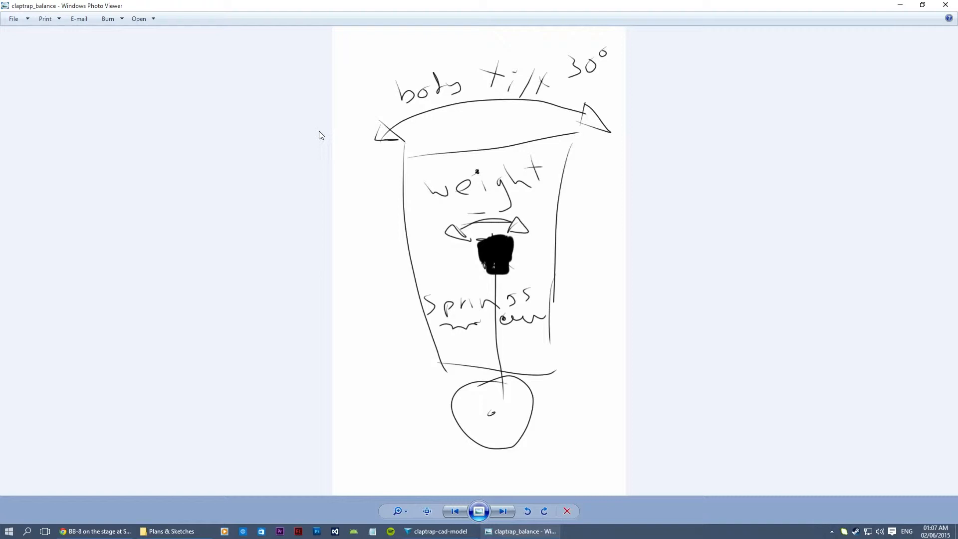
pyautogui.moveTo(478, 256)
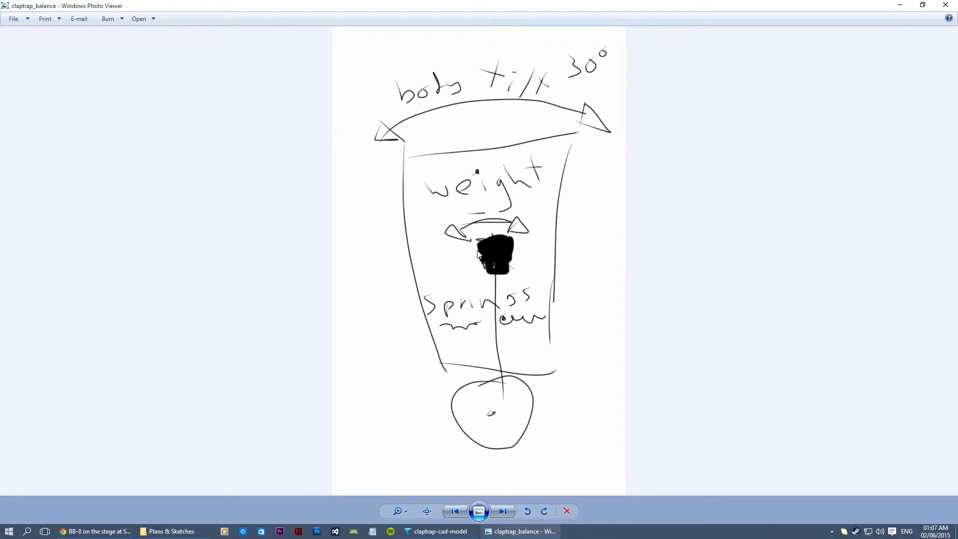
pyautogui.moveTo(480, 252)
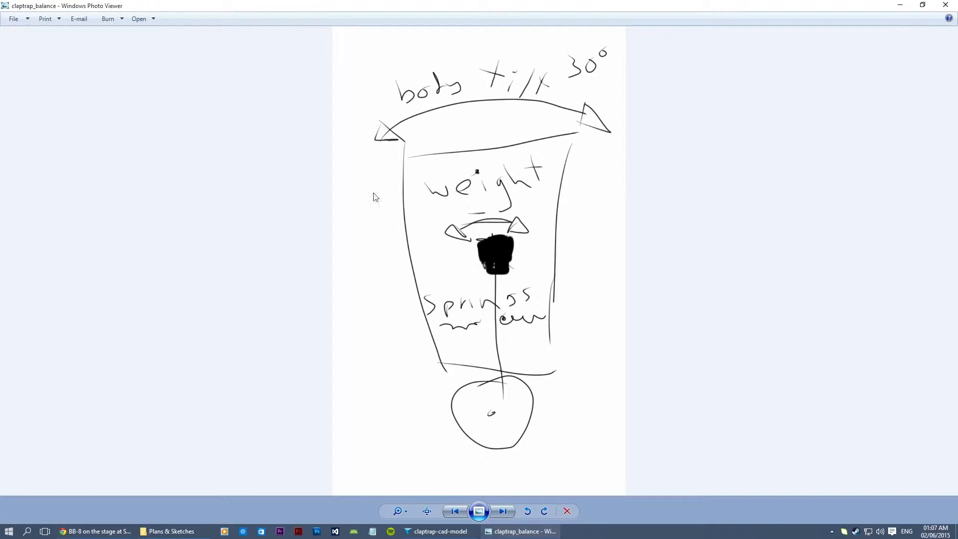
pyautogui.moveTo(573, 231)
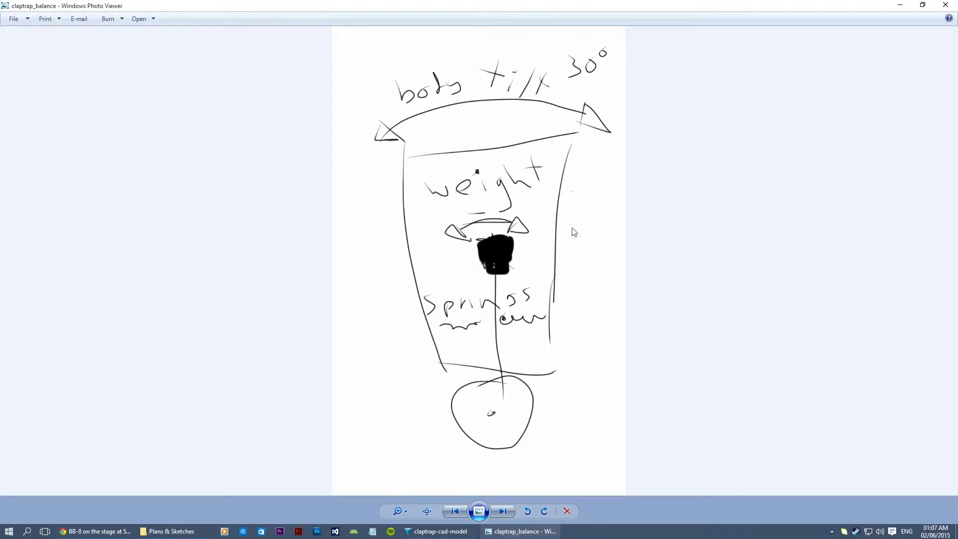
pyautogui.moveTo(522, 316)
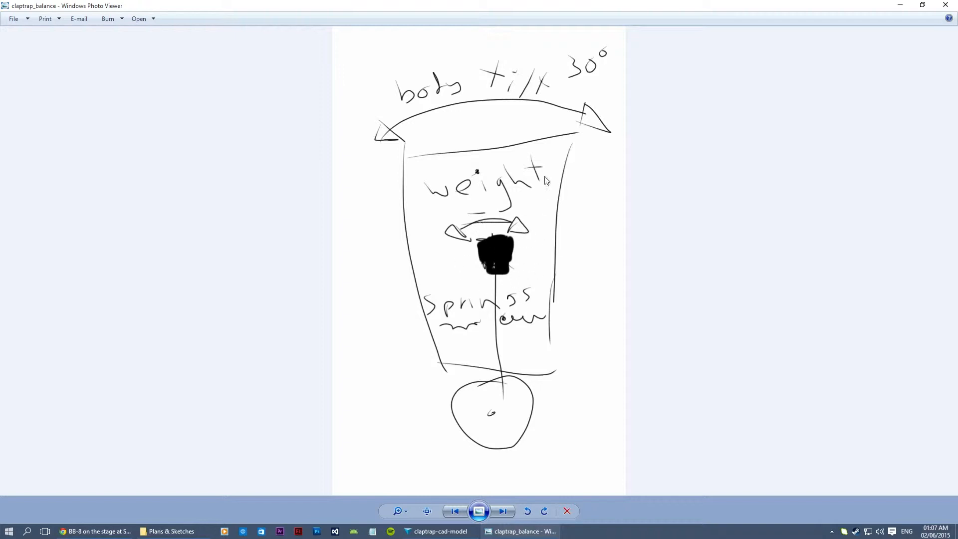
pyautogui.moveTo(488, 281)
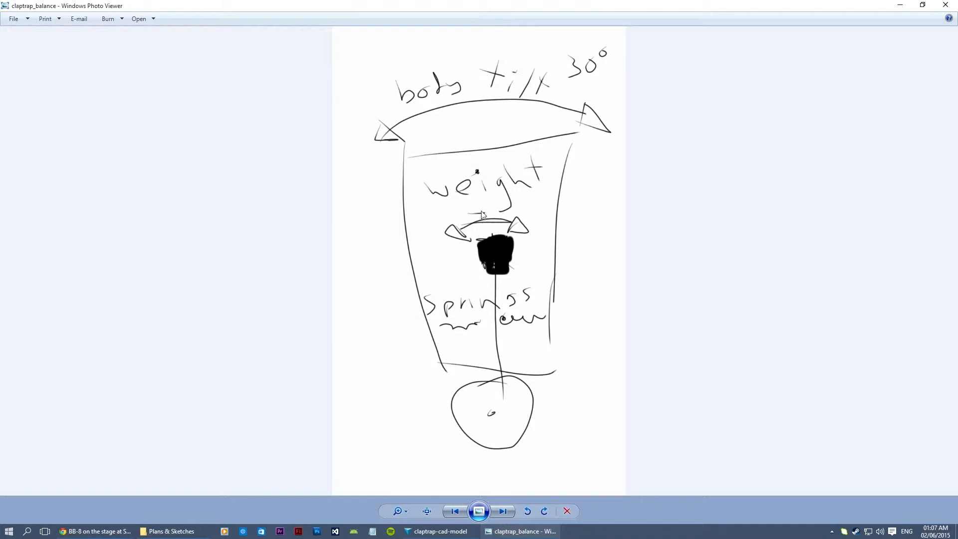
pyautogui.moveTo(504, 441)
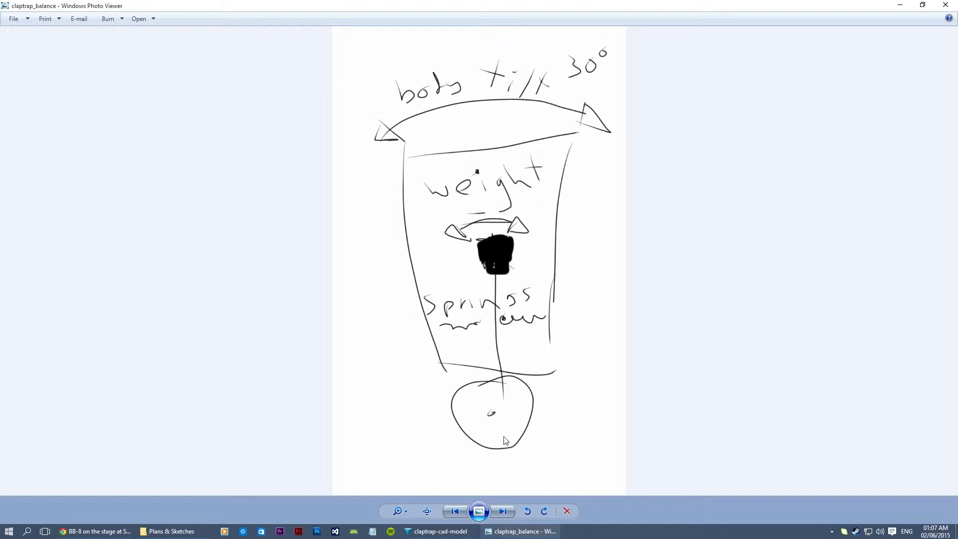
pyautogui.moveTo(499, 413)
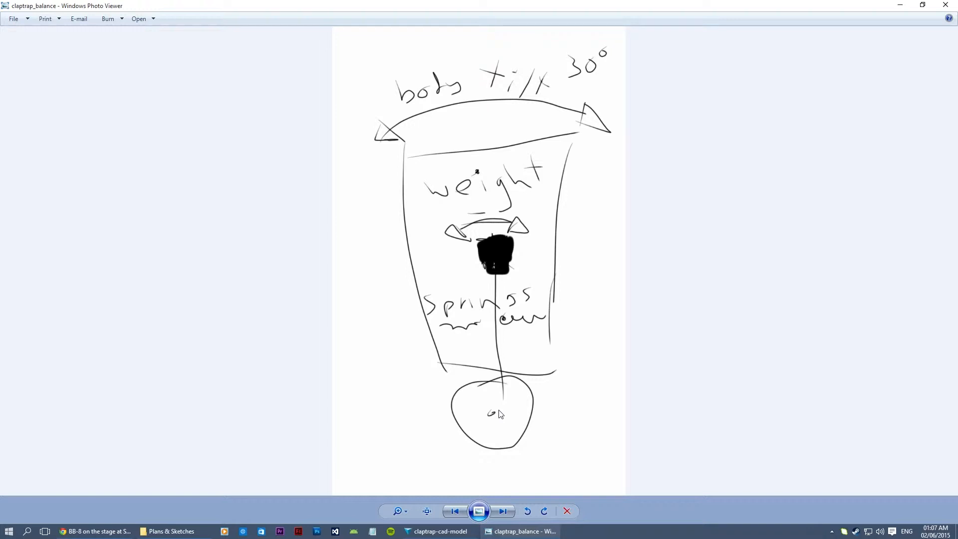
pyautogui.moveTo(532, 410)
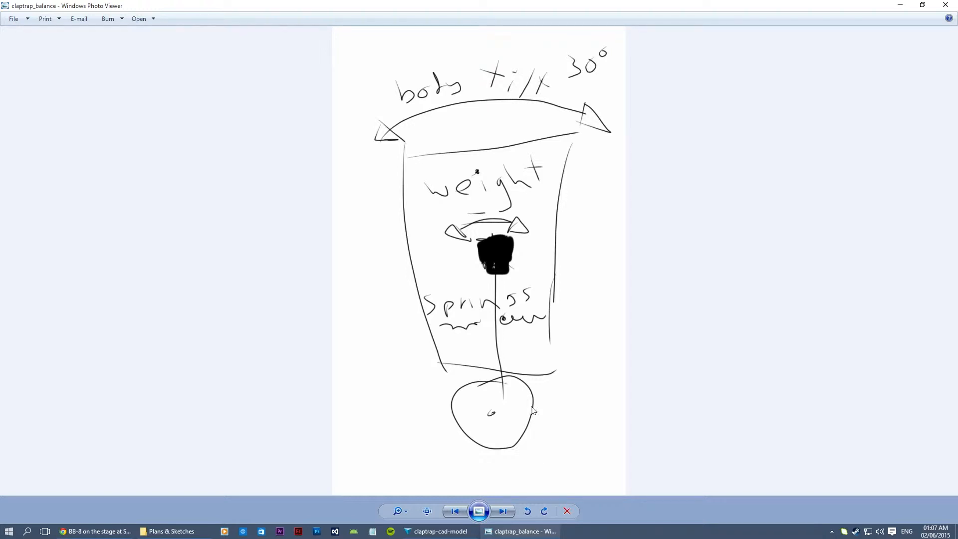
pyautogui.moveTo(500, 373)
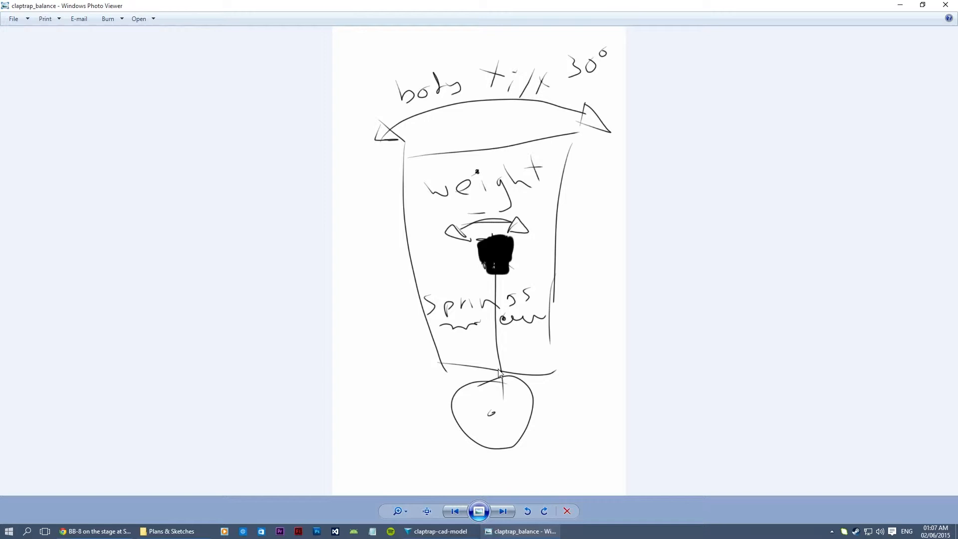
pyautogui.moveTo(498, 364)
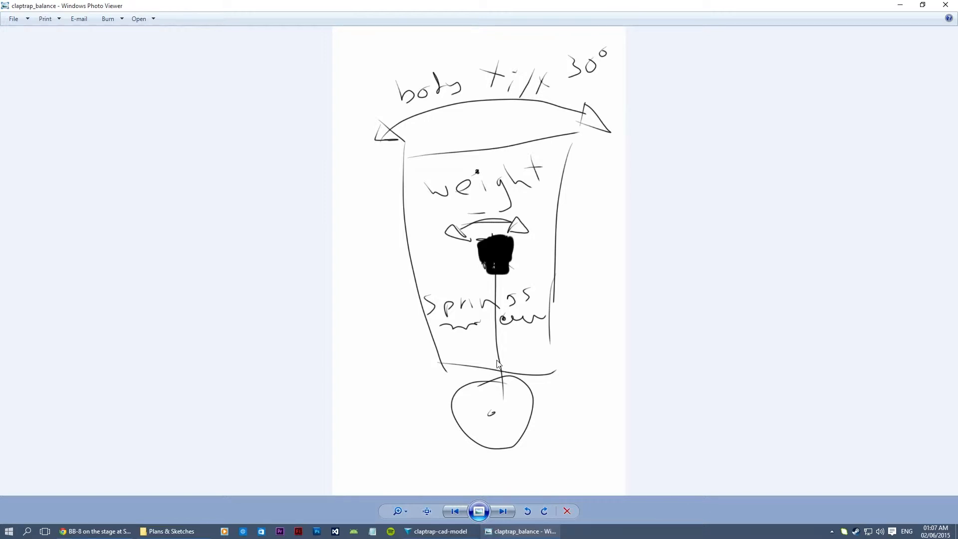
pyautogui.moveTo(447, 308)
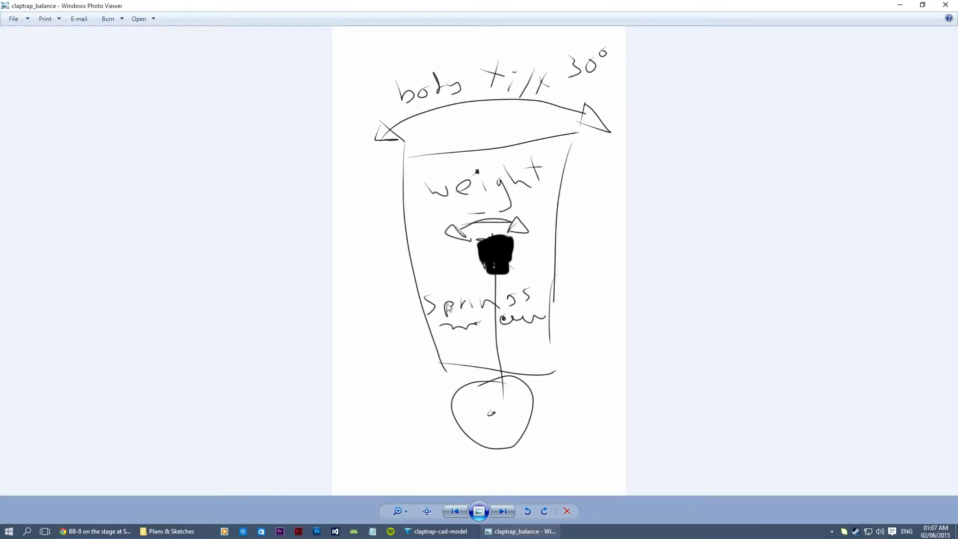
pyautogui.moveTo(434, 304)
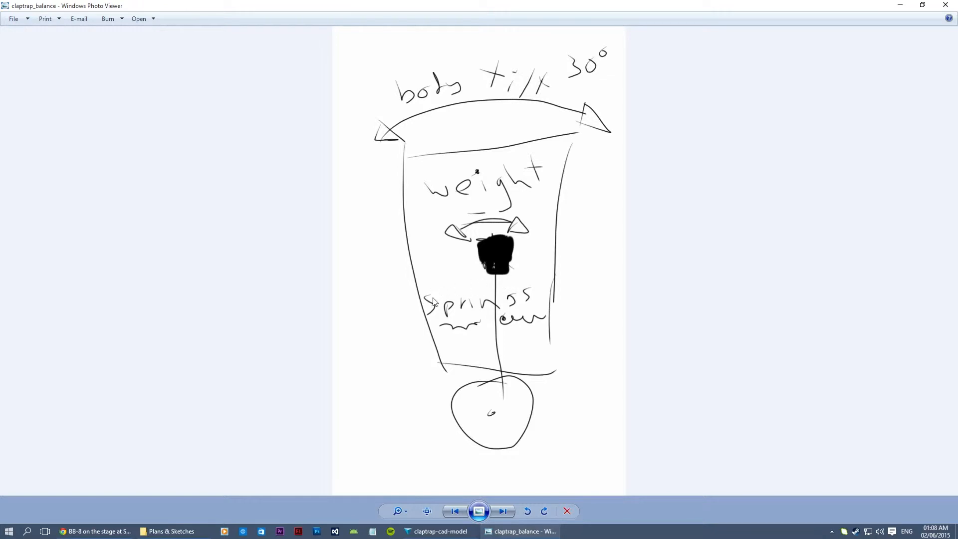
pyautogui.moveTo(500, 299)
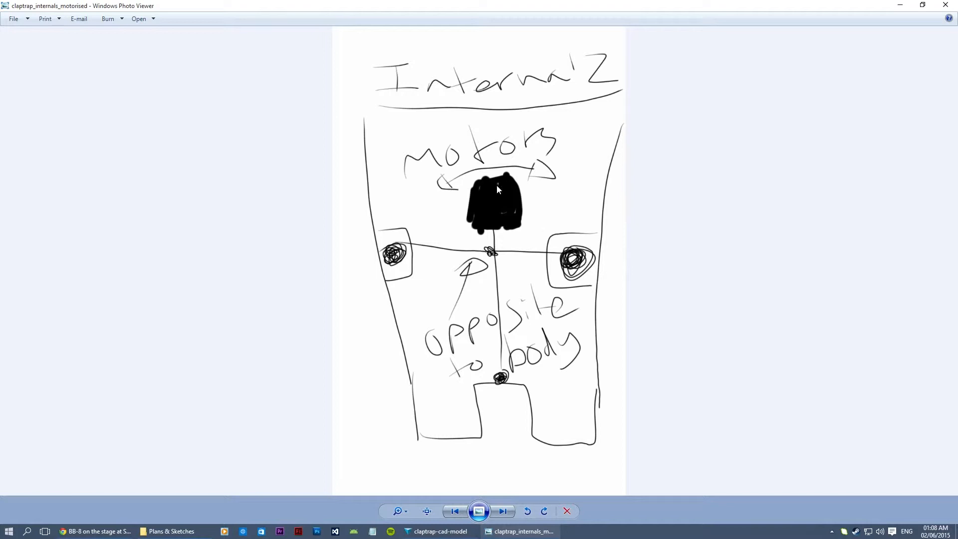
pyautogui.moveTo(494, 166)
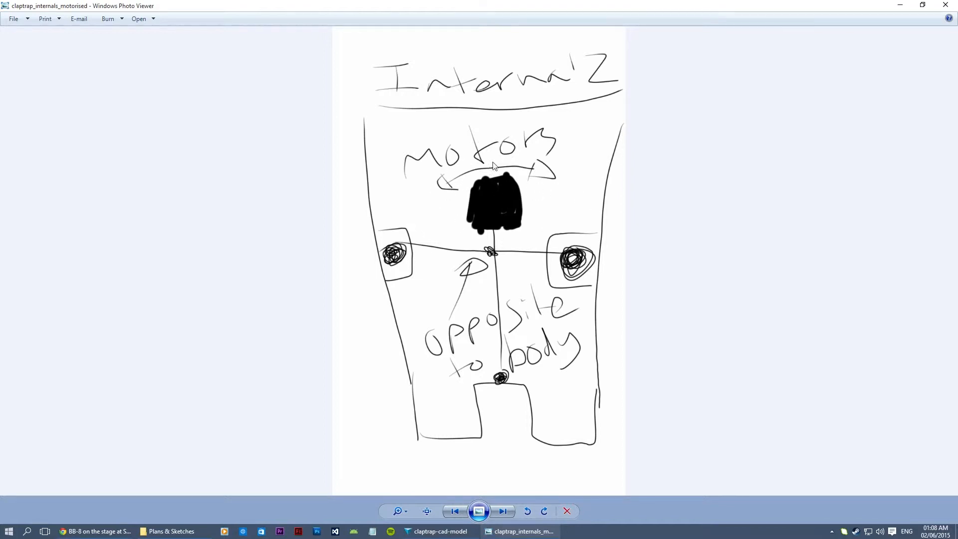
pyautogui.moveTo(457, 169)
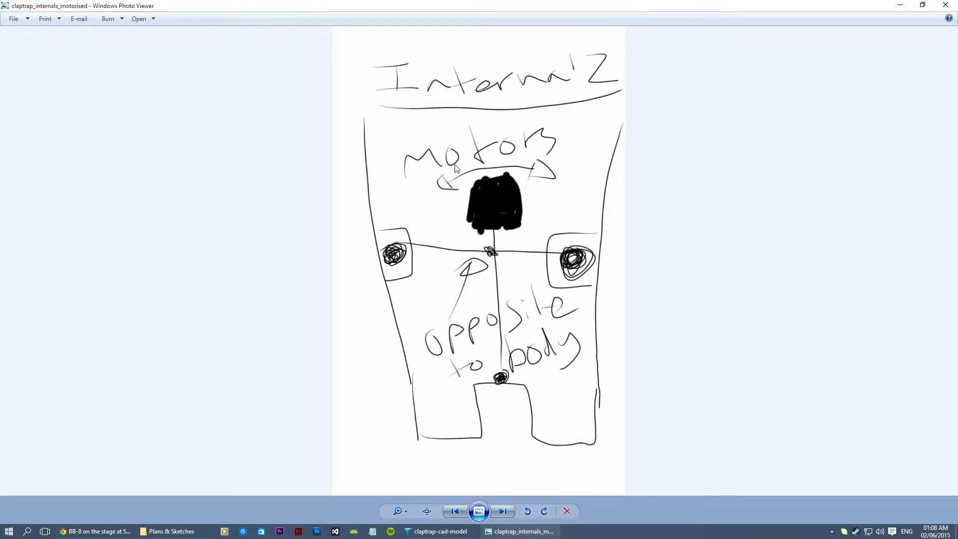
pyautogui.moveTo(698, 261)
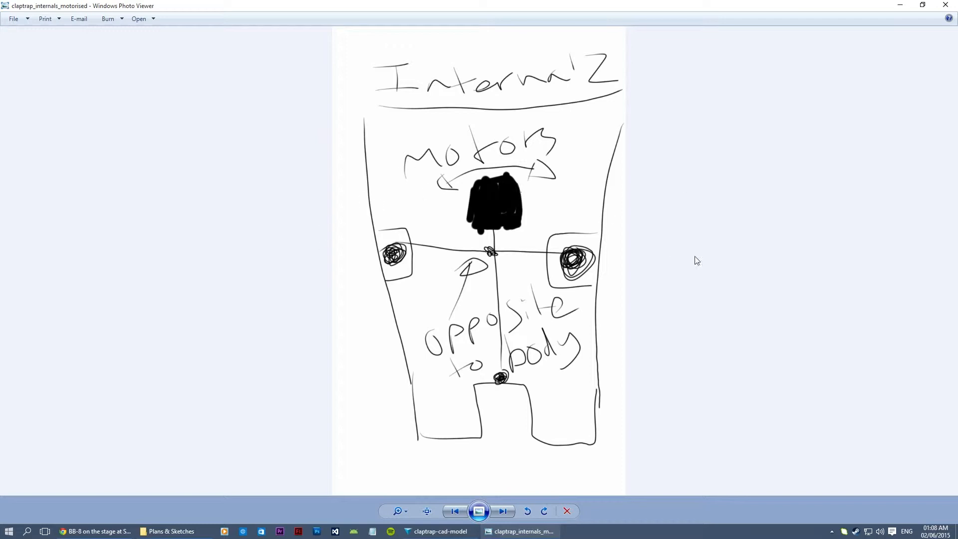
pyautogui.moveTo(494, 126)
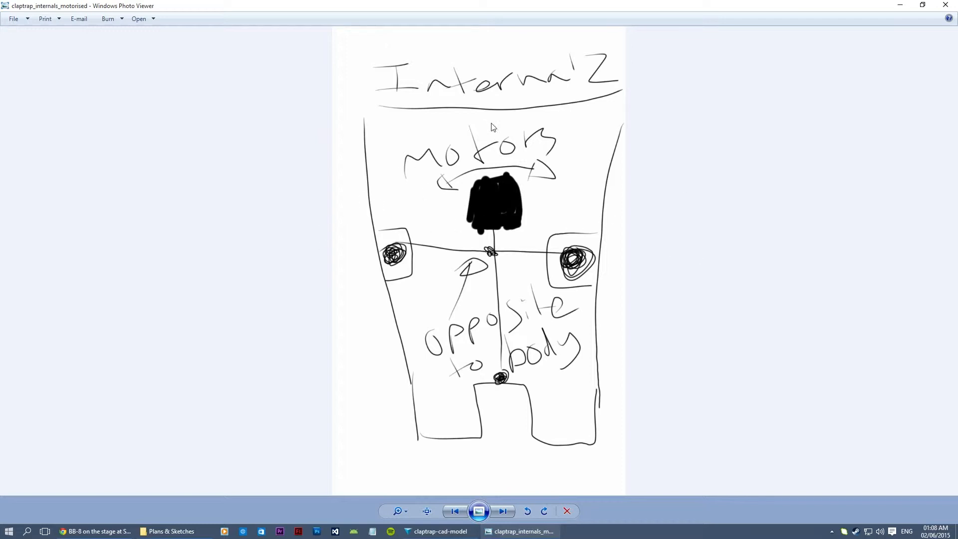
pyautogui.moveTo(276, 189)
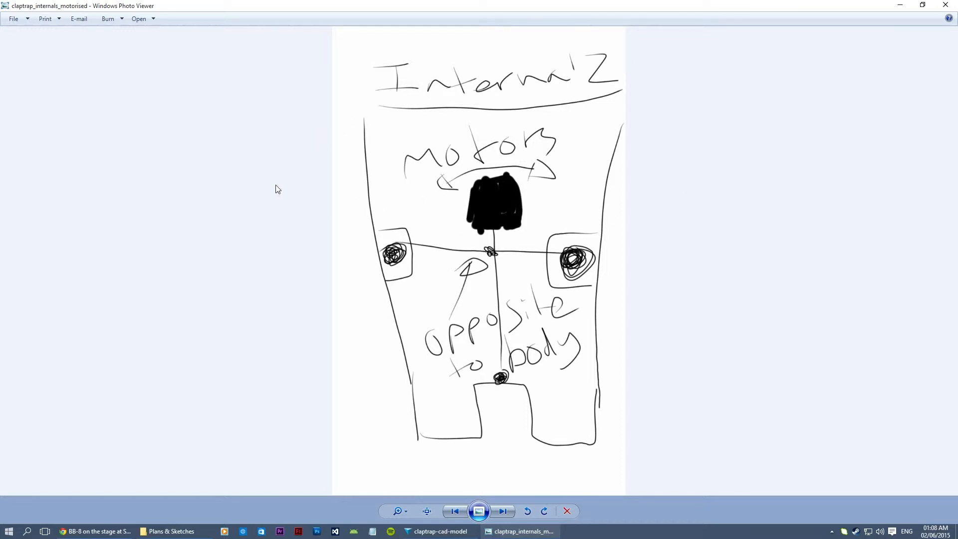
pyautogui.moveTo(500, 171)
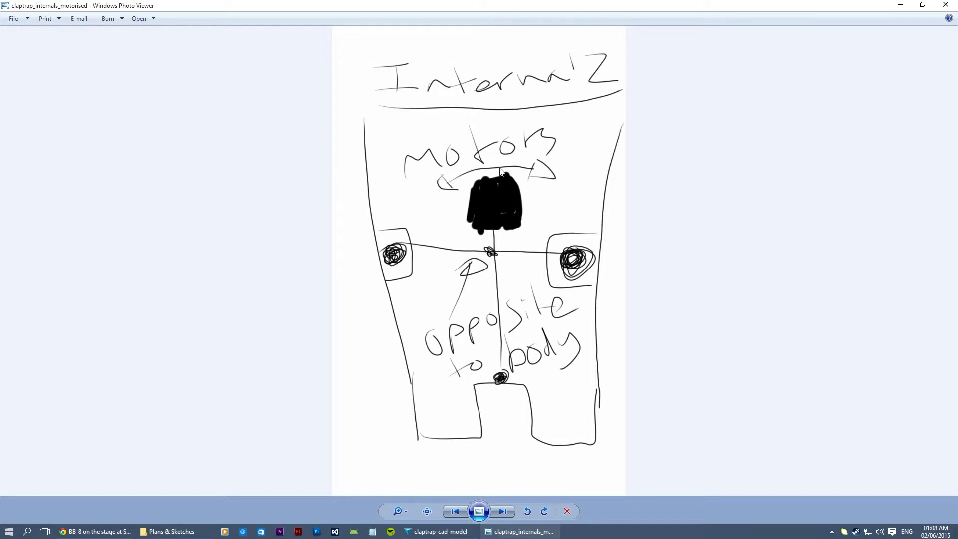
pyautogui.moveTo(511, 121)
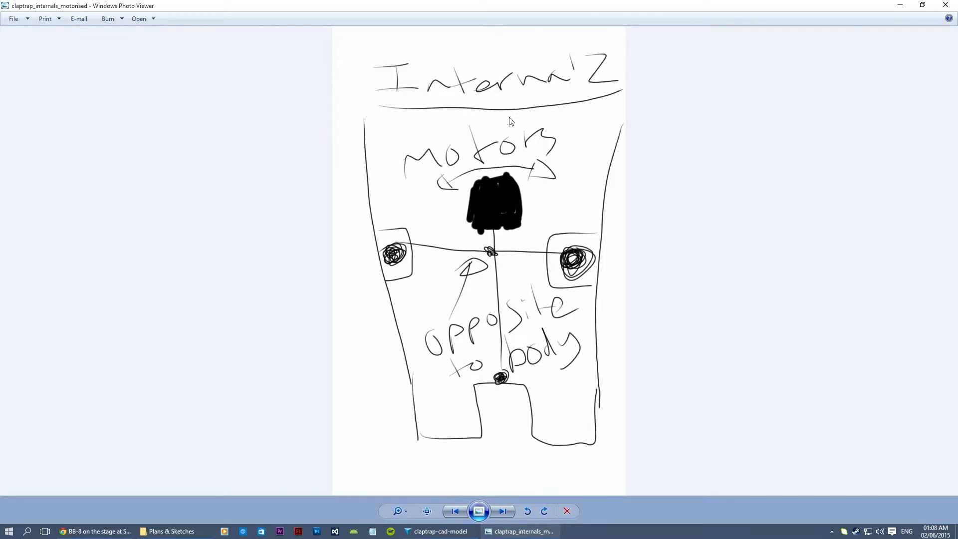
pyautogui.moveTo(61, 140)
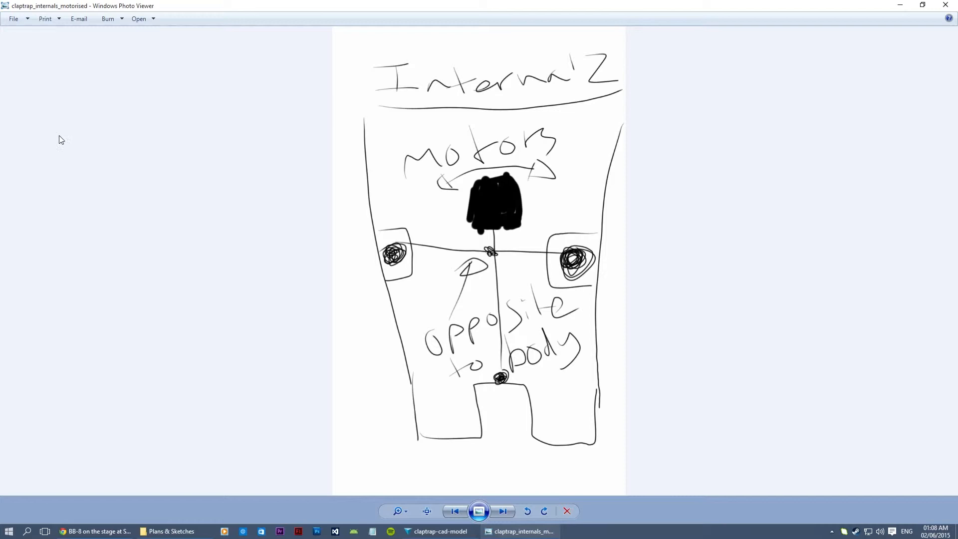
pyautogui.moveTo(154, 135)
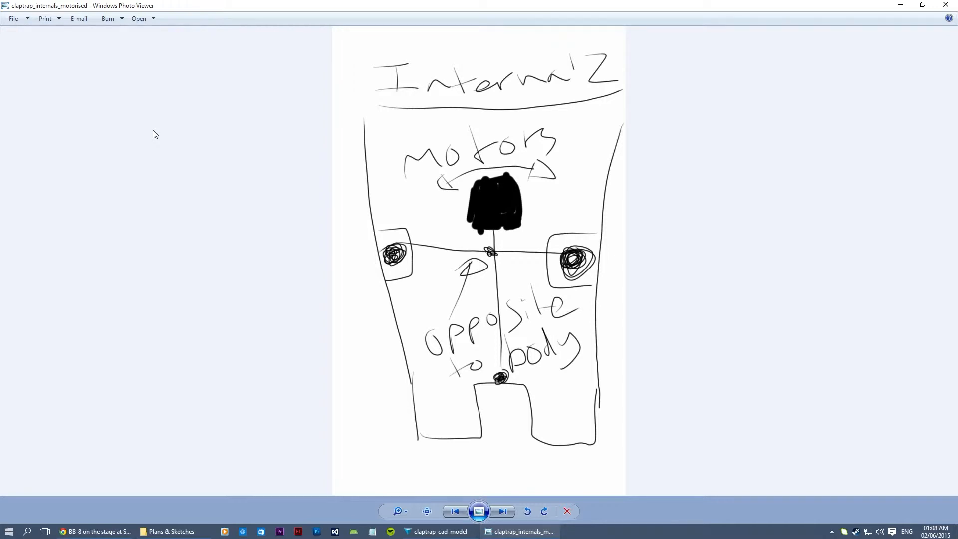
pyautogui.moveTo(257, 110)
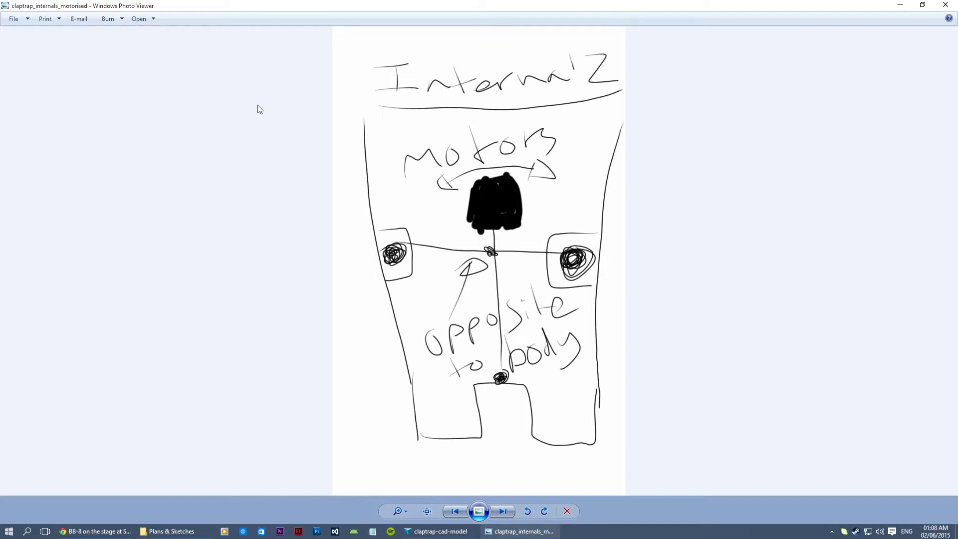
pyautogui.moveTo(203, 186)
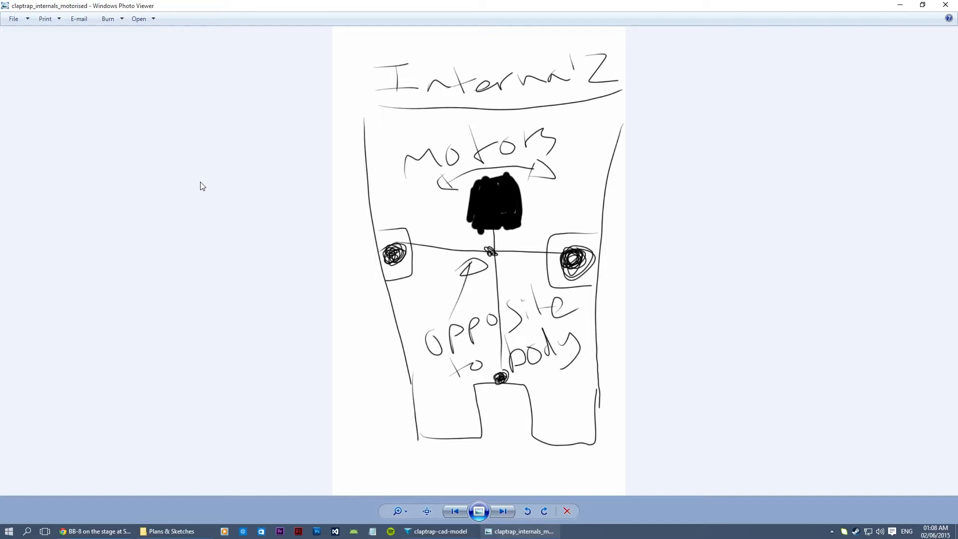
pyautogui.moveTo(427, 200)
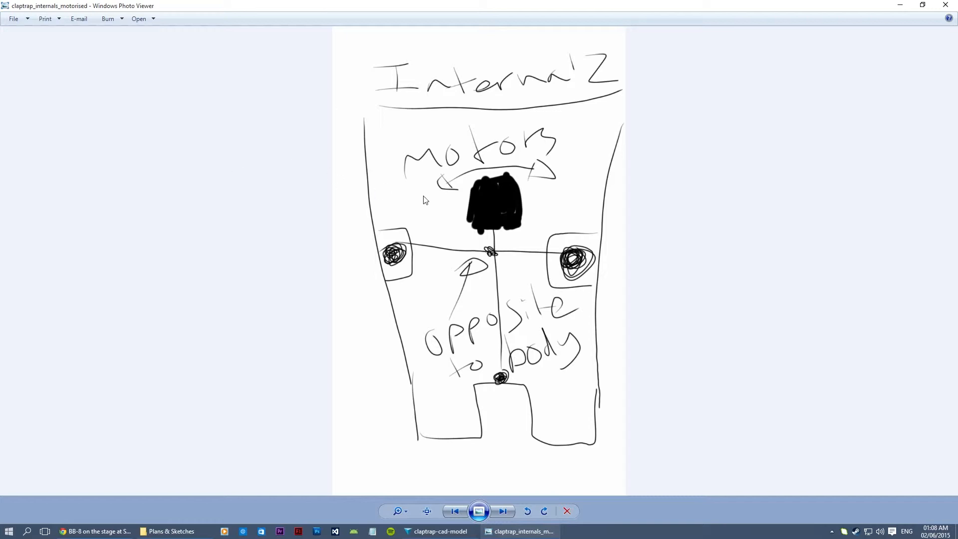
pyautogui.moveTo(548, 185)
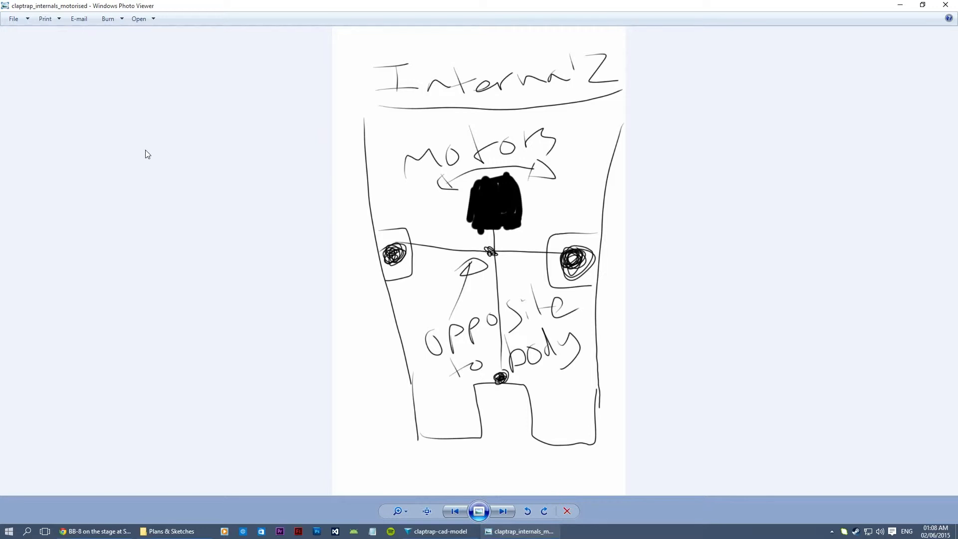
pyautogui.moveTo(563, 354)
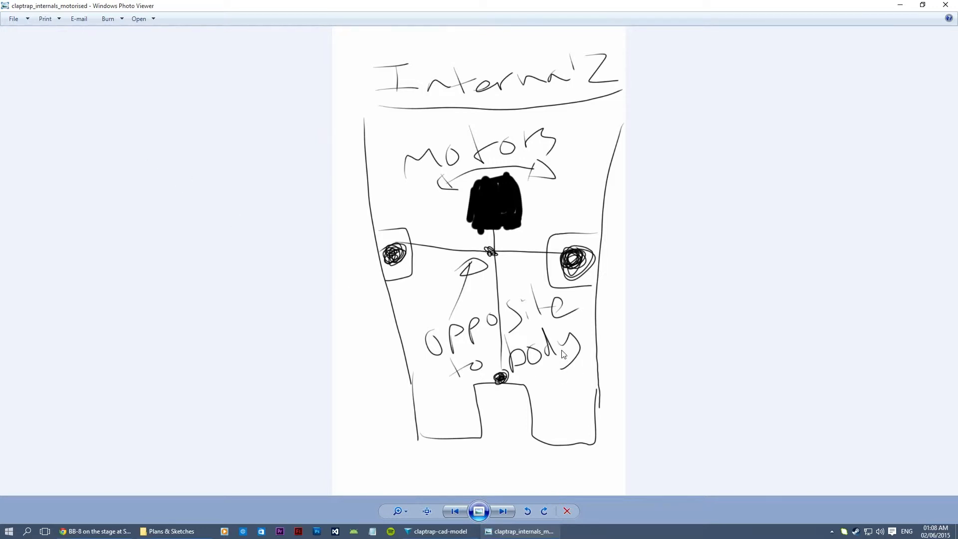
pyautogui.moveTo(612, 344)
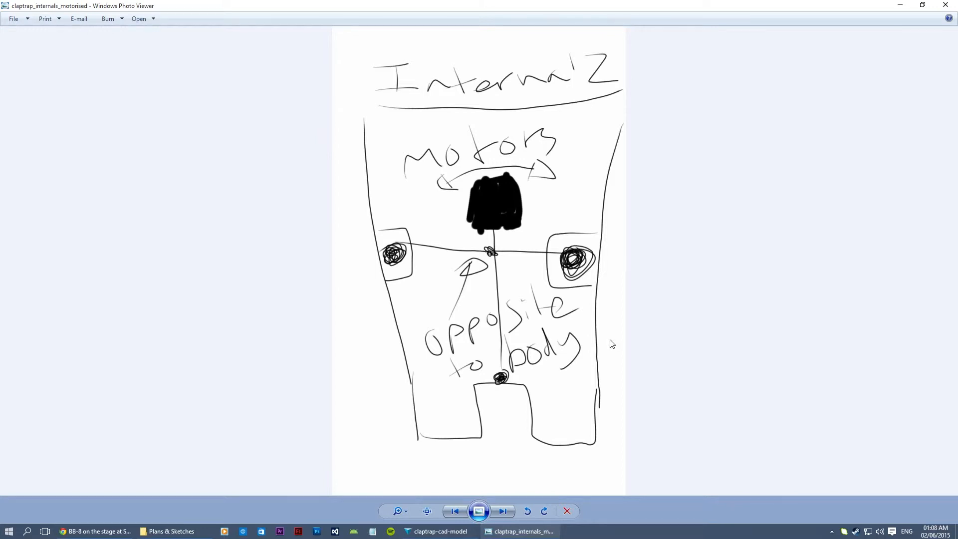
pyautogui.moveTo(502, 172)
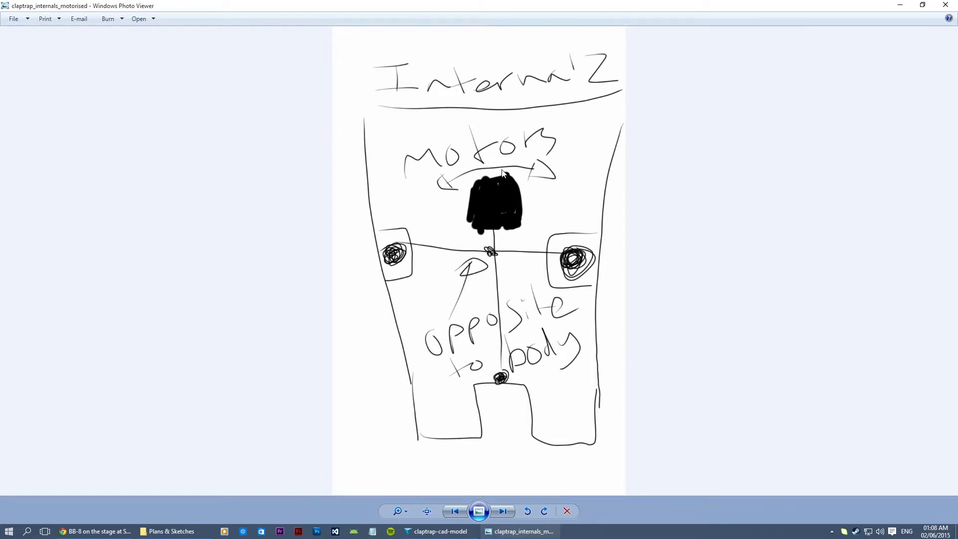
pyautogui.moveTo(495, 168)
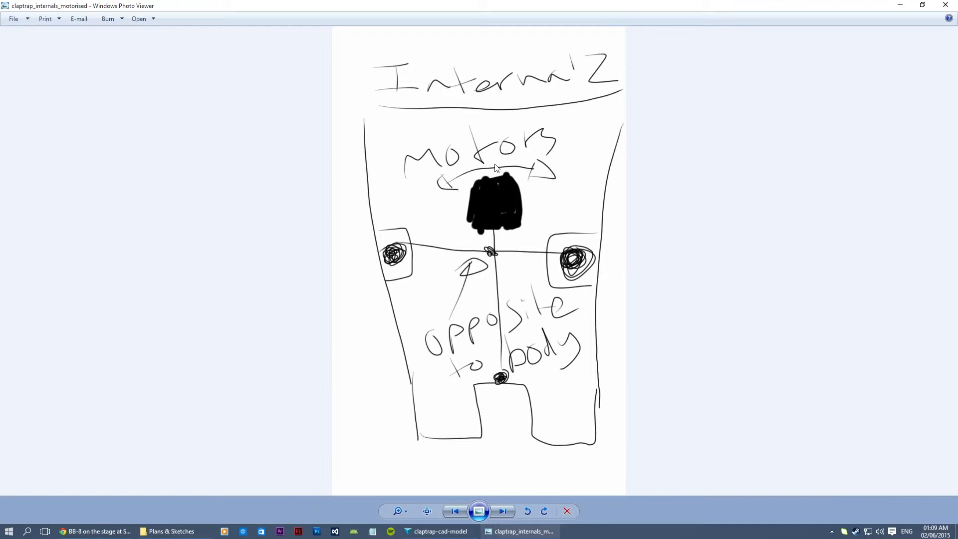
pyautogui.moveTo(445, 180)
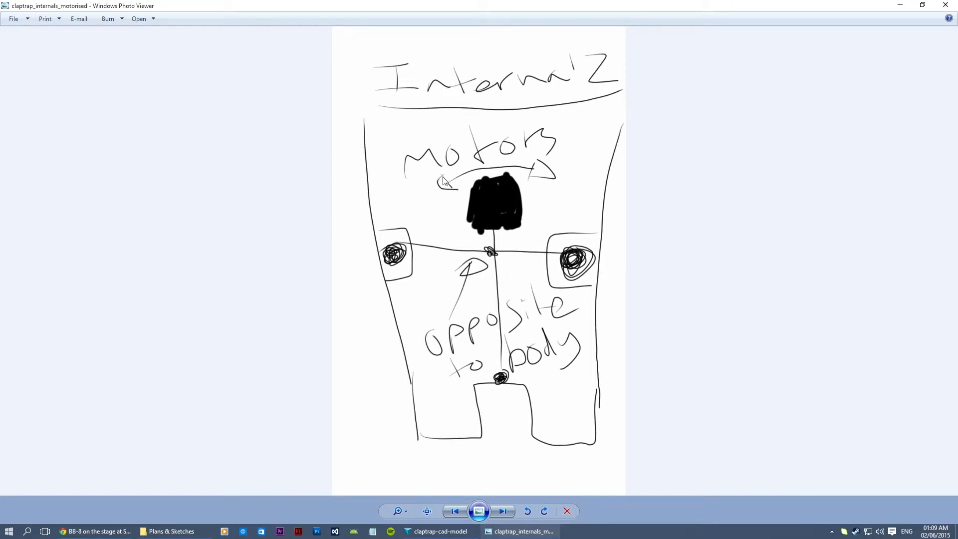
pyautogui.moveTo(501, 383)
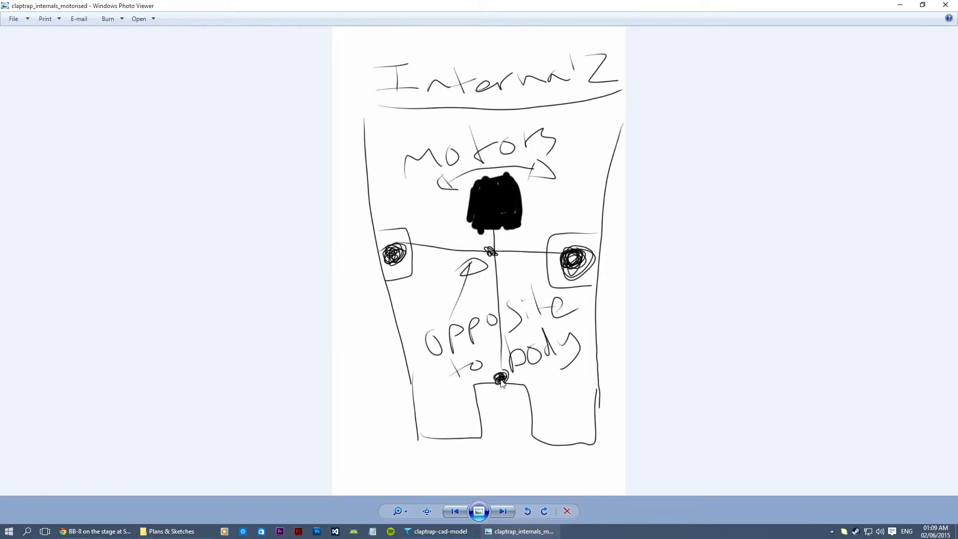
pyautogui.moveTo(498, 276)
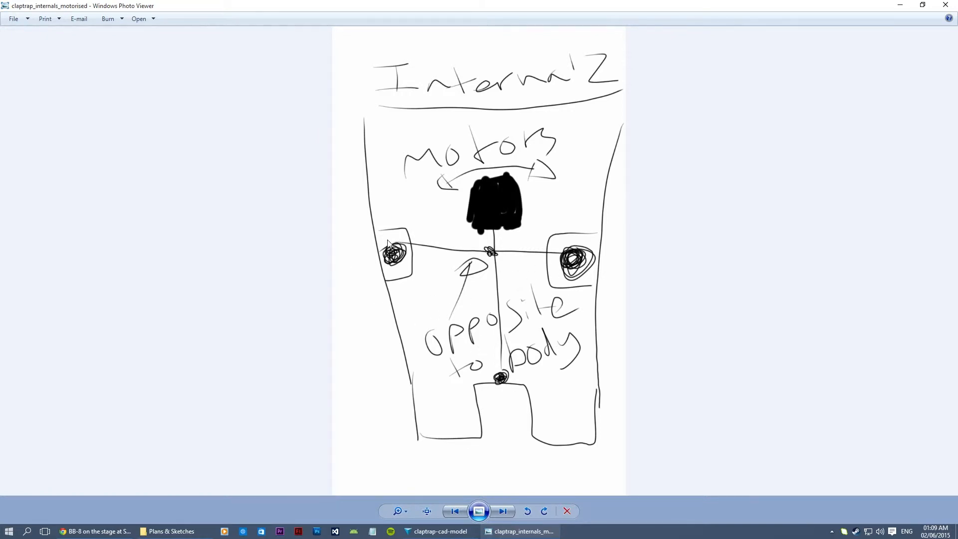
pyautogui.moveTo(550, 266)
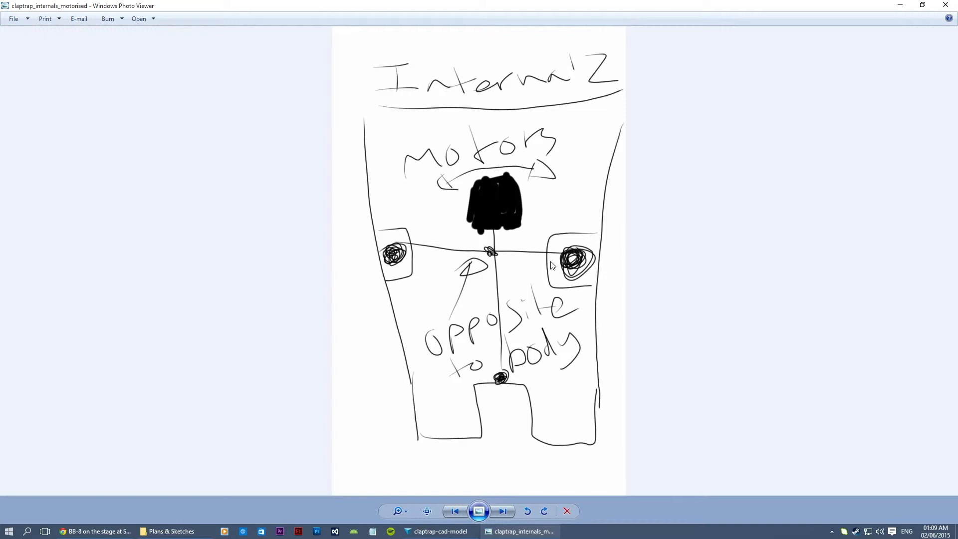
pyautogui.moveTo(568, 263)
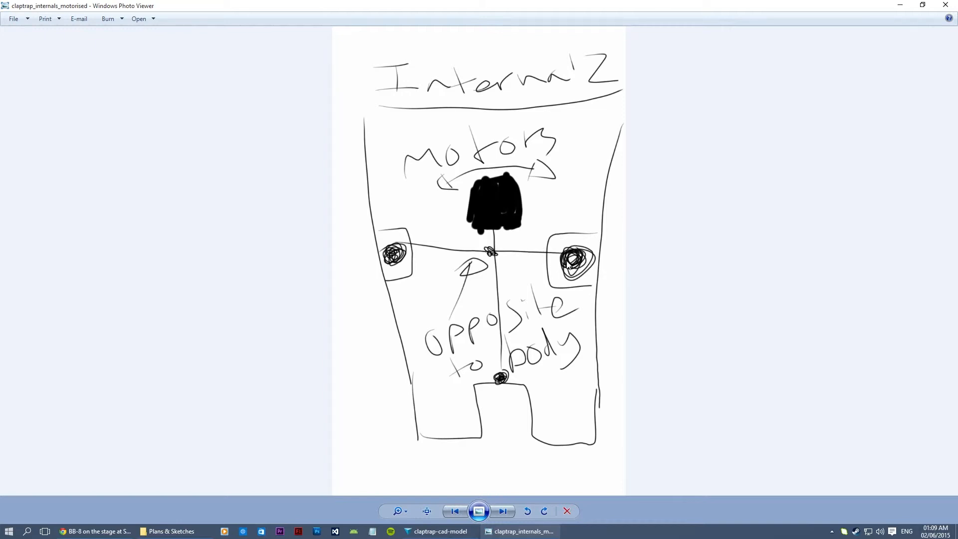
pyautogui.moveTo(547, 262)
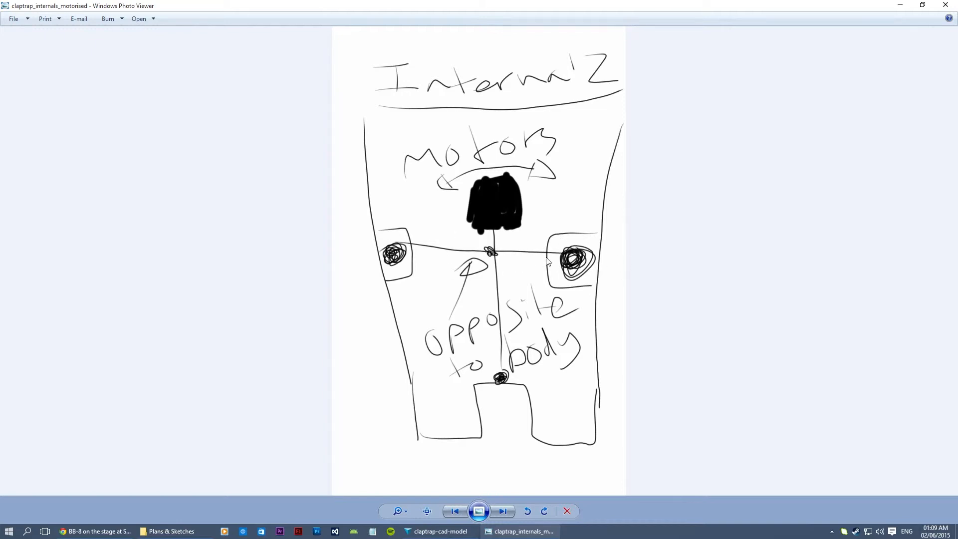
pyautogui.moveTo(553, 249)
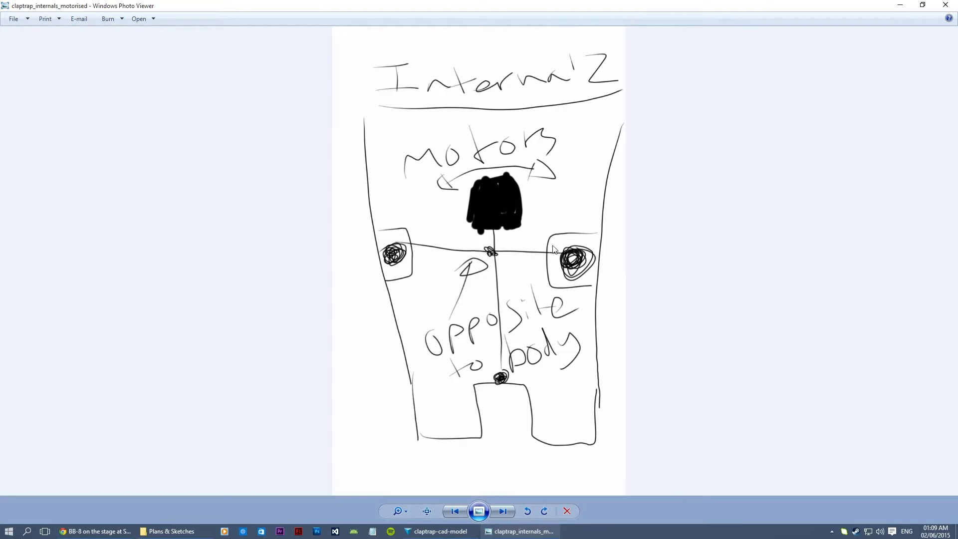
pyautogui.moveTo(591, 256)
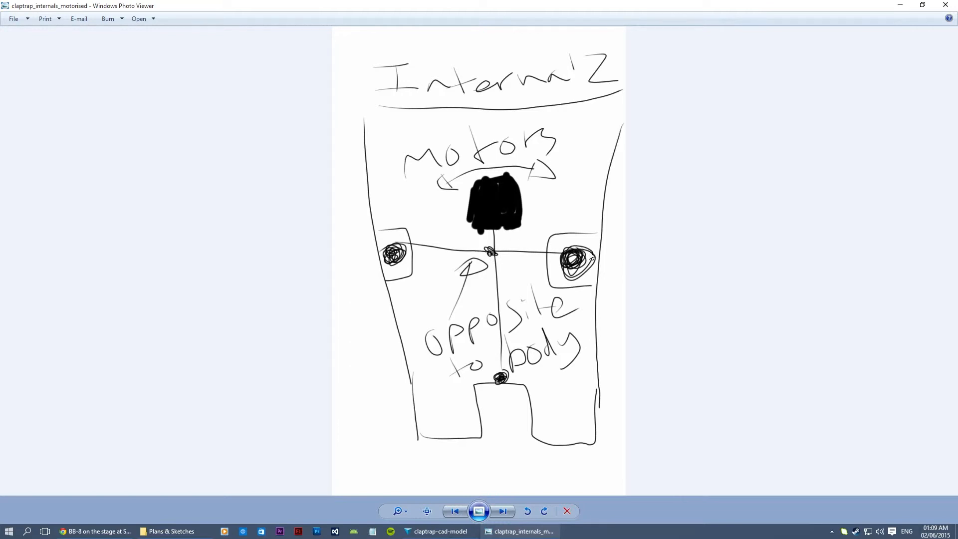
pyautogui.moveTo(516, 247)
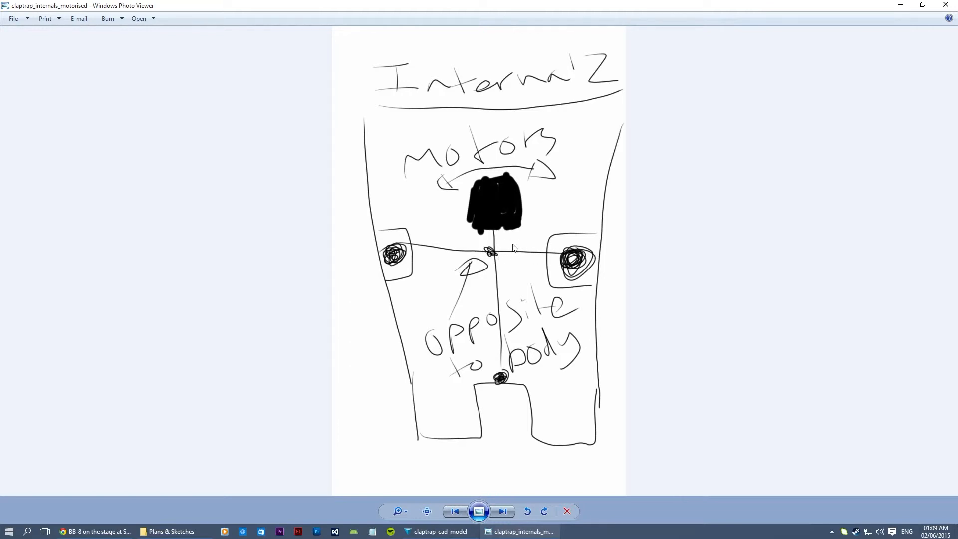
pyautogui.moveTo(481, 273)
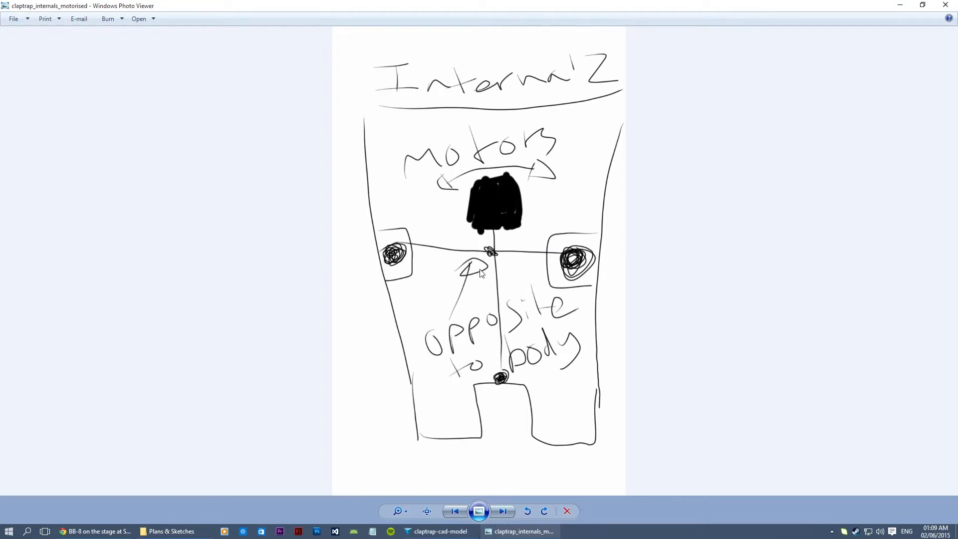
pyautogui.moveTo(479, 251)
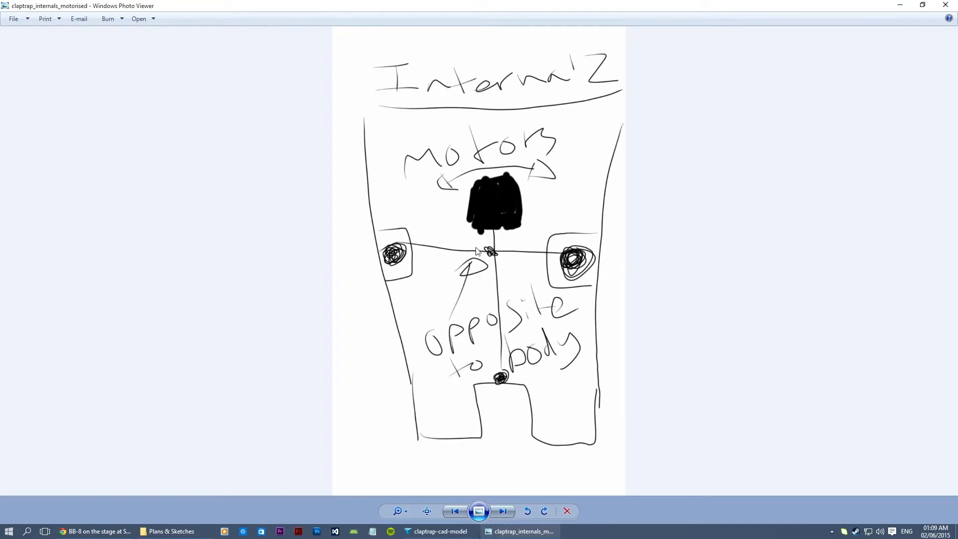
pyautogui.moveTo(513, 259)
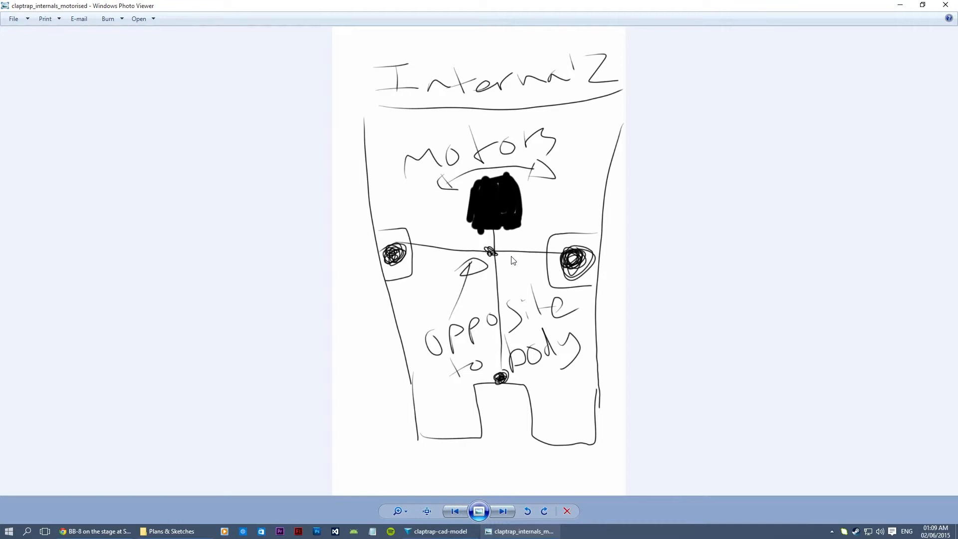
pyautogui.moveTo(496, 256)
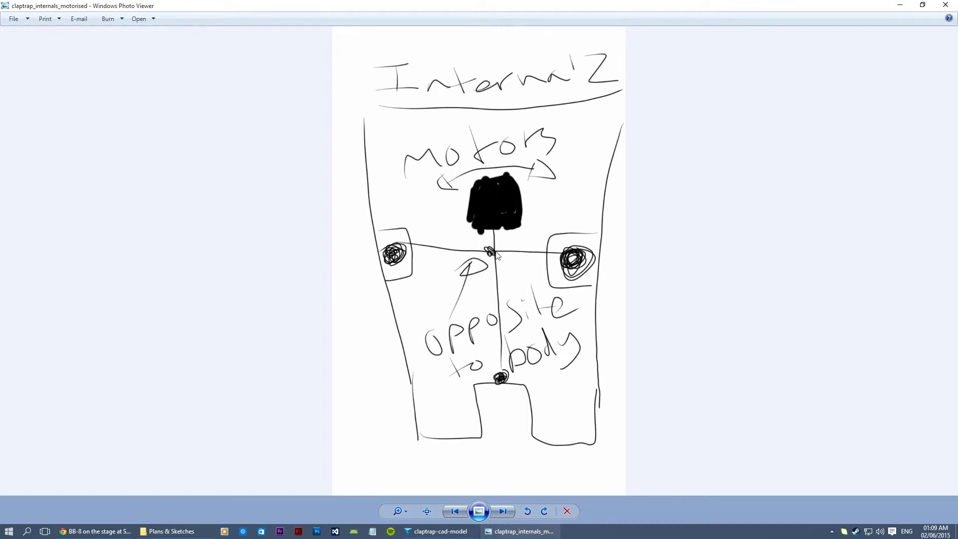
pyautogui.moveTo(513, 204)
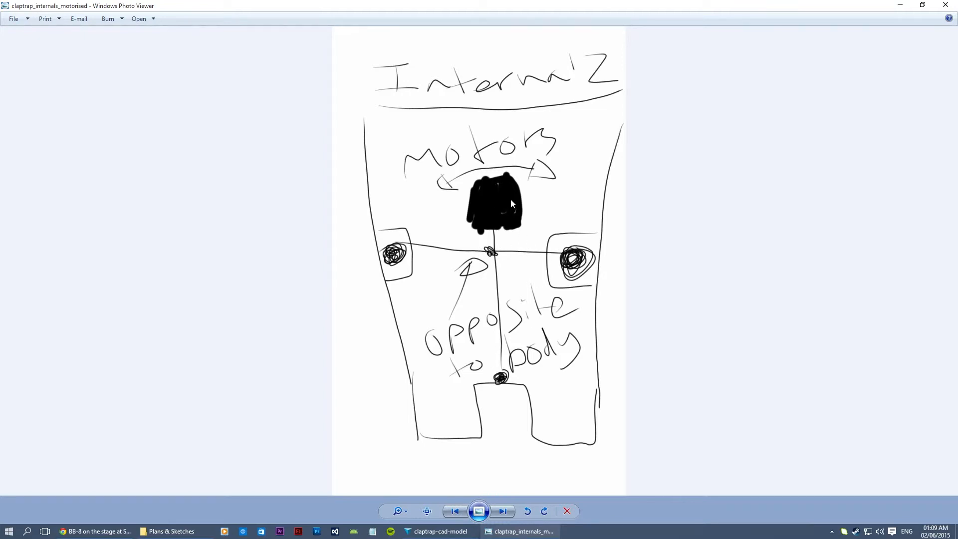
pyautogui.moveTo(461, 357)
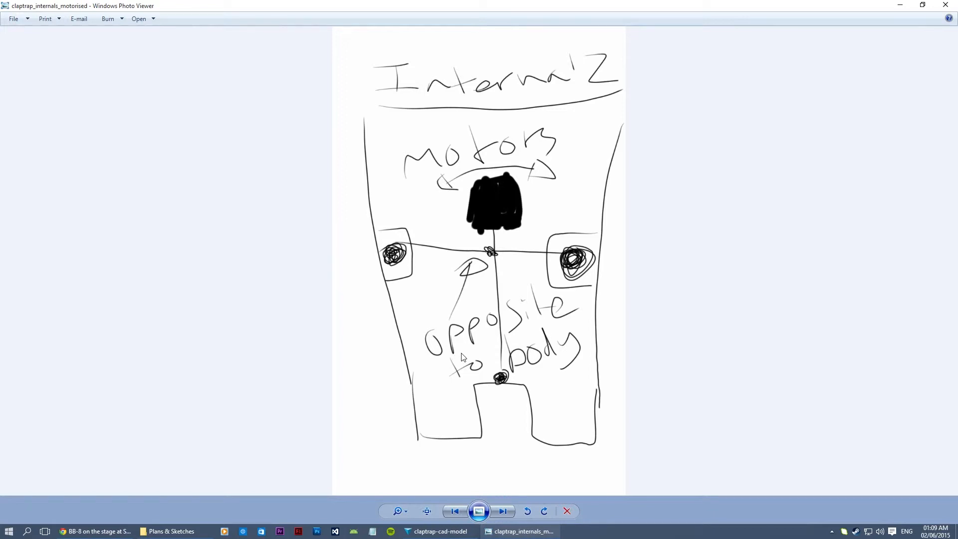
pyautogui.moveTo(497, 294)
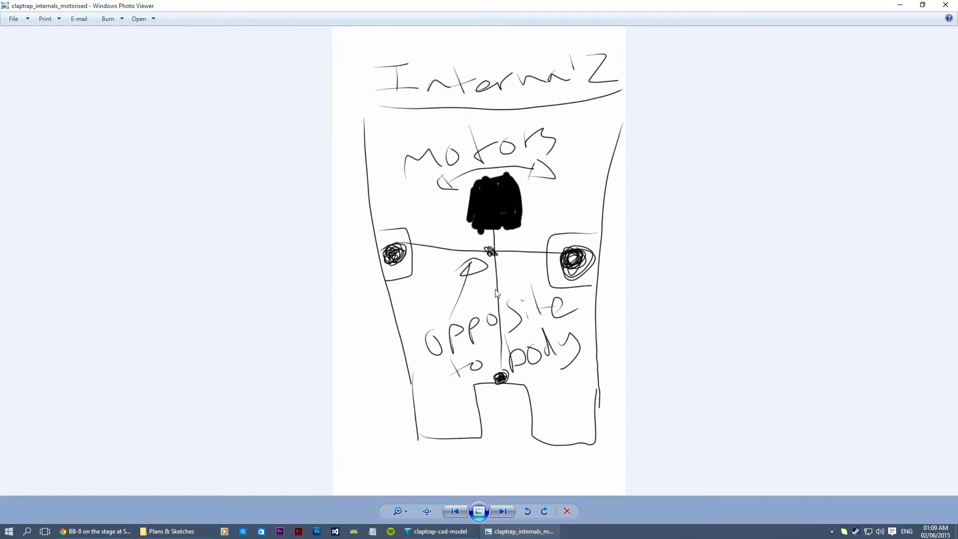
pyautogui.moveTo(323, 96)
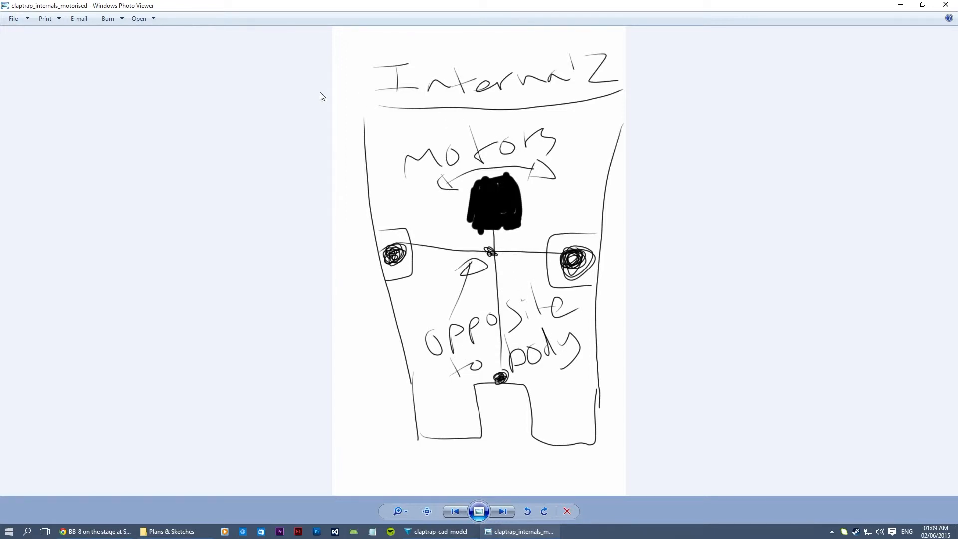
pyautogui.moveTo(639, 314)
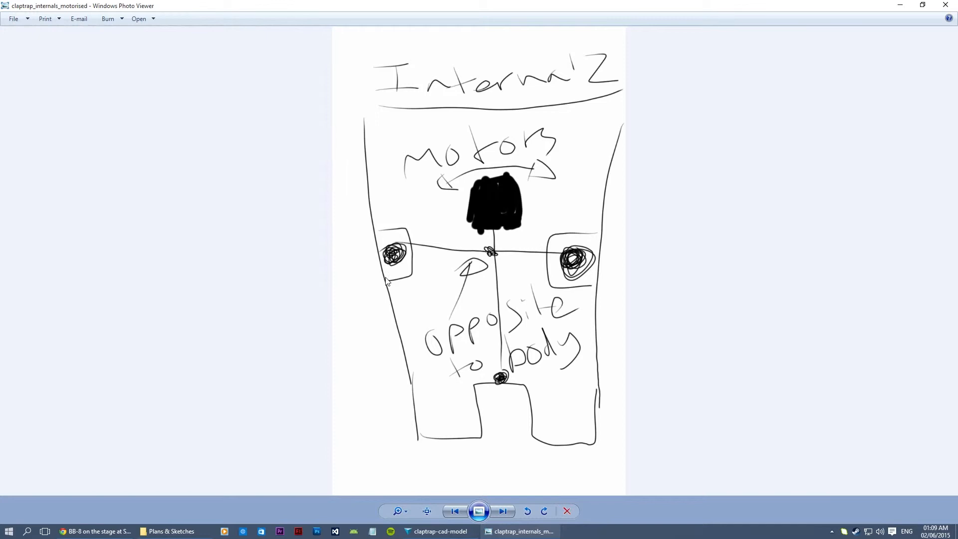
pyautogui.moveTo(405, 245)
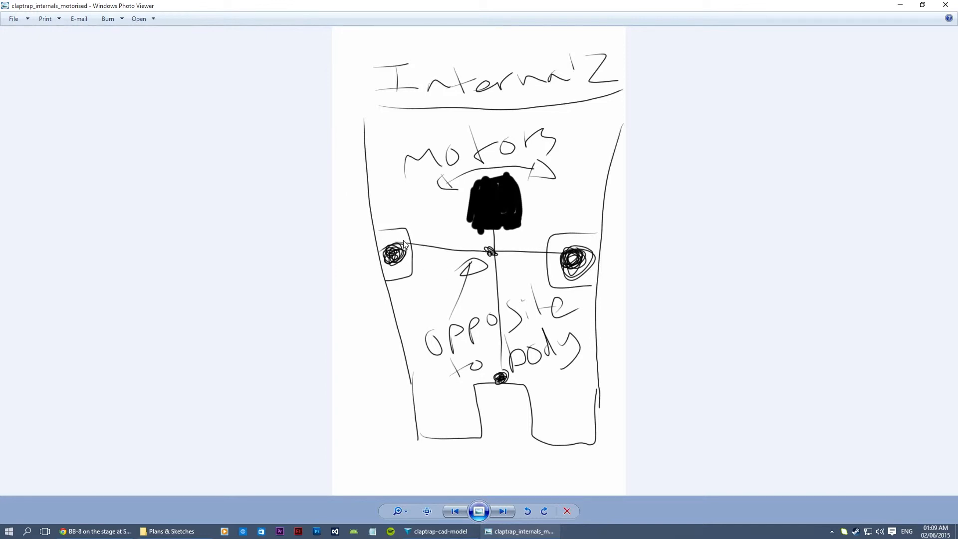
pyautogui.moveTo(394, 269)
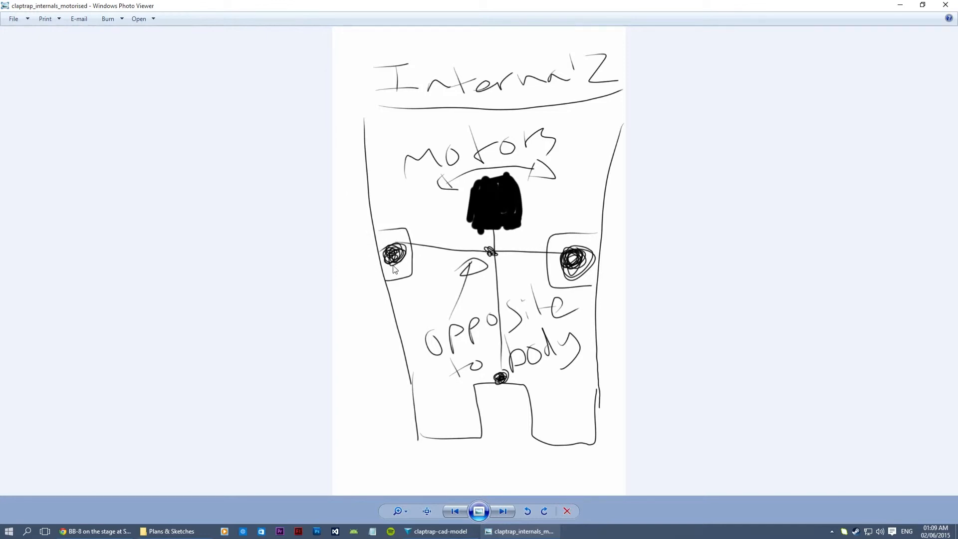
pyautogui.moveTo(586, 321)
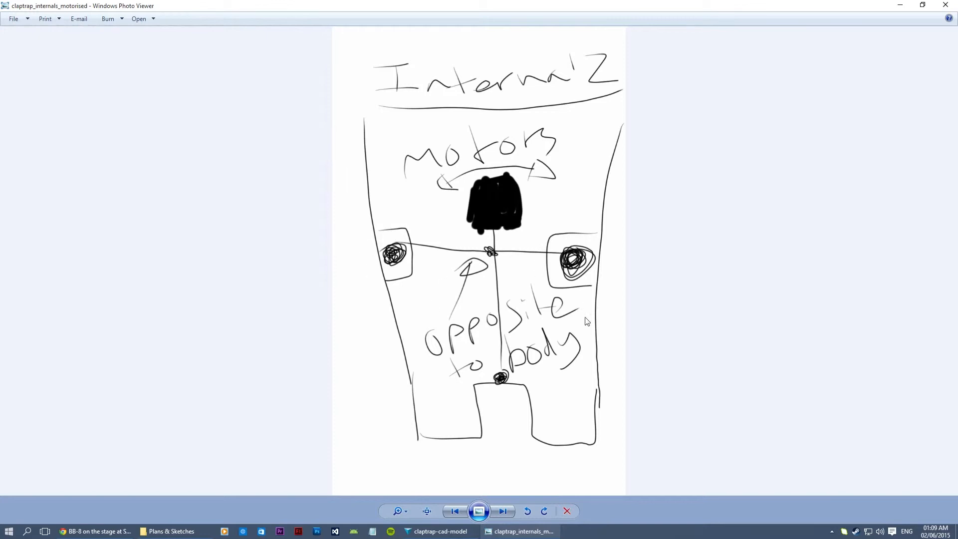
pyautogui.moveTo(390, 243)
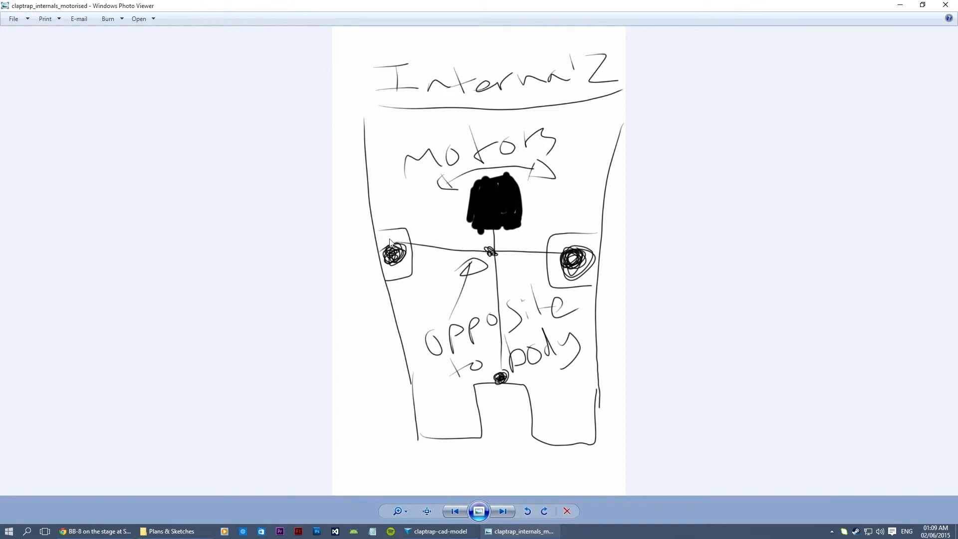
pyautogui.moveTo(461, 254)
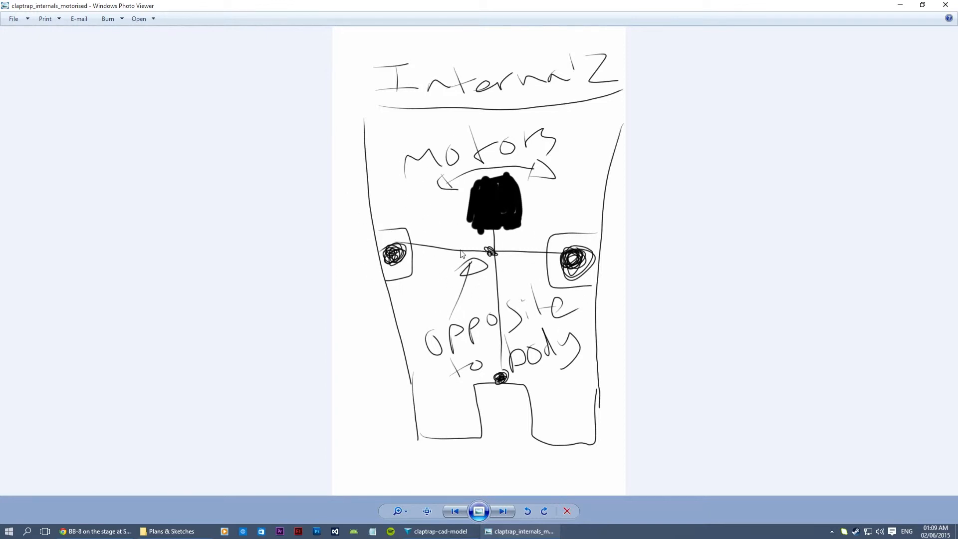
pyautogui.moveTo(516, 258)
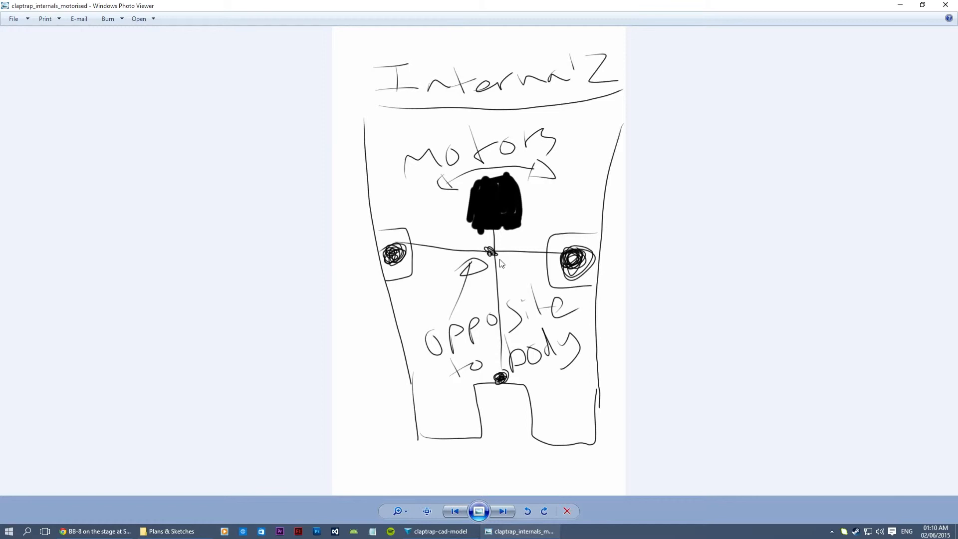
pyautogui.moveTo(506, 253)
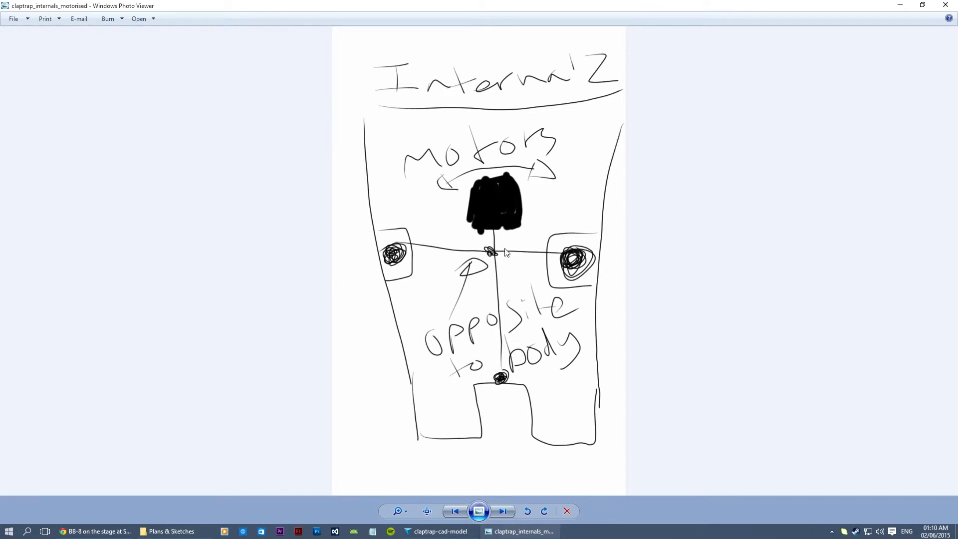
pyautogui.moveTo(759, 272)
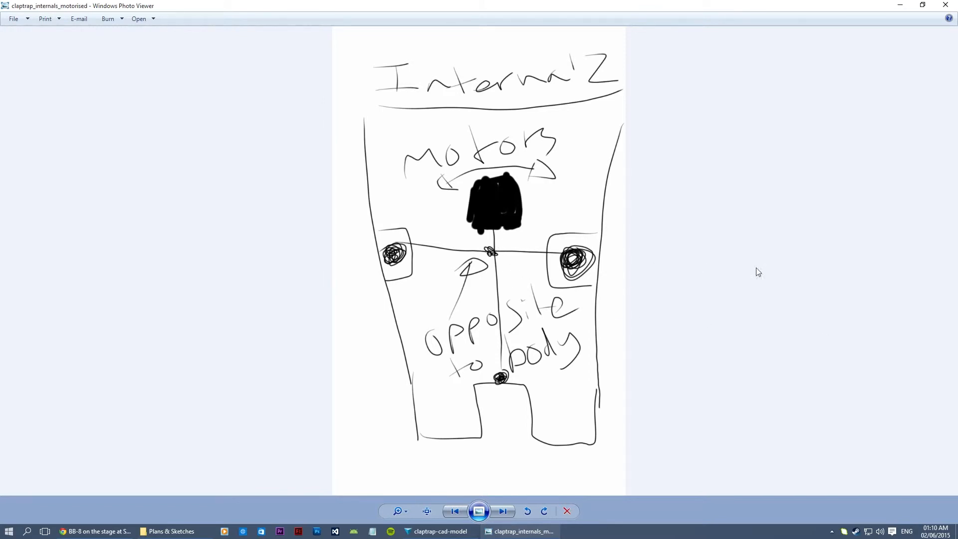
pyautogui.moveTo(421, 190)
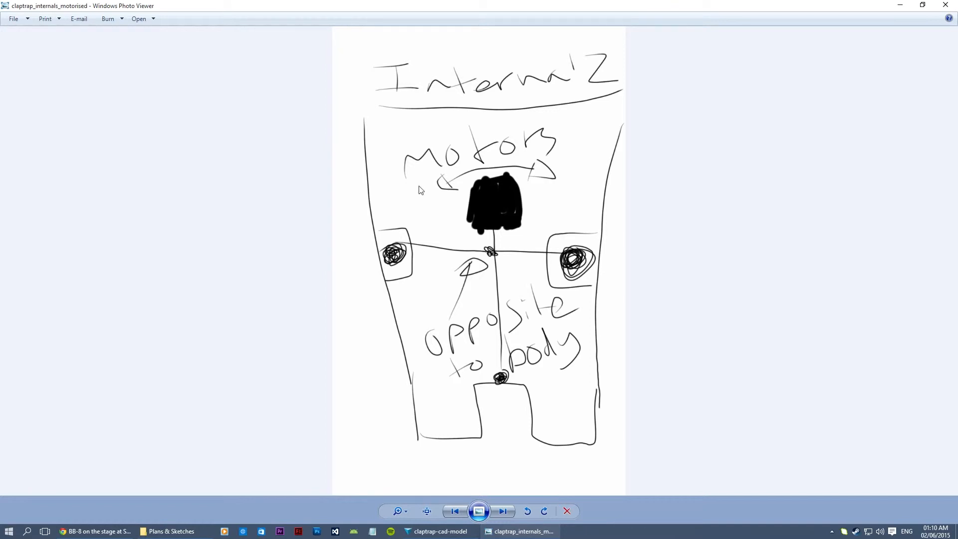
pyautogui.moveTo(524, 195)
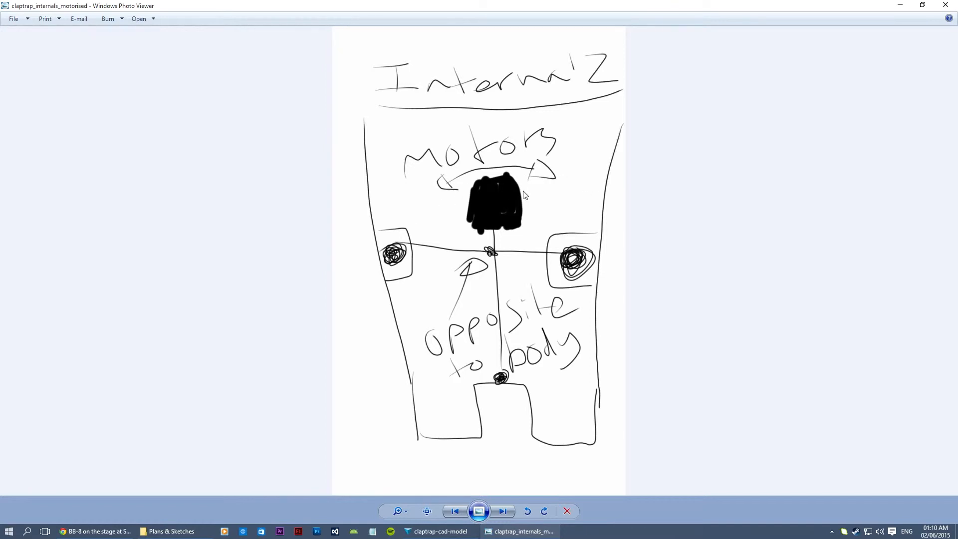
pyautogui.moveTo(533, 201)
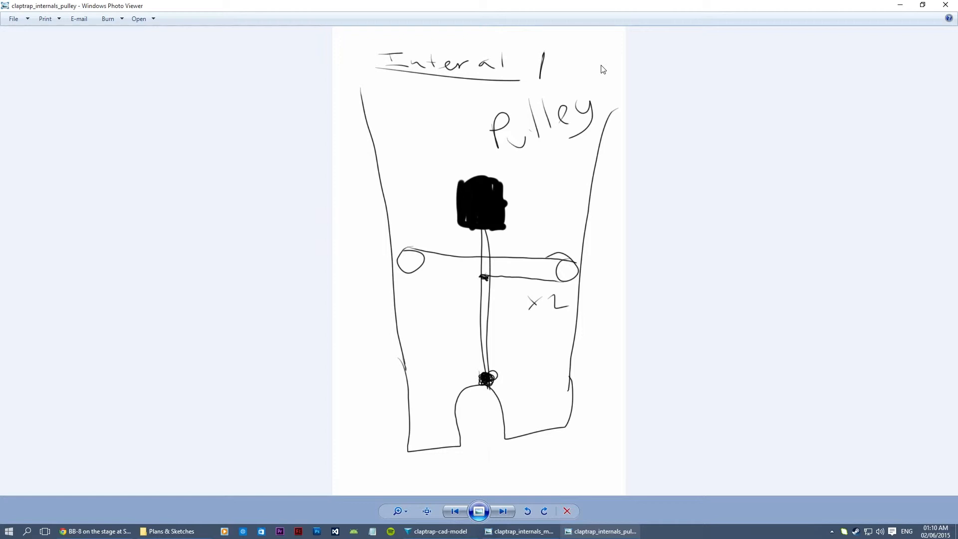
pyautogui.moveTo(530, 268)
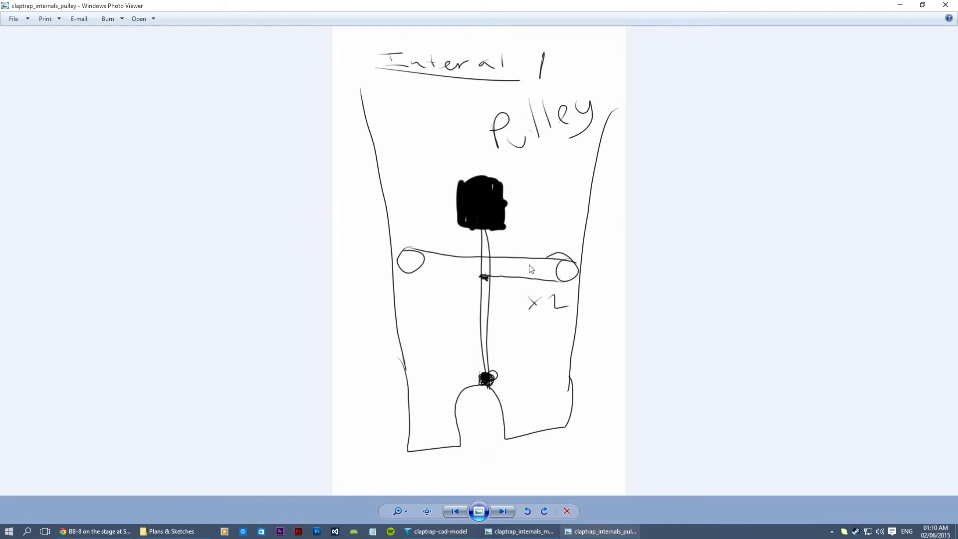
pyautogui.moveTo(538, 287)
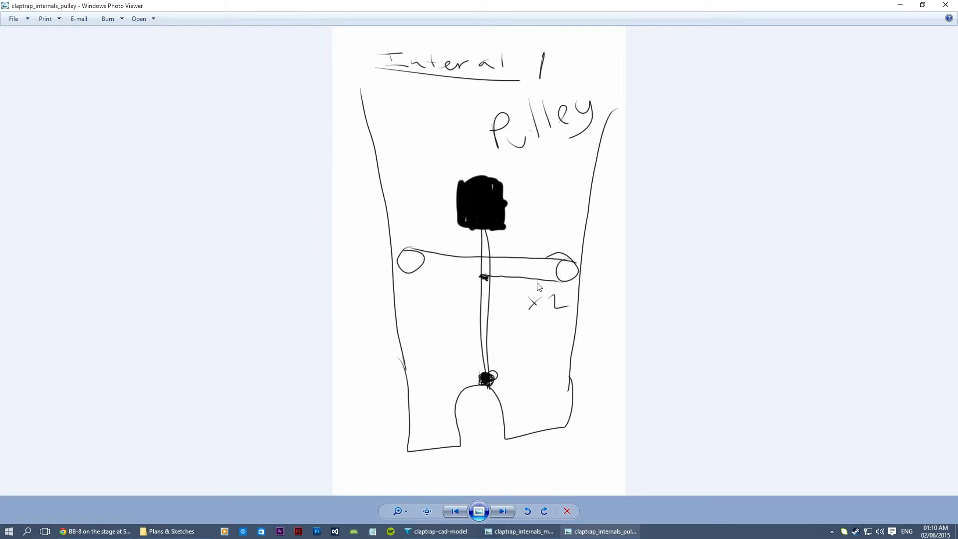
pyautogui.moveTo(533, 281)
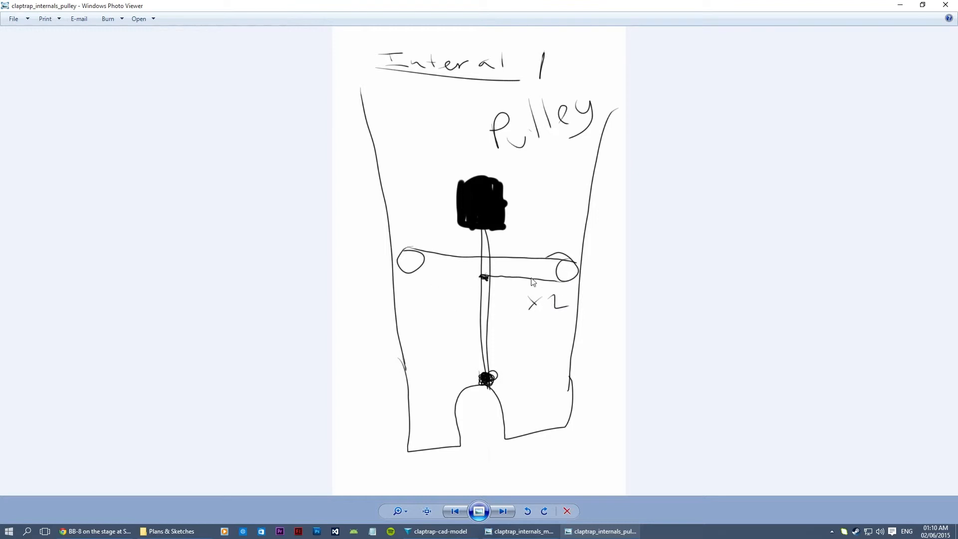
pyautogui.moveTo(542, 285)
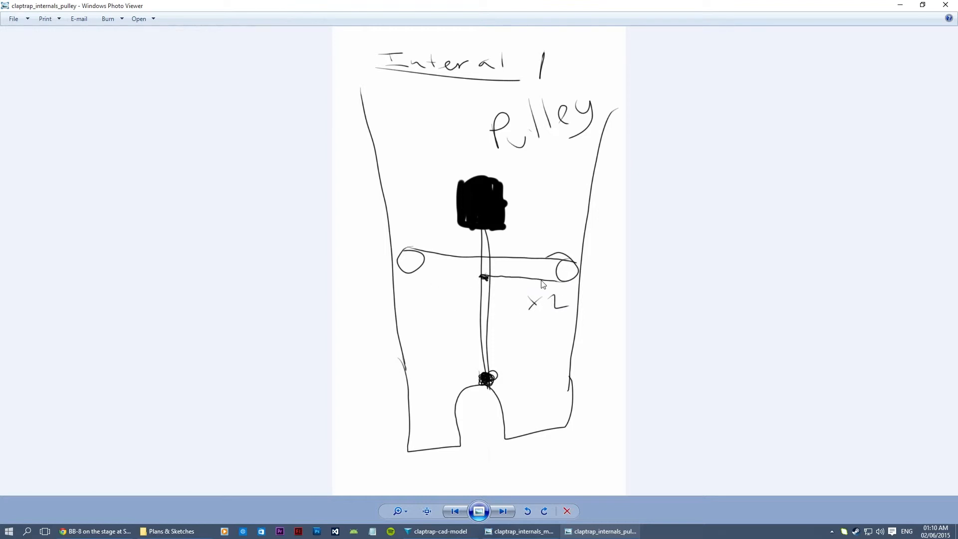
pyautogui.moveTo(483, 222)
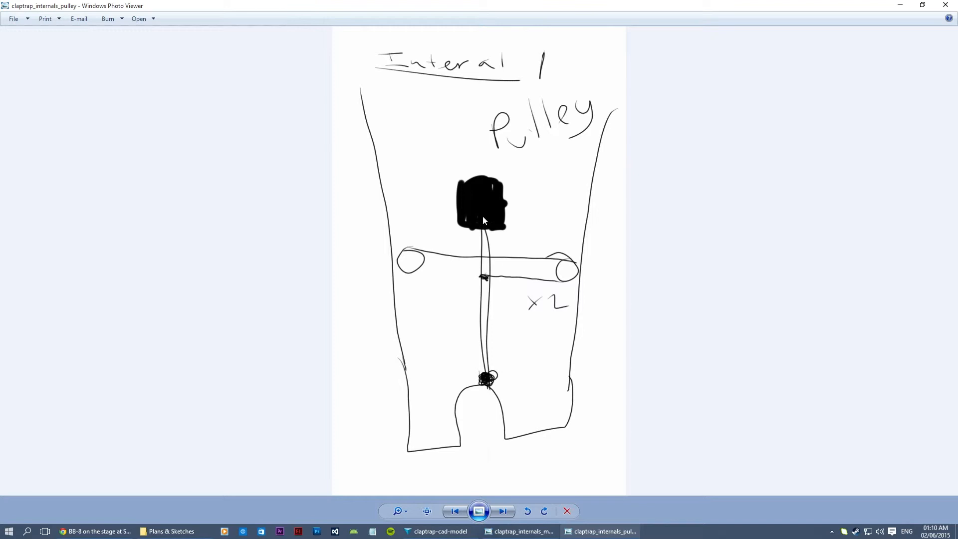
pyautogui.moveTo(588, 215)
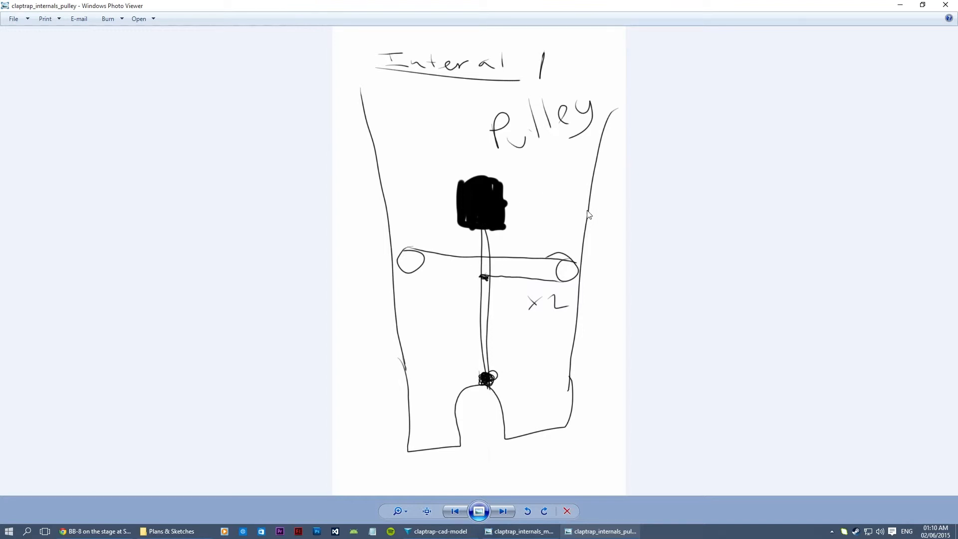
pyautogui.moveTo(426, 292)
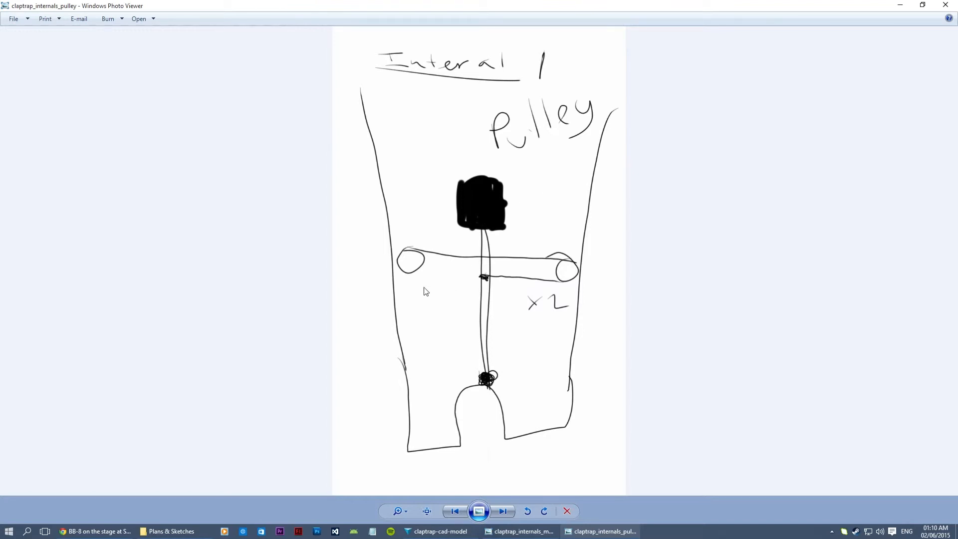
pyautogui.moveTo(565, 357)
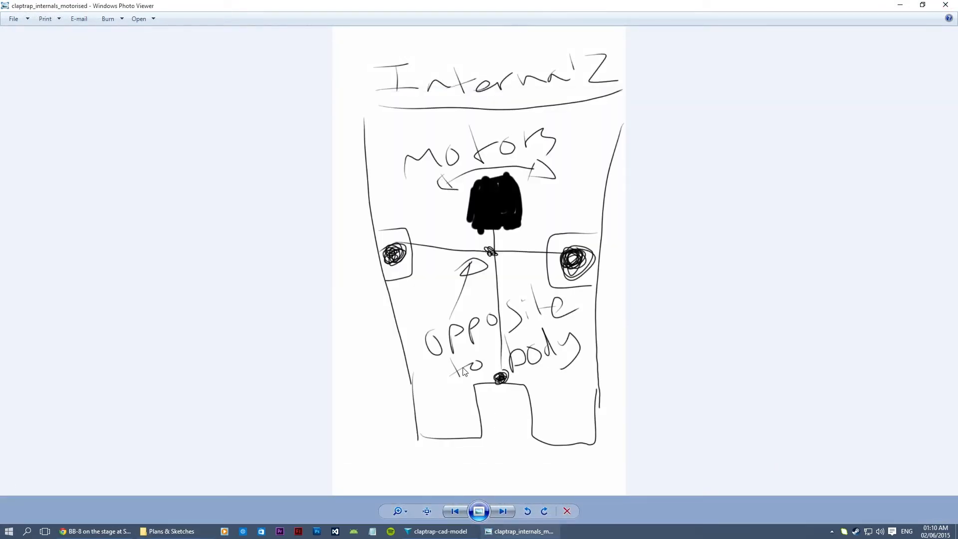
pyautogui.moveTo(639, 341)
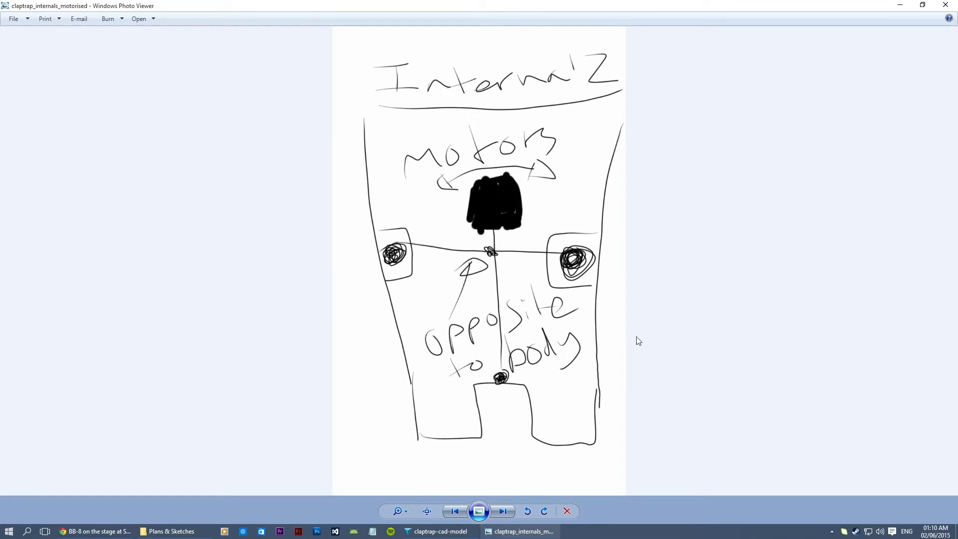
pyautogui.moveTo(368, 317)
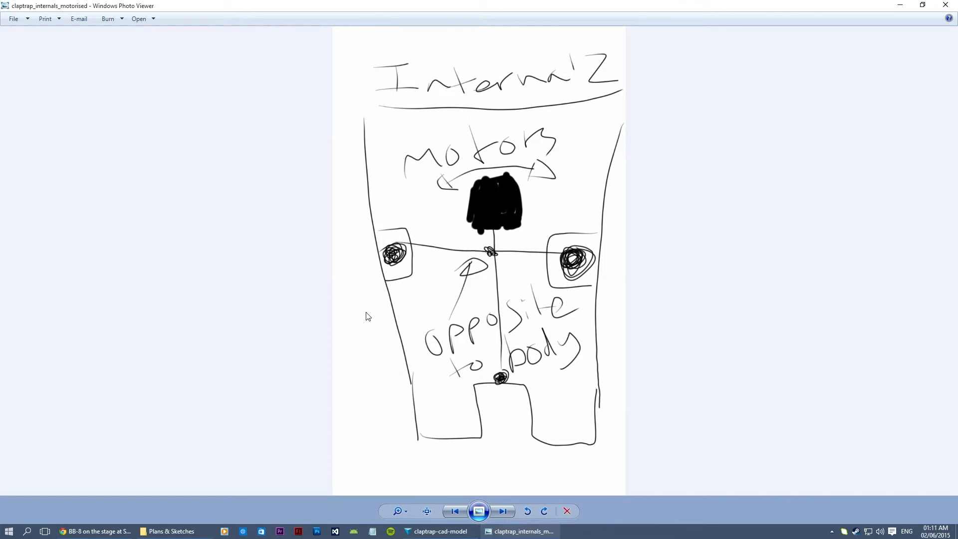
pyautogui.moveTo(445, 280)
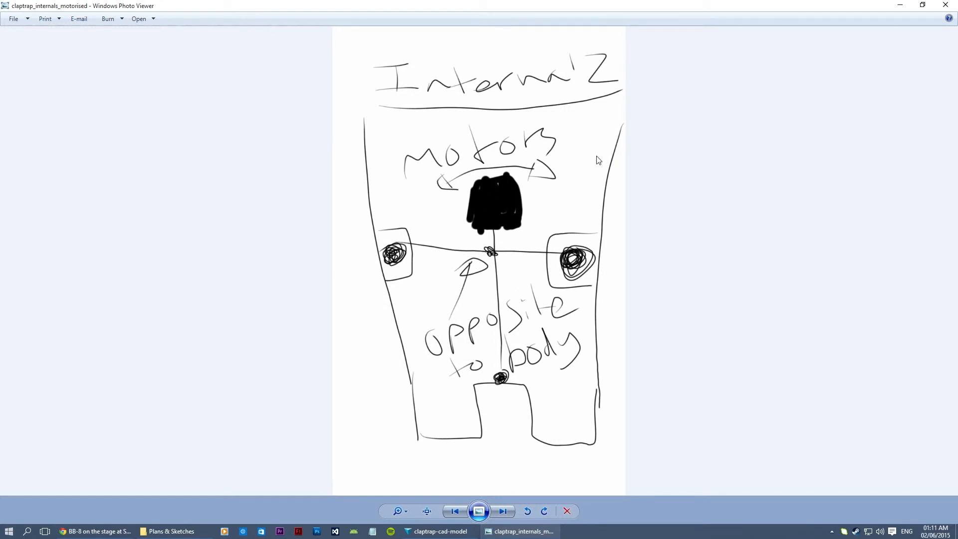
pyautogui.moveTo(615, 233)
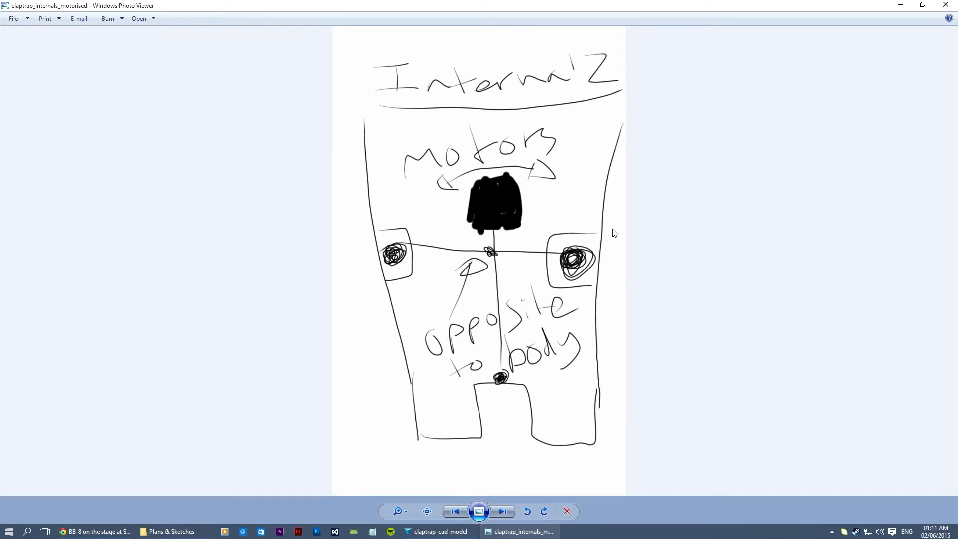
pyautogui.moveTo(504, 10)
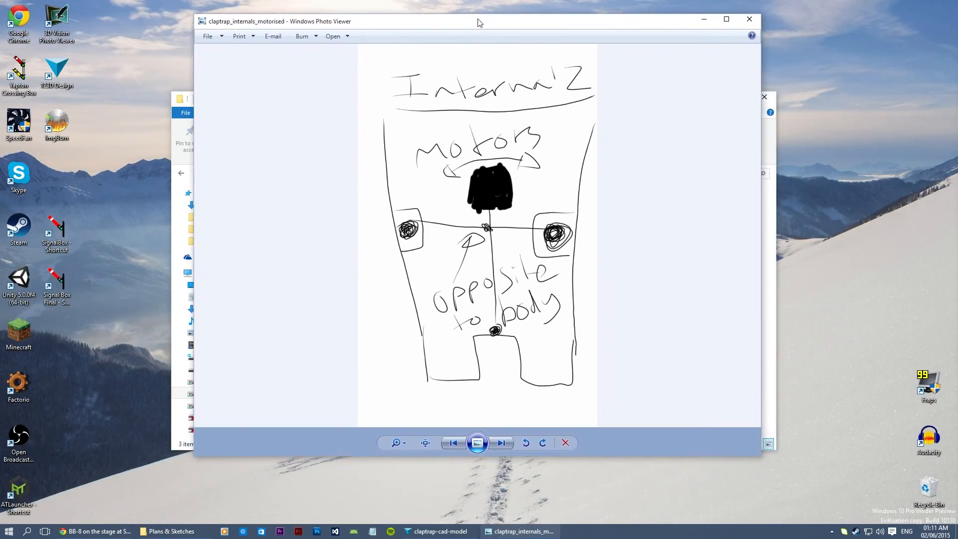
# - Maximize Photo Viewer so the claptrap_internals_motorised sketch fills the screen
pyautogui.click(726, 19)
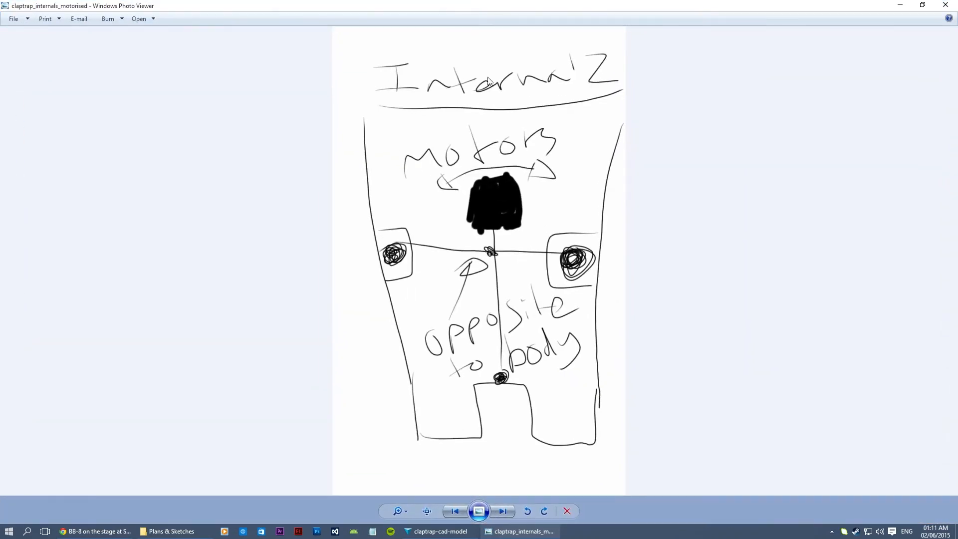
pyautogui.moveTo(696, 377)
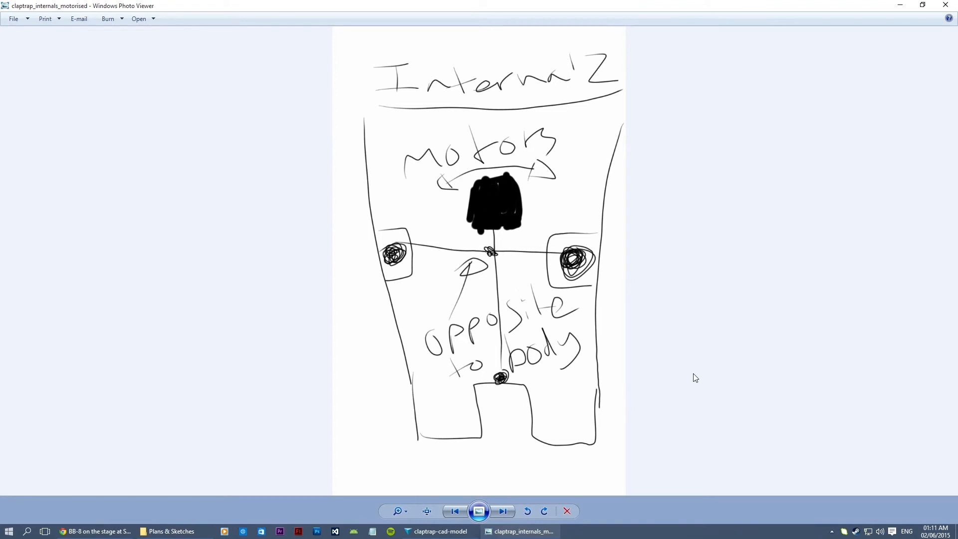
pyautogui.moveTo(553, 464)
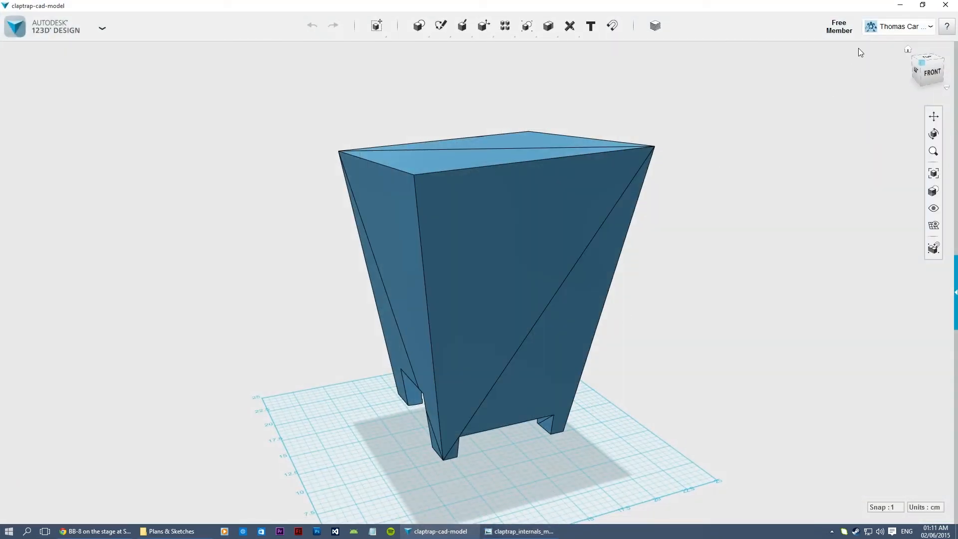
# - Switch to the claptrap-cad-model window from the taskbar to view the tapered body
pyautogui.click(521, 530)
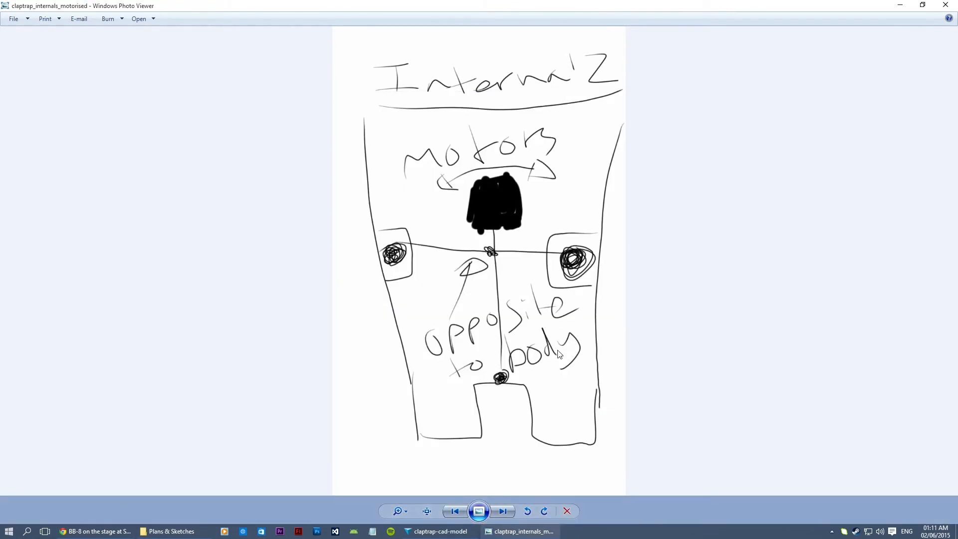
pyautogui.moveTo(574, 318)
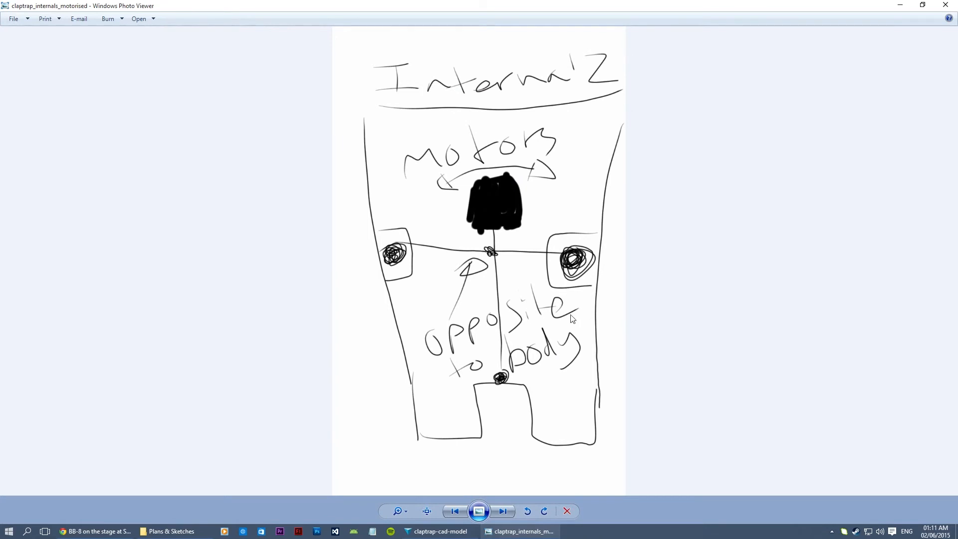
pyautogui.moveTo(519, 296)
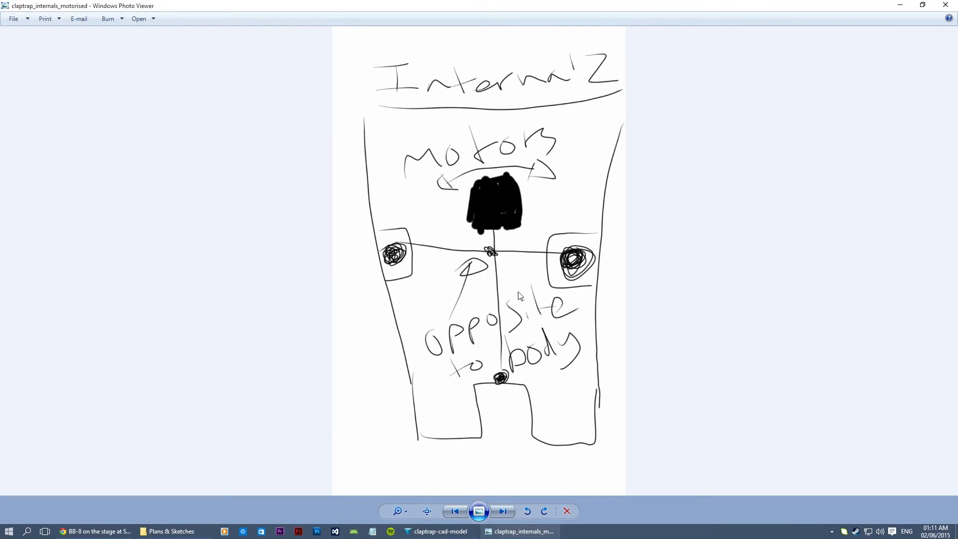
pyautogui.moveTo(421, 268)
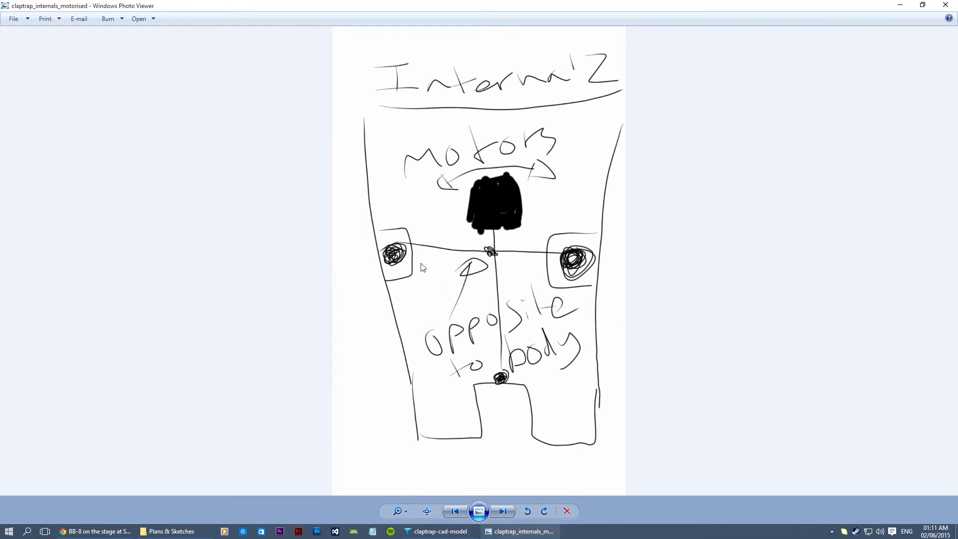
pyautogui.moveTo(446, 254)
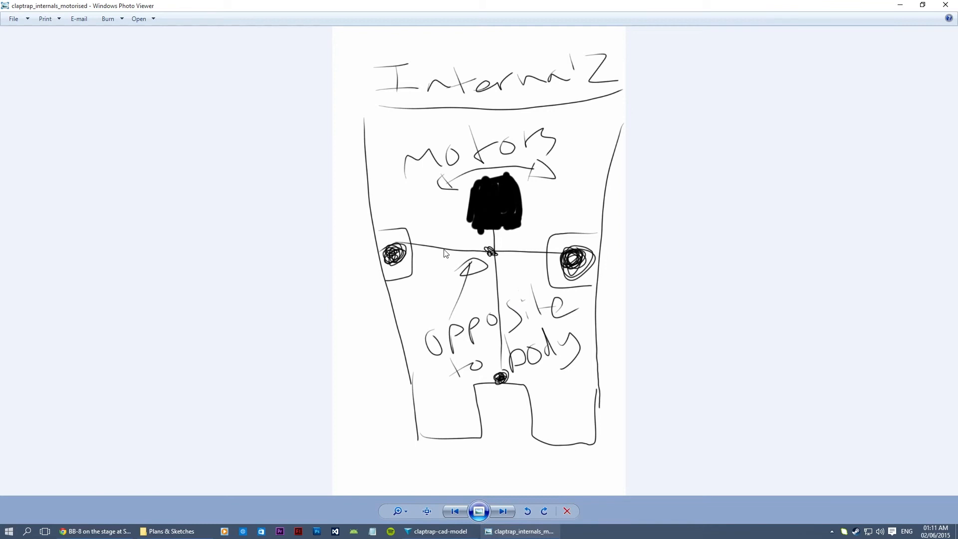
pyautogui.moveTo(460, 232)
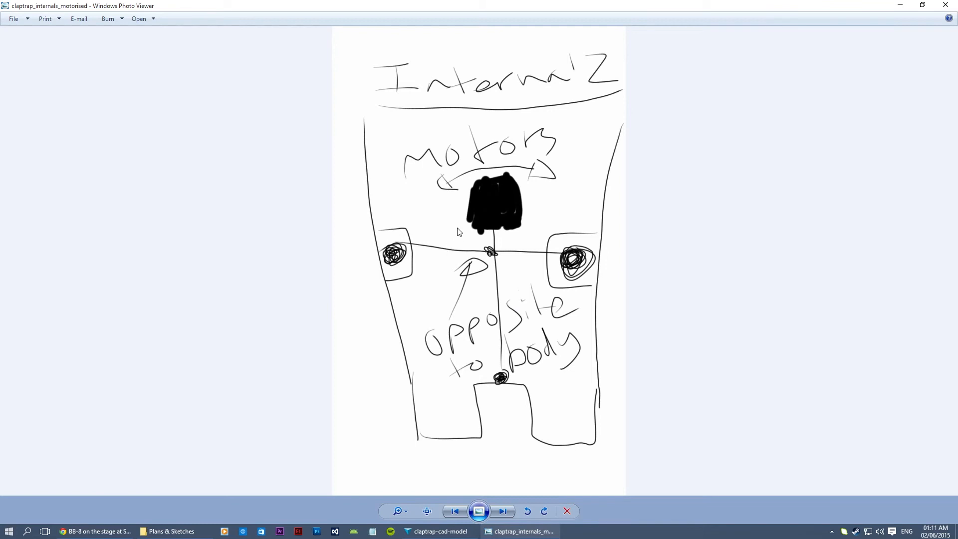
pyautogui.moveTo(820, 295)
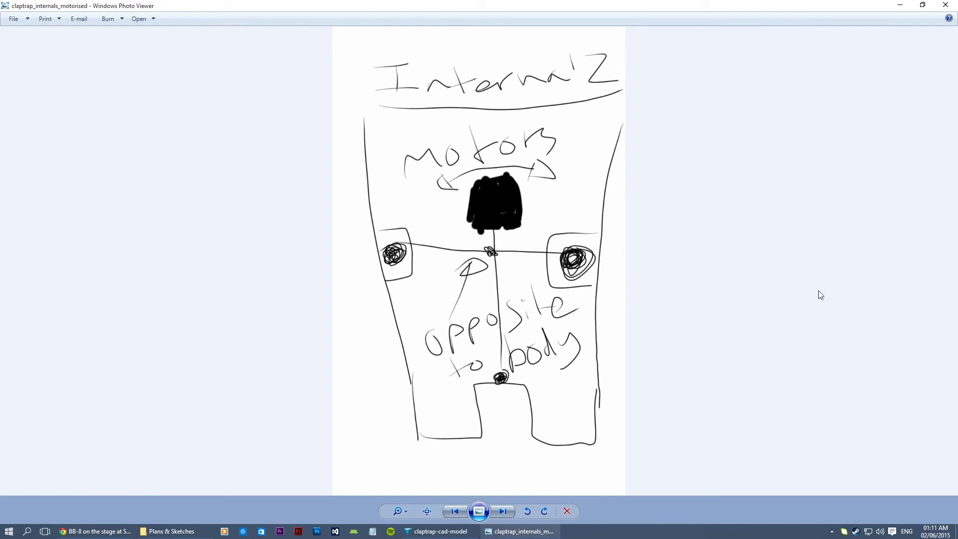
pyautogui.moveTo(526, 244)
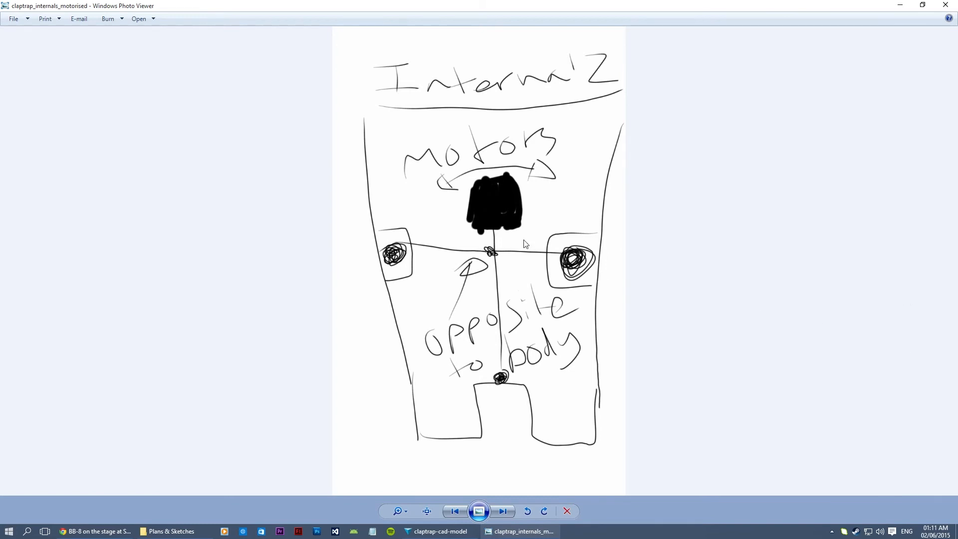
pyautogui.moveTo(441, 213)
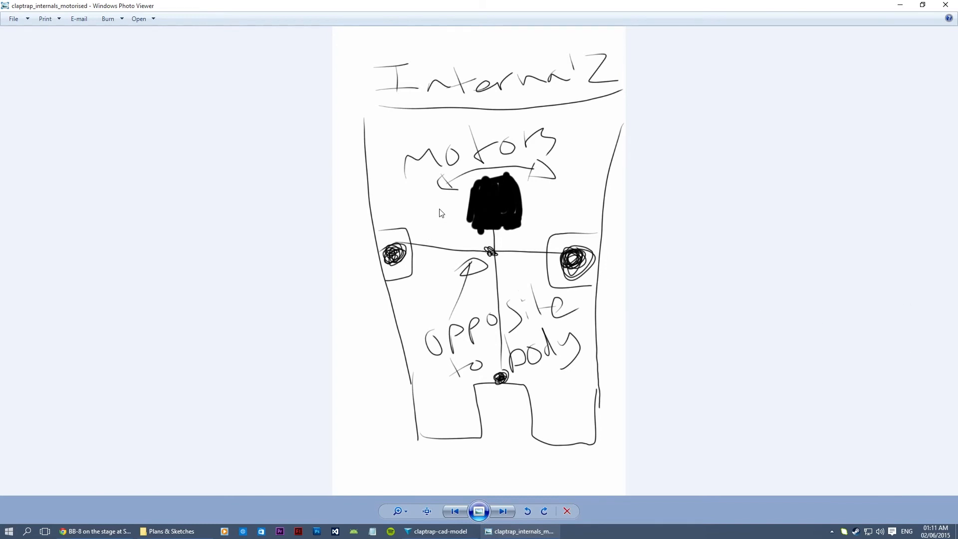
pyautogui.moveTo(519, 220)
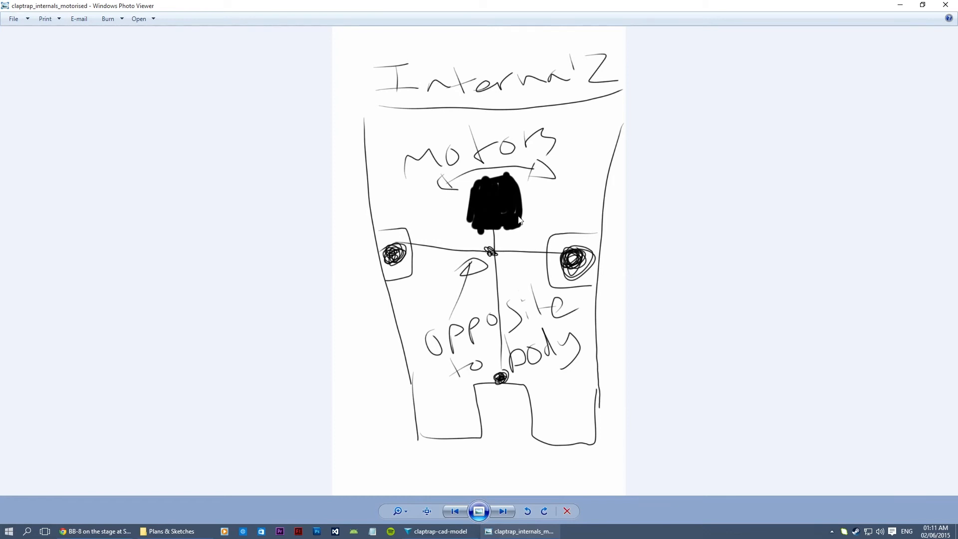
pyautogui.moveTo(568, 238)
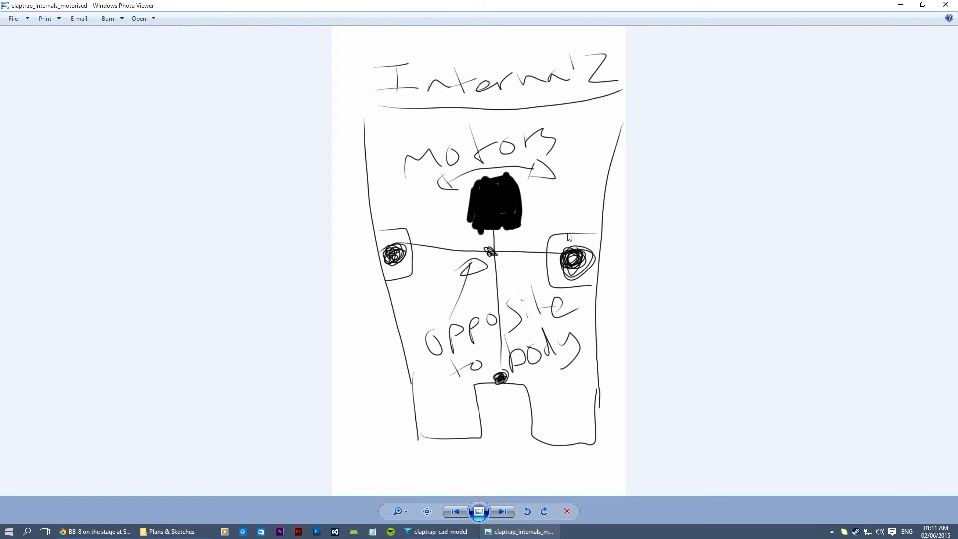
pyautogui.moveTo(567, 231)
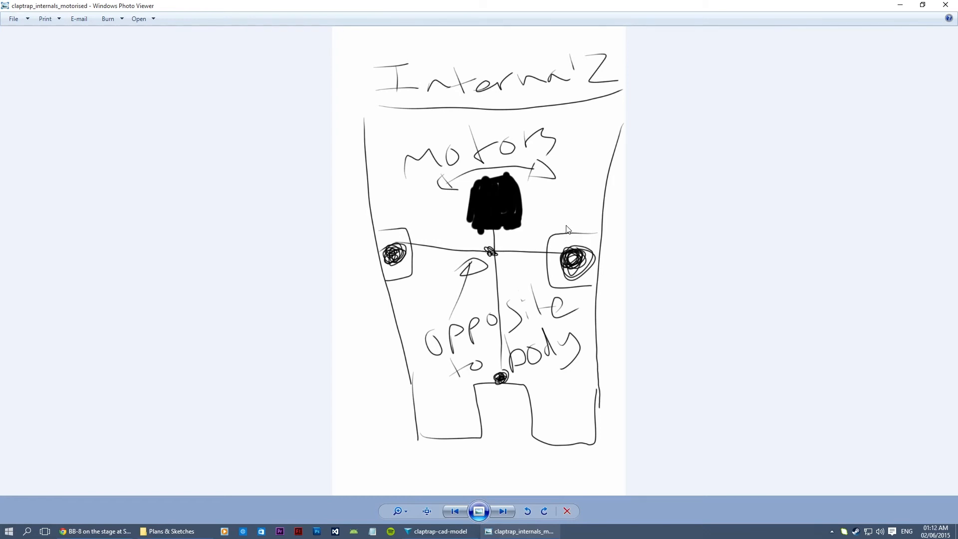
pyautogui.moveTo(386, 301)
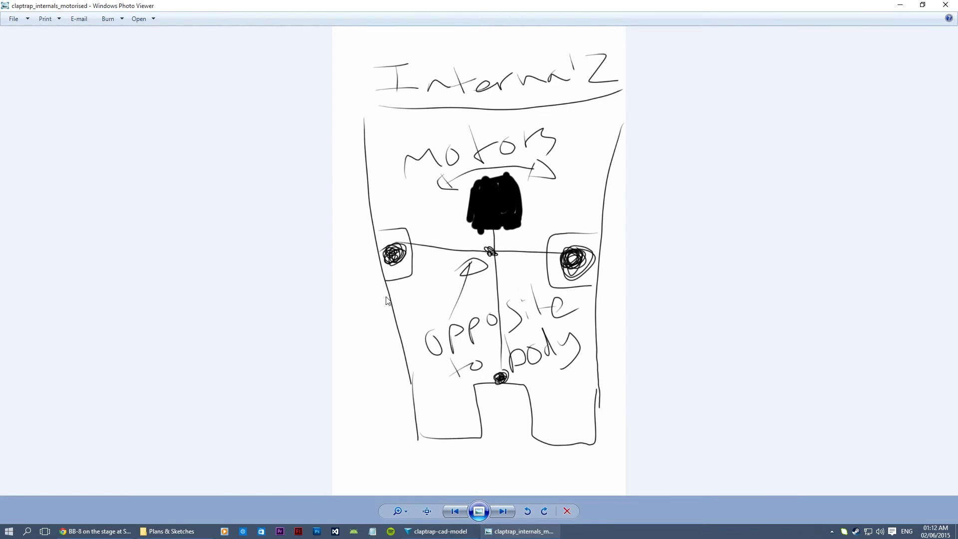
pyautogui.moveTo(447, 316)
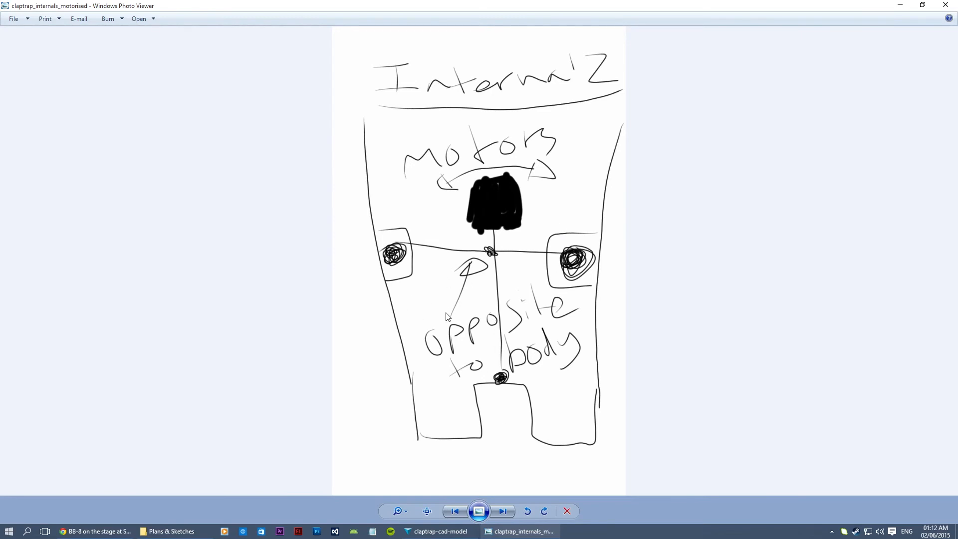
pyautogui.moveTo(440, 294)
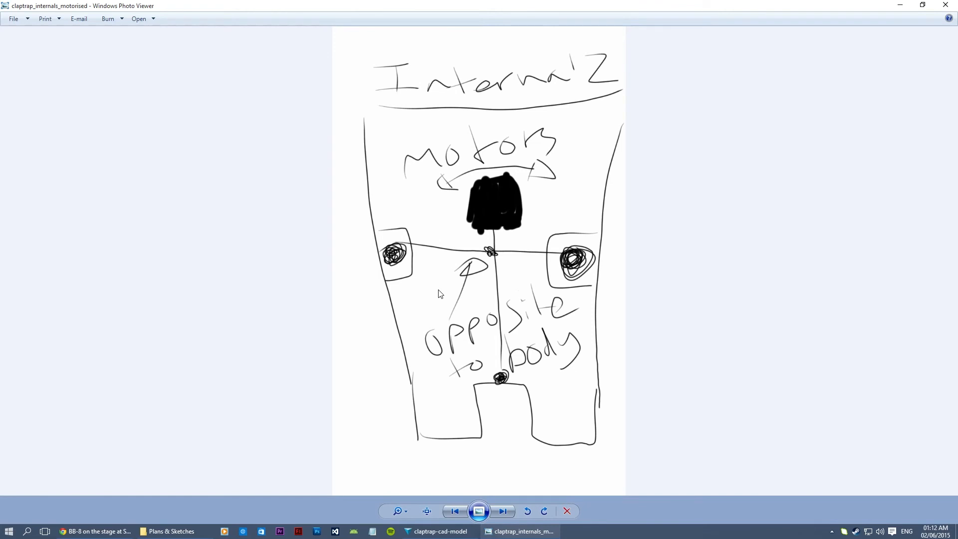
pyautogui.moveTo(481, 179)
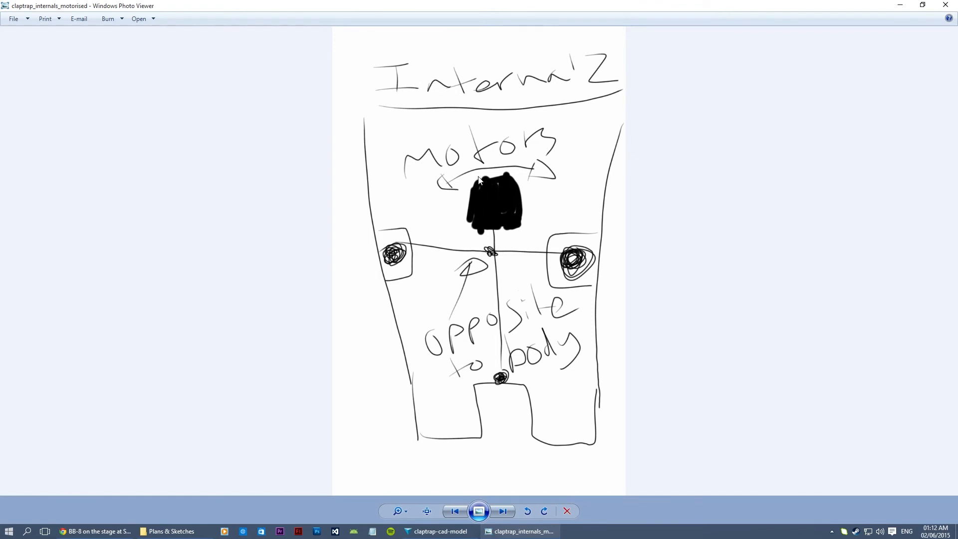
pyautogui.moveTo(553, 158)
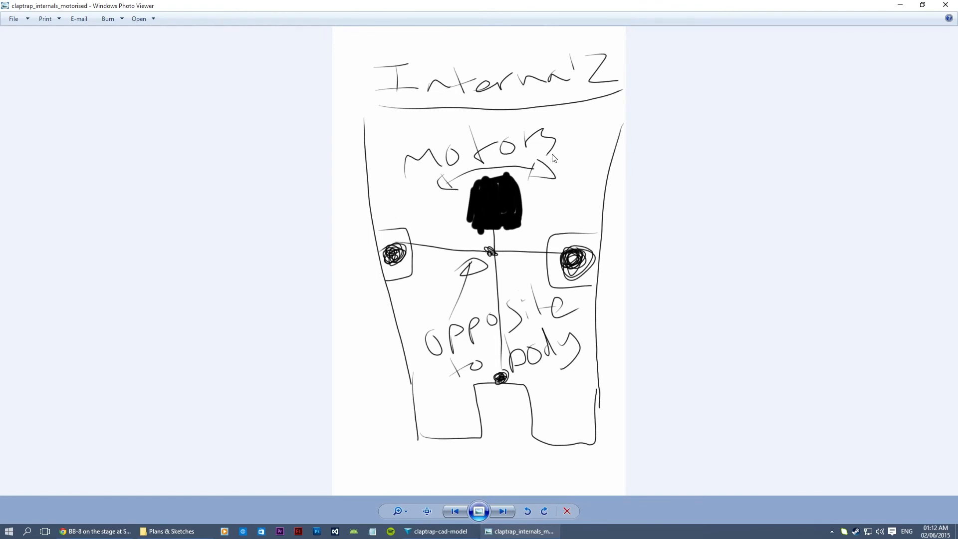
pyautogui.moveTo(233, 132)
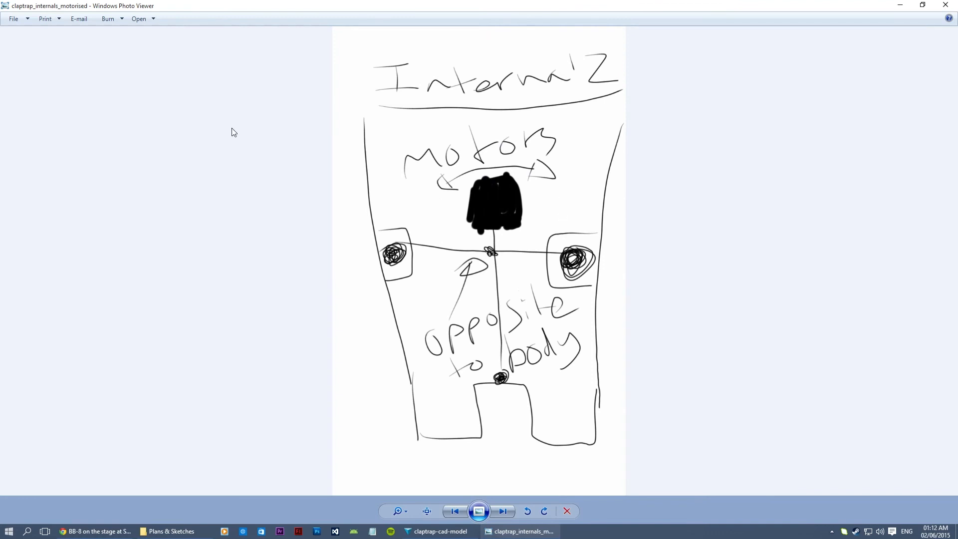
pyautogui.moveTo(665, 220)
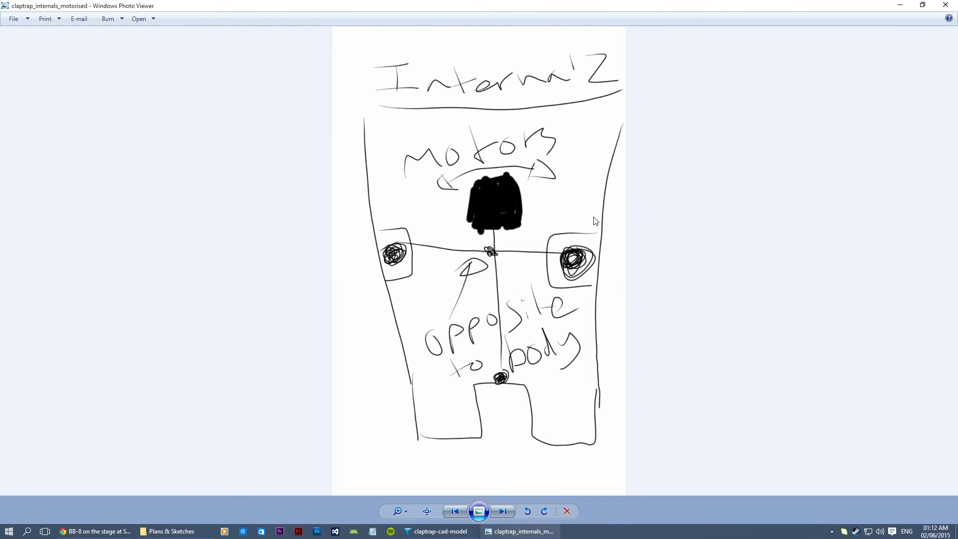
pyautogui.moveTo(596, 221)
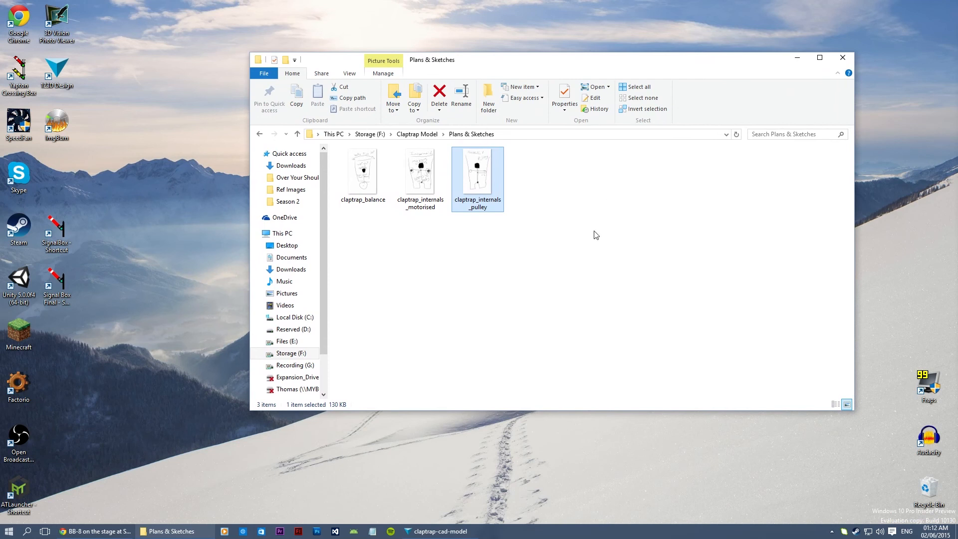
pyautogui.moveTo(489, 184); pyautogui.dragTo(593, 235)
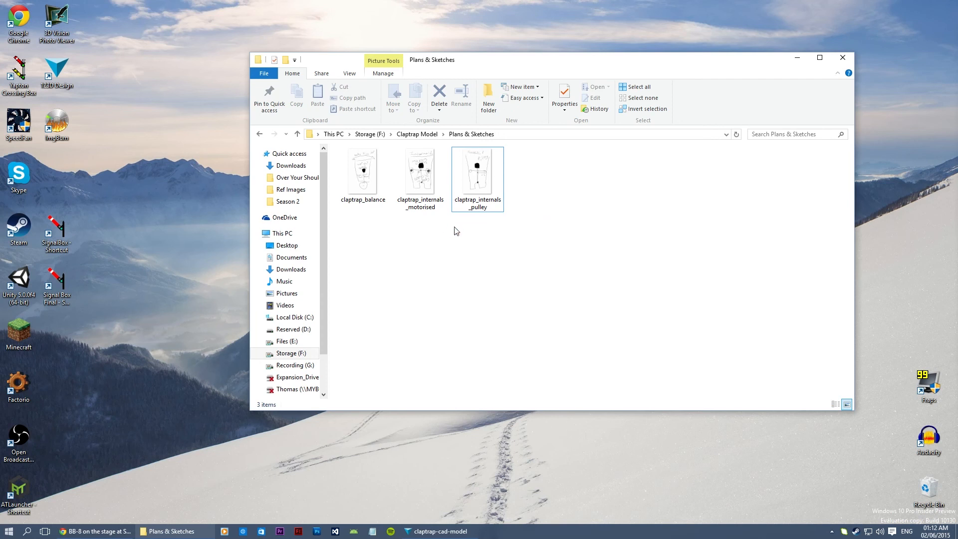
pyautogui.moveTo(610, 288)
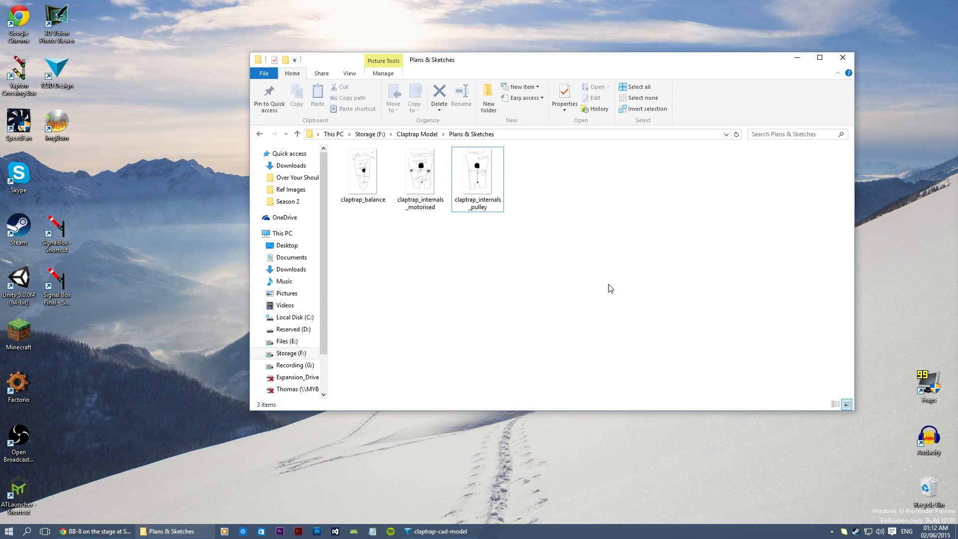
pyautogui.moveTo(608, 306)
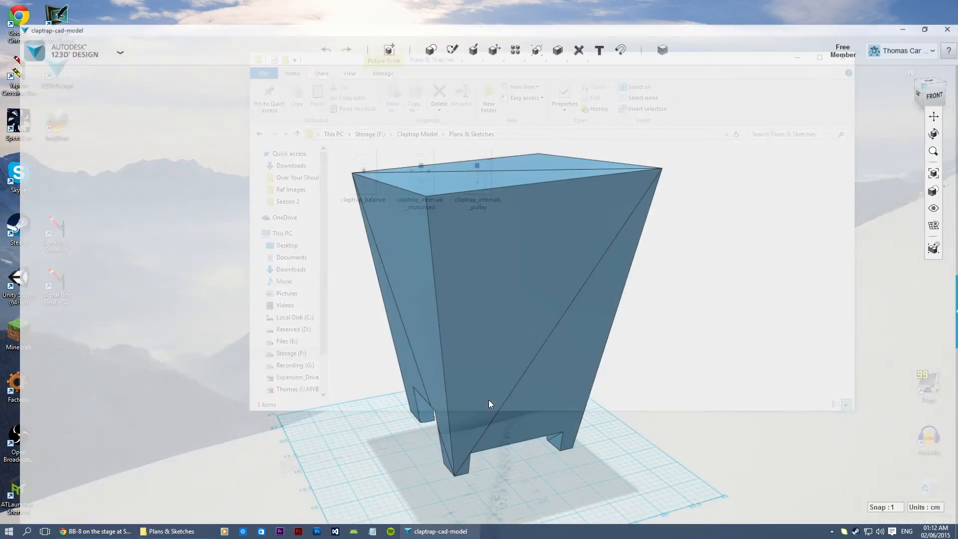
# - Bring 123D Design to the front showing the Claptrap body with its notched feet
pyautogui.click(820, 56)
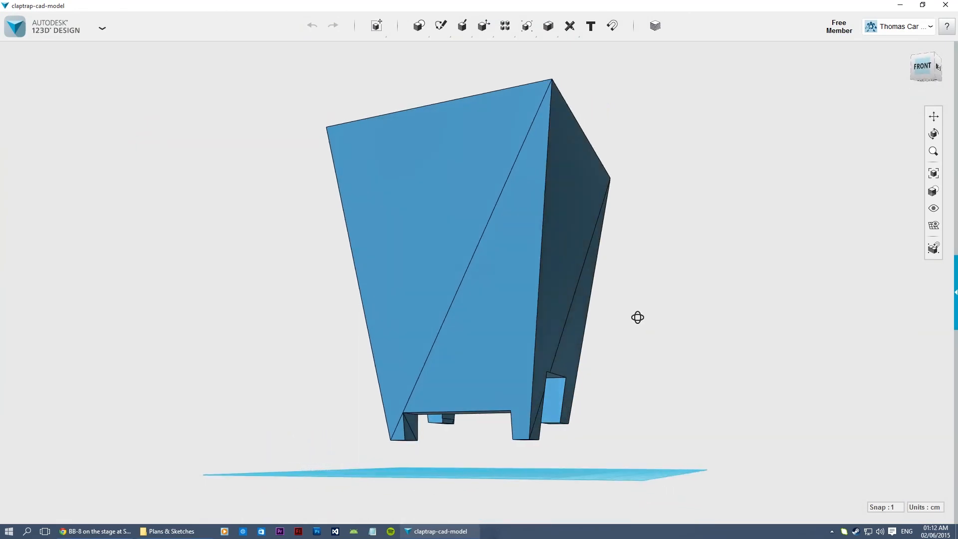